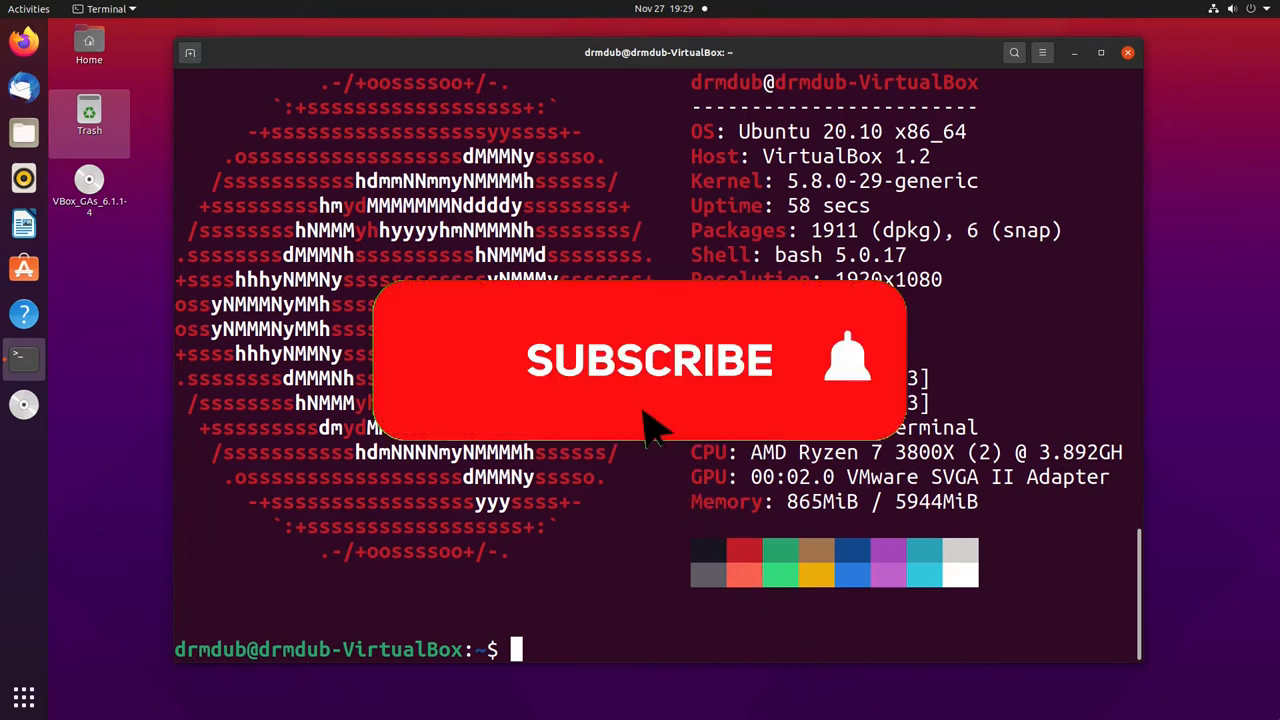
Step: Close the terminal window showing the neofetch system information readout
click(648, 360)
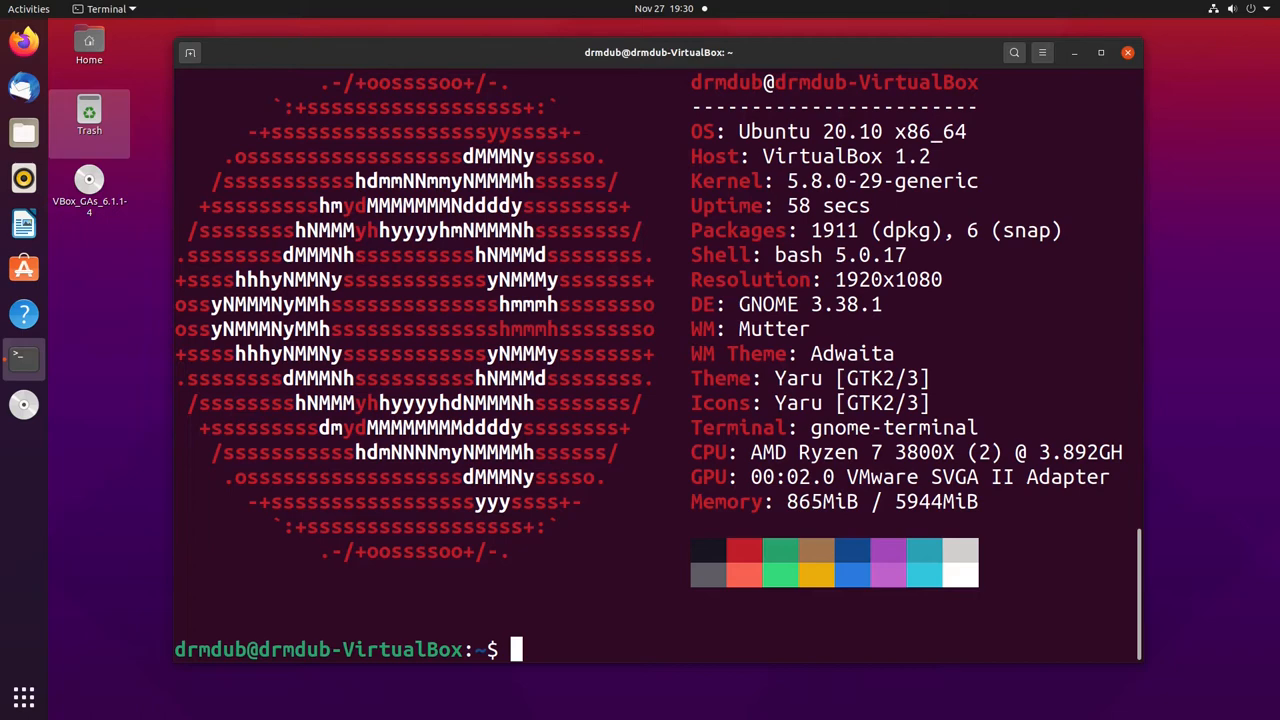
mouse_move(1116, 124)
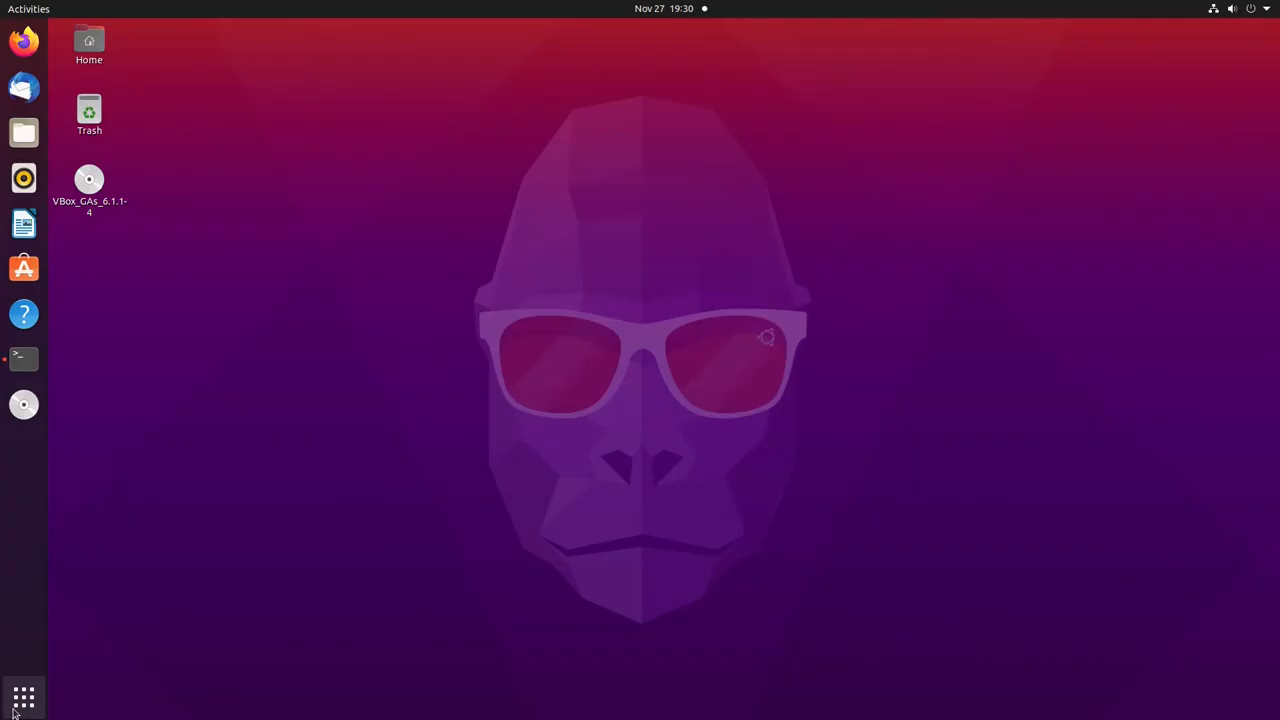
Step: Bring up the GNOME applications grid from the dock's Show Applications button
click(24, 696)
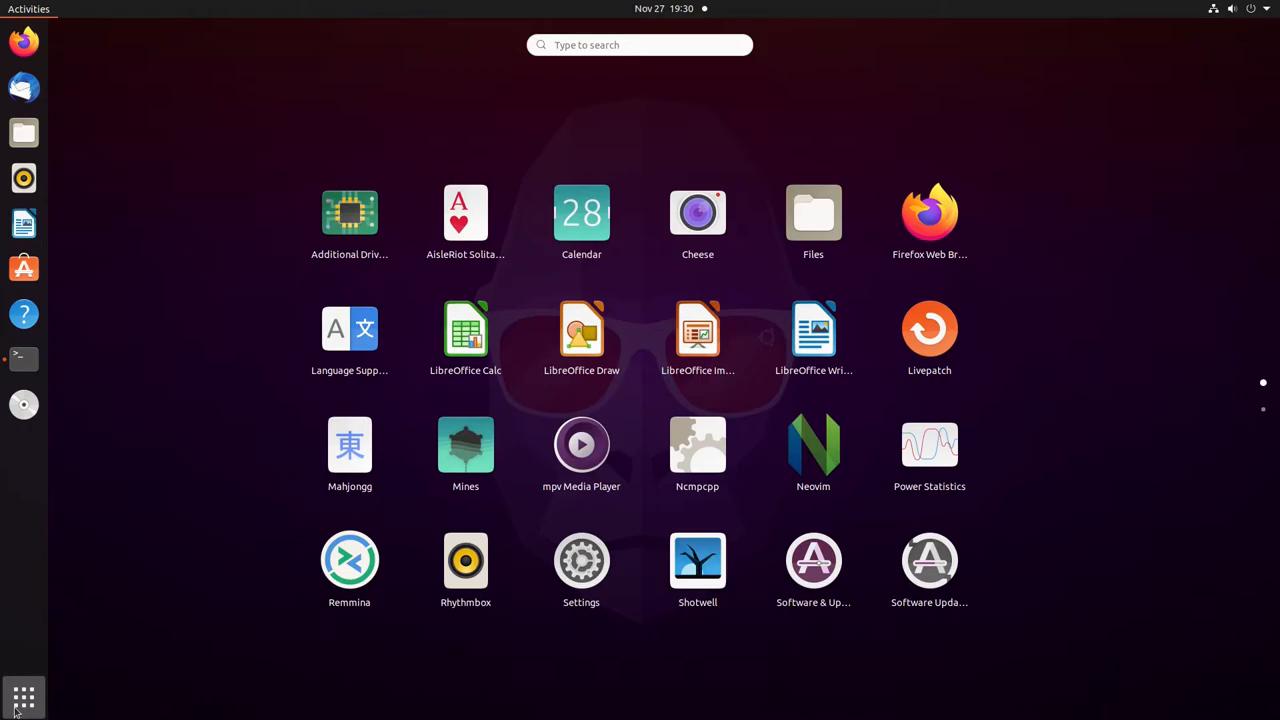
mouse_move(40, 690)
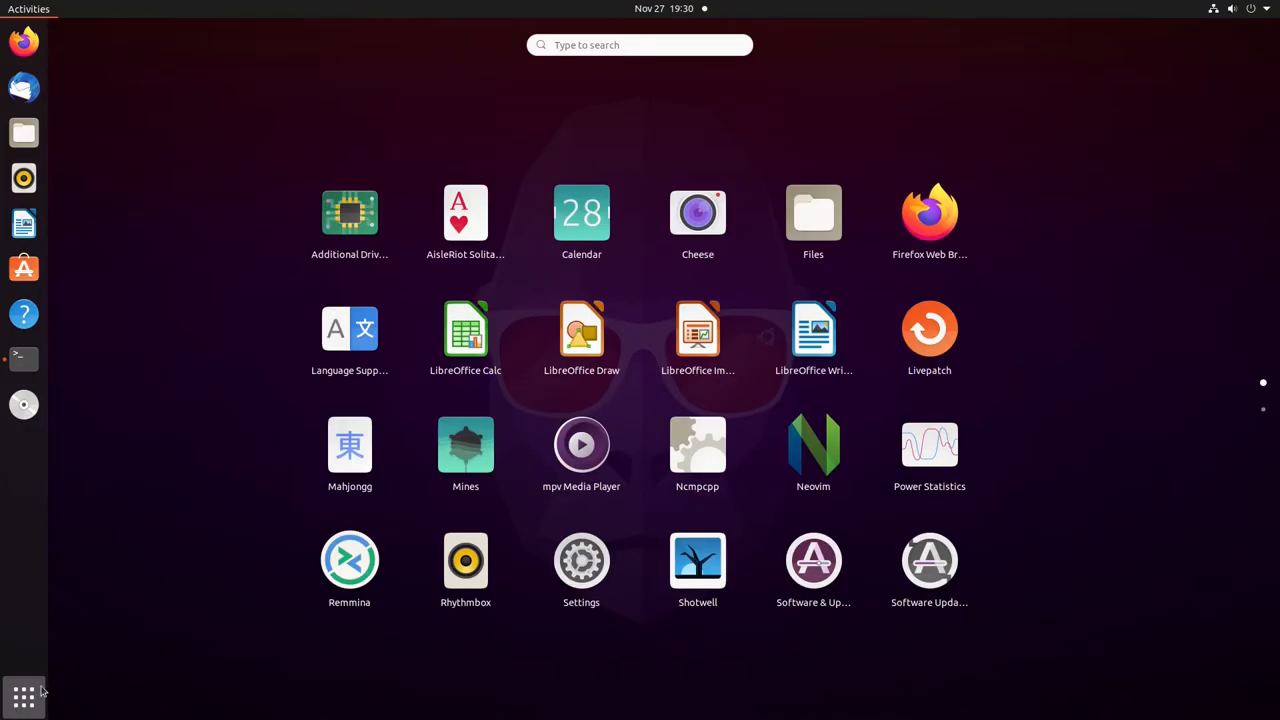
mouse_move(464, 444)
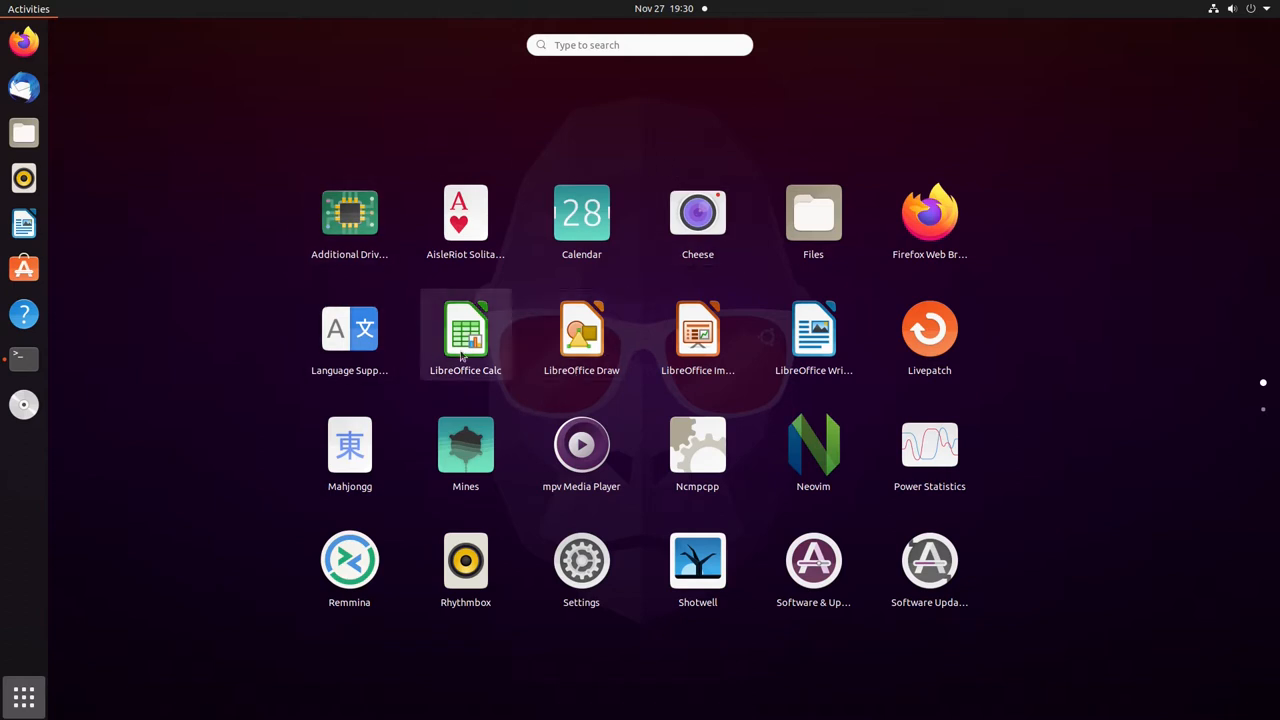
mouse_move(812, 330)
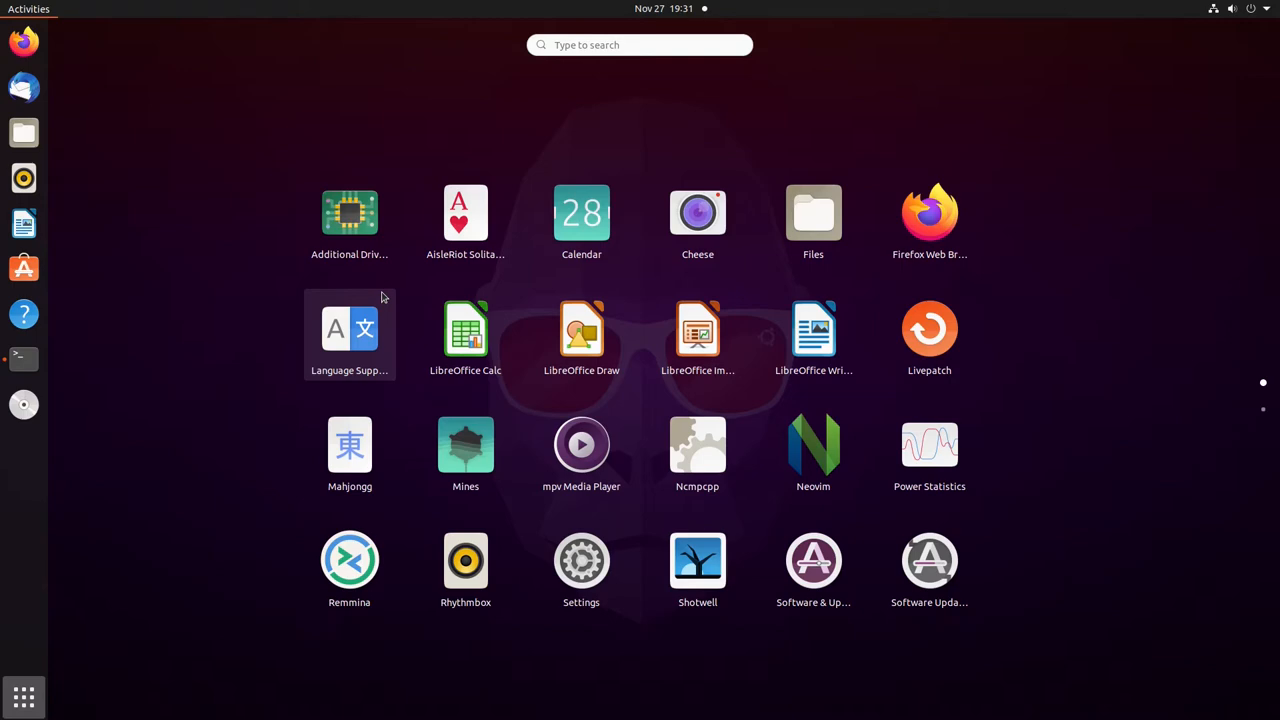
mouse_move(24, 696)
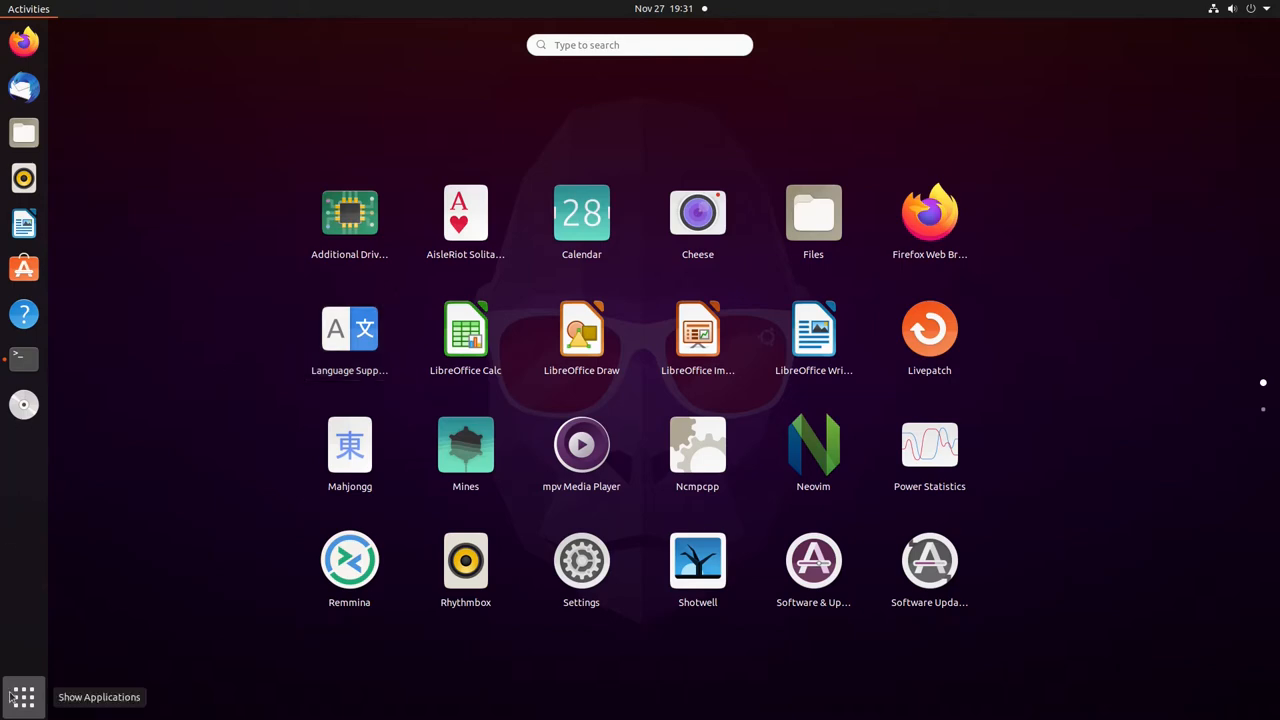
Step: Bring up Files on the Home folder and move the Firefox window to the front
click(24, 696)
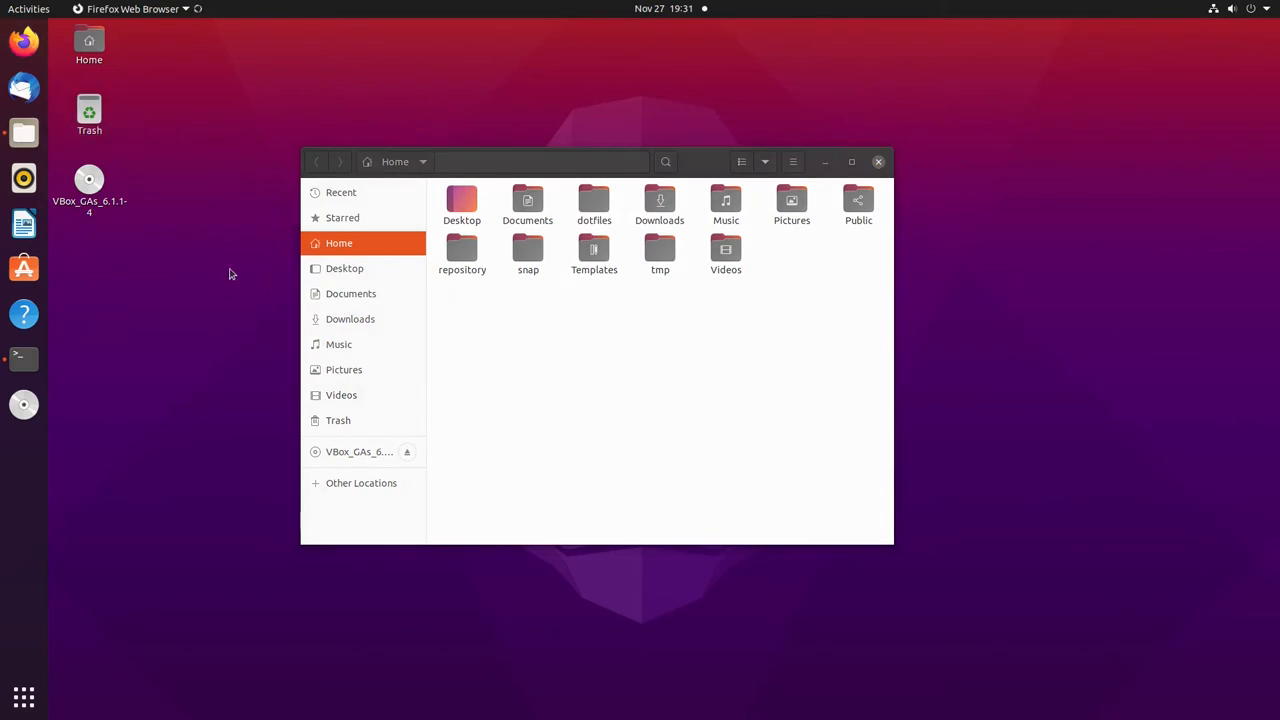
mouse_move(258, 288)
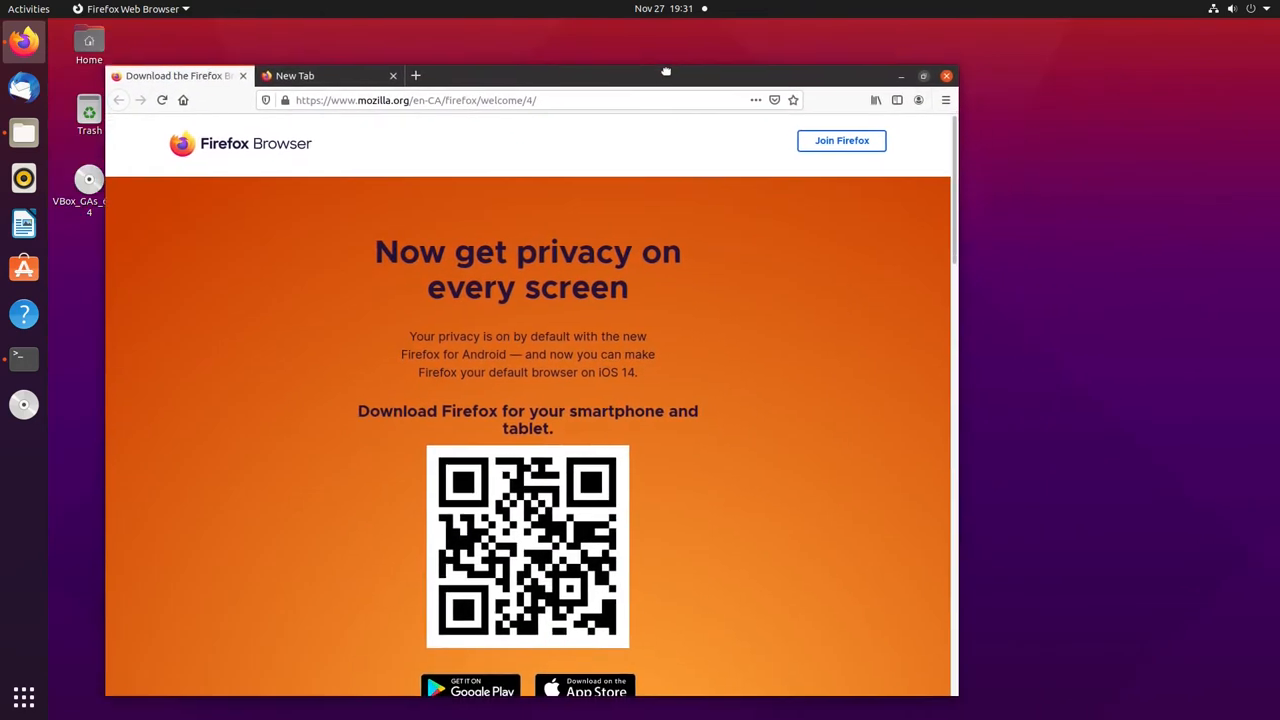
drag(664, 72, 660, 90)
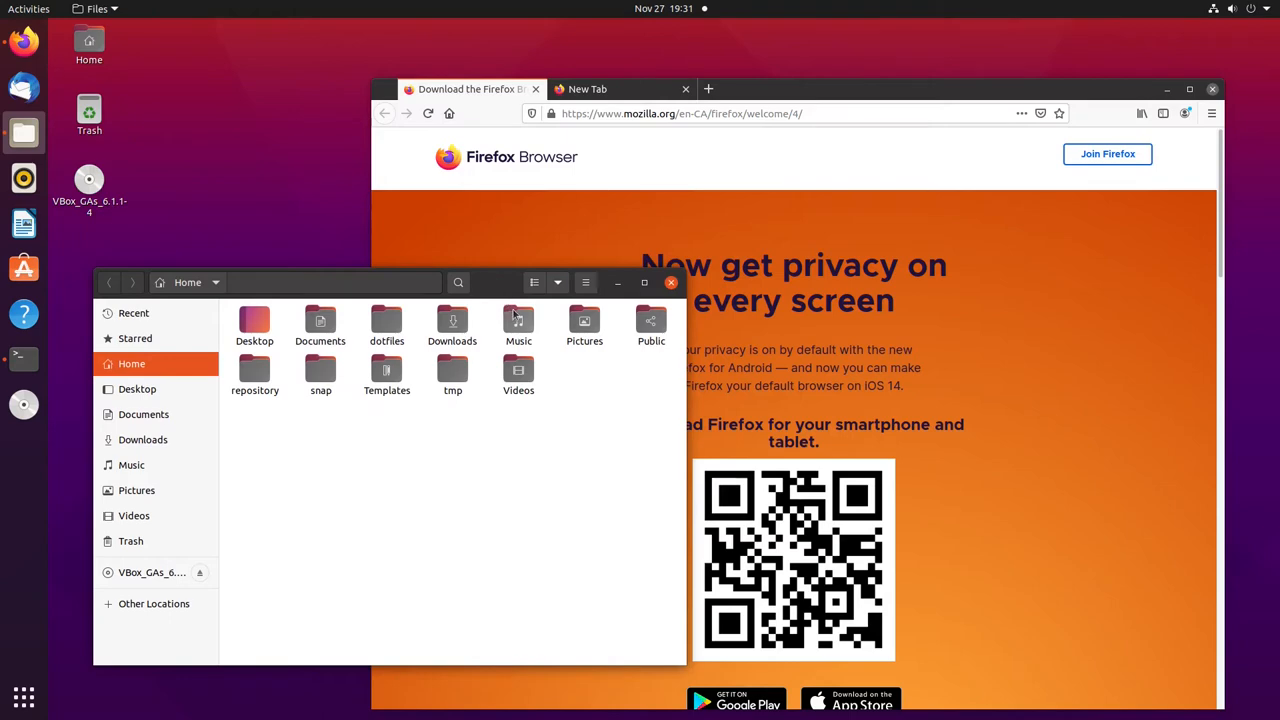
click(936, 88)
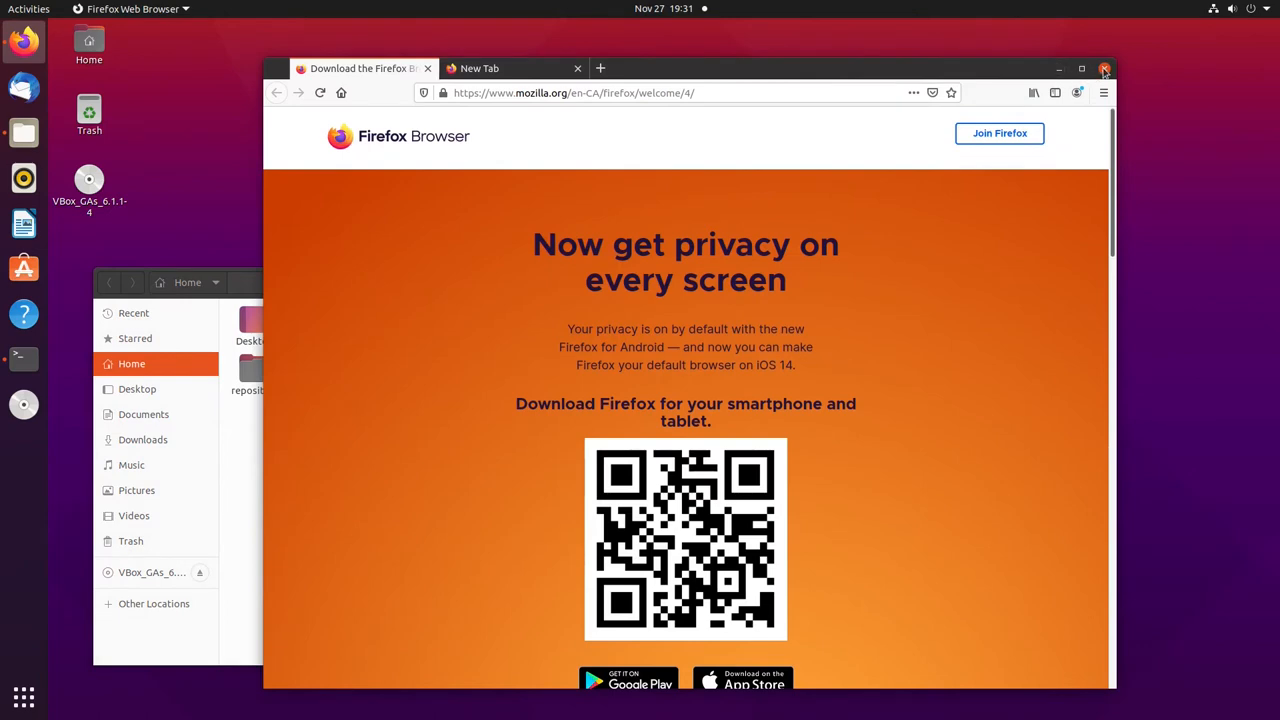
Step: Quit Firefox, confirming closure of both tabs, and reposition the Home folder window
click(1104, 68)
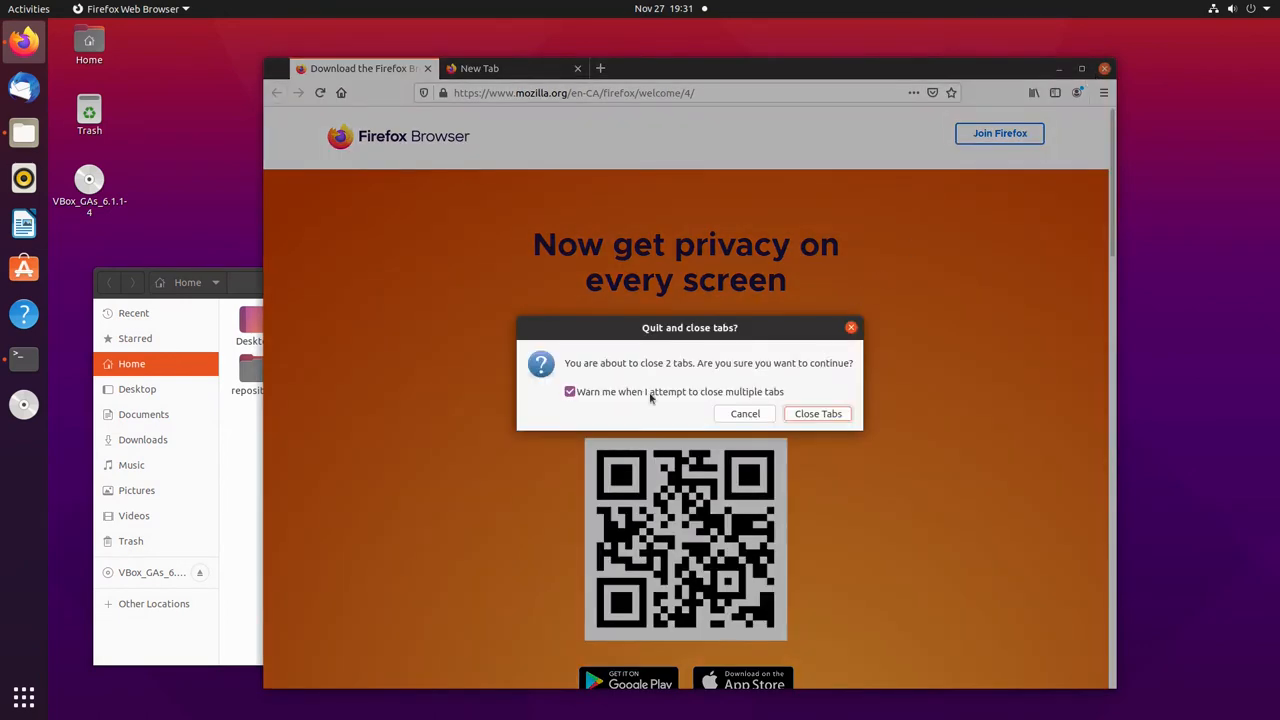
click(816, 412)
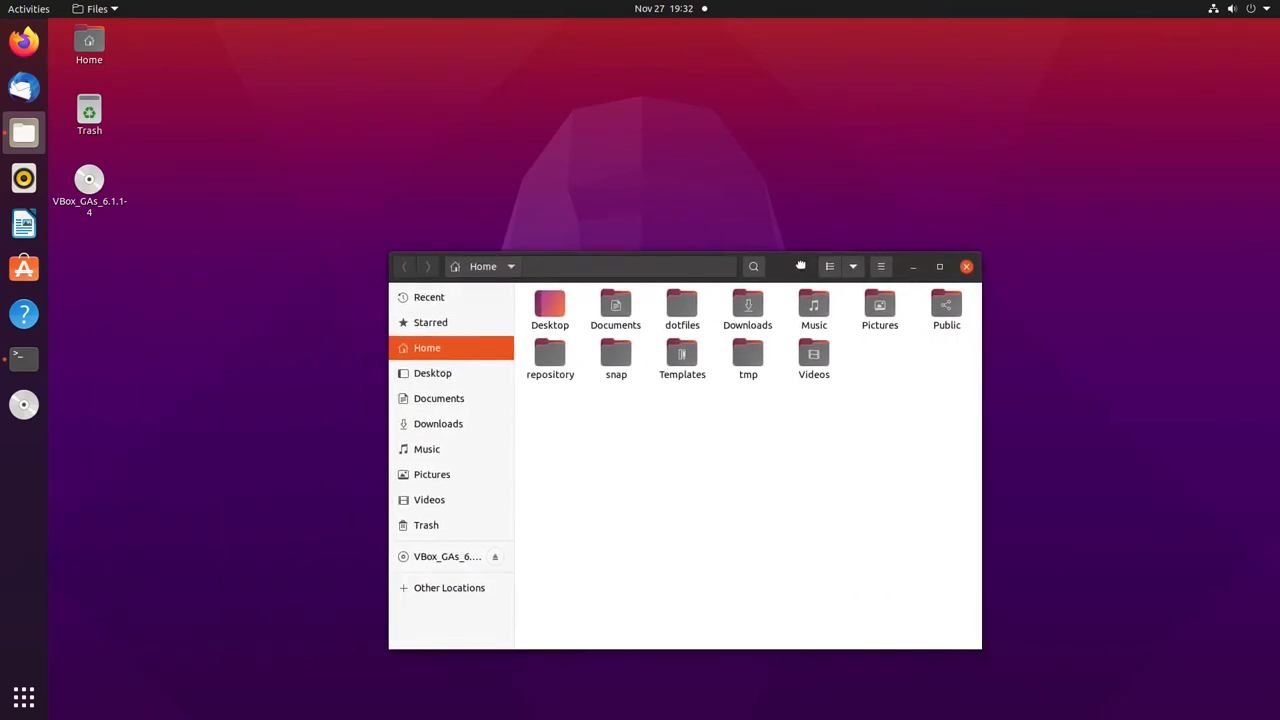
drag(684, 266, 704, 260)
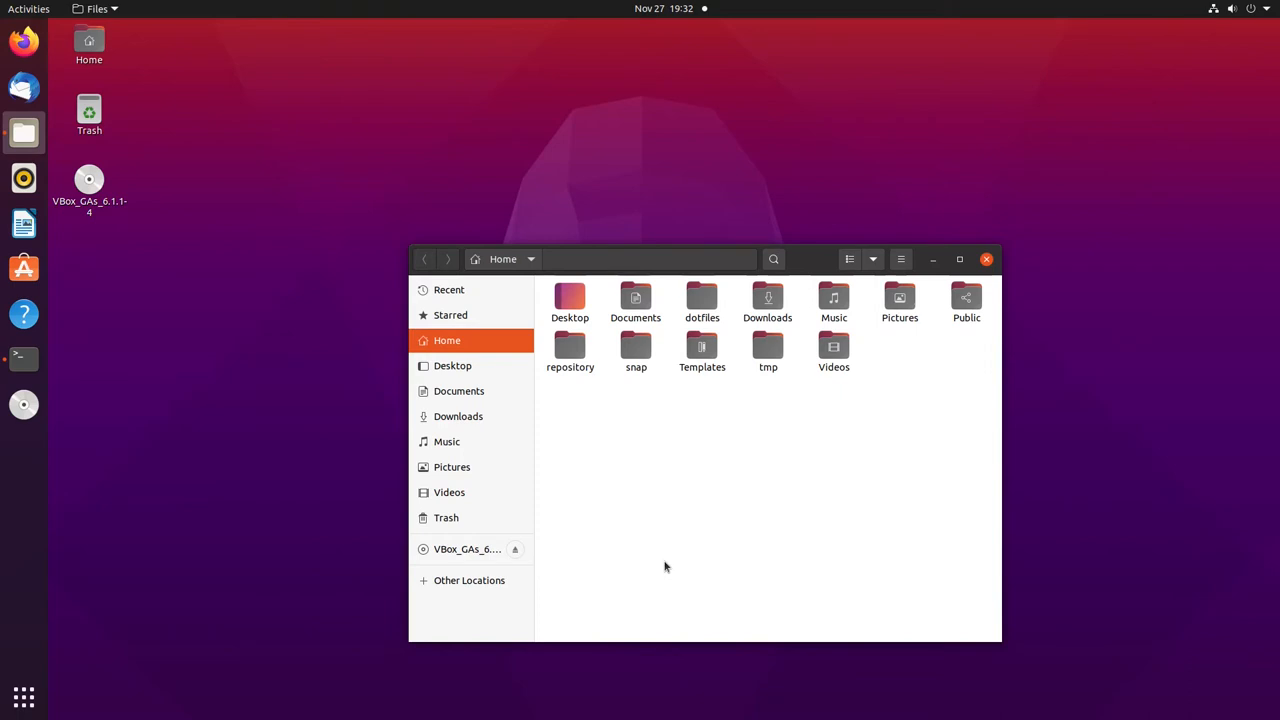
mouse_move(632, 560)
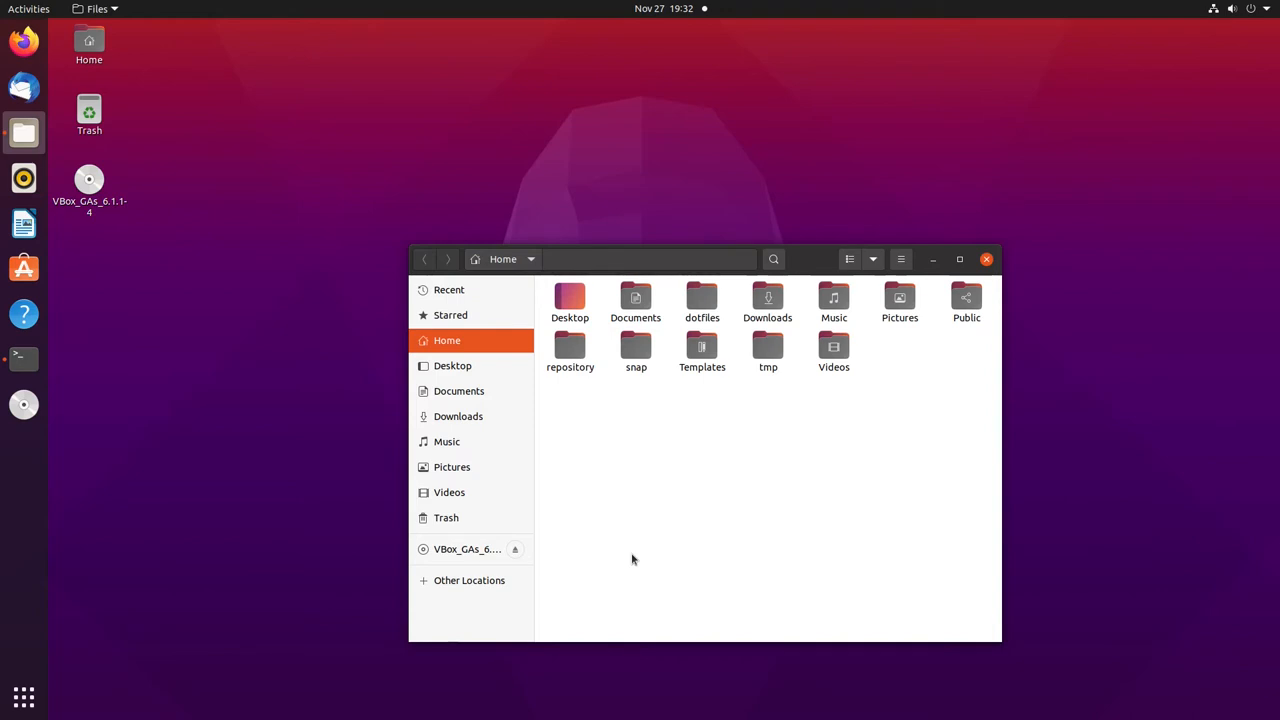
mouse_move(820, 272)
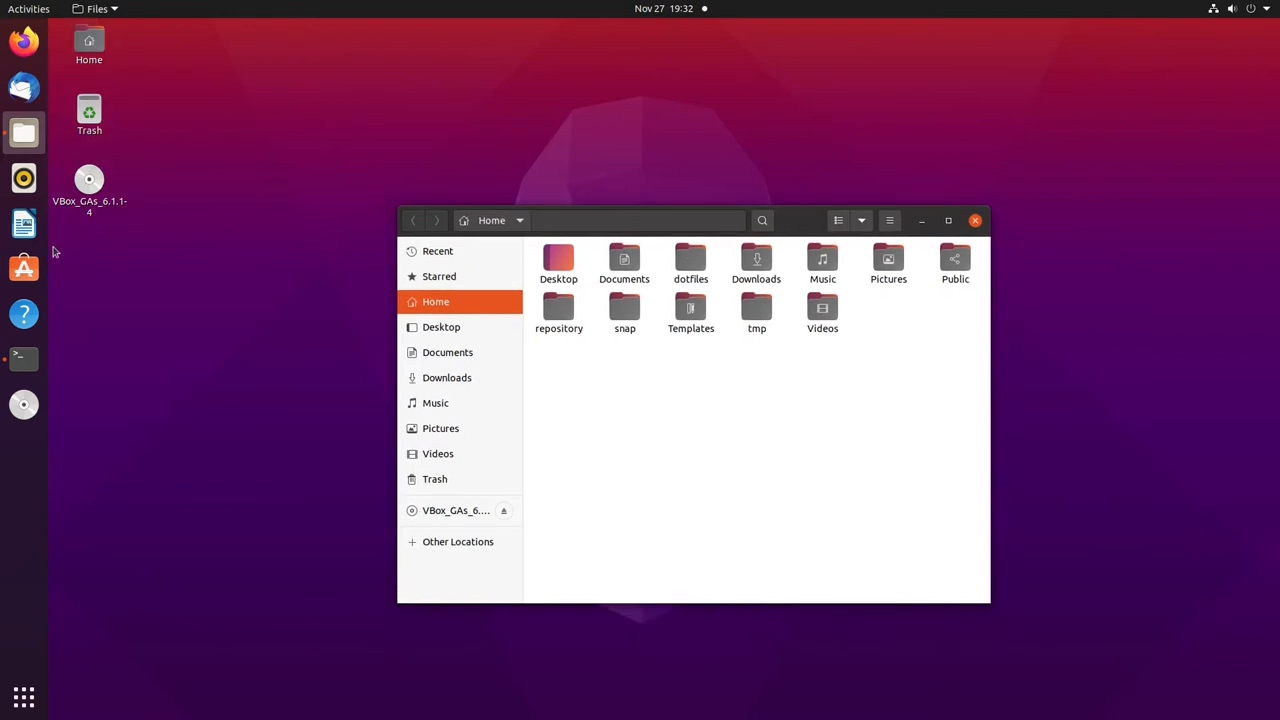
mouse_move(340, 400)
text(s)
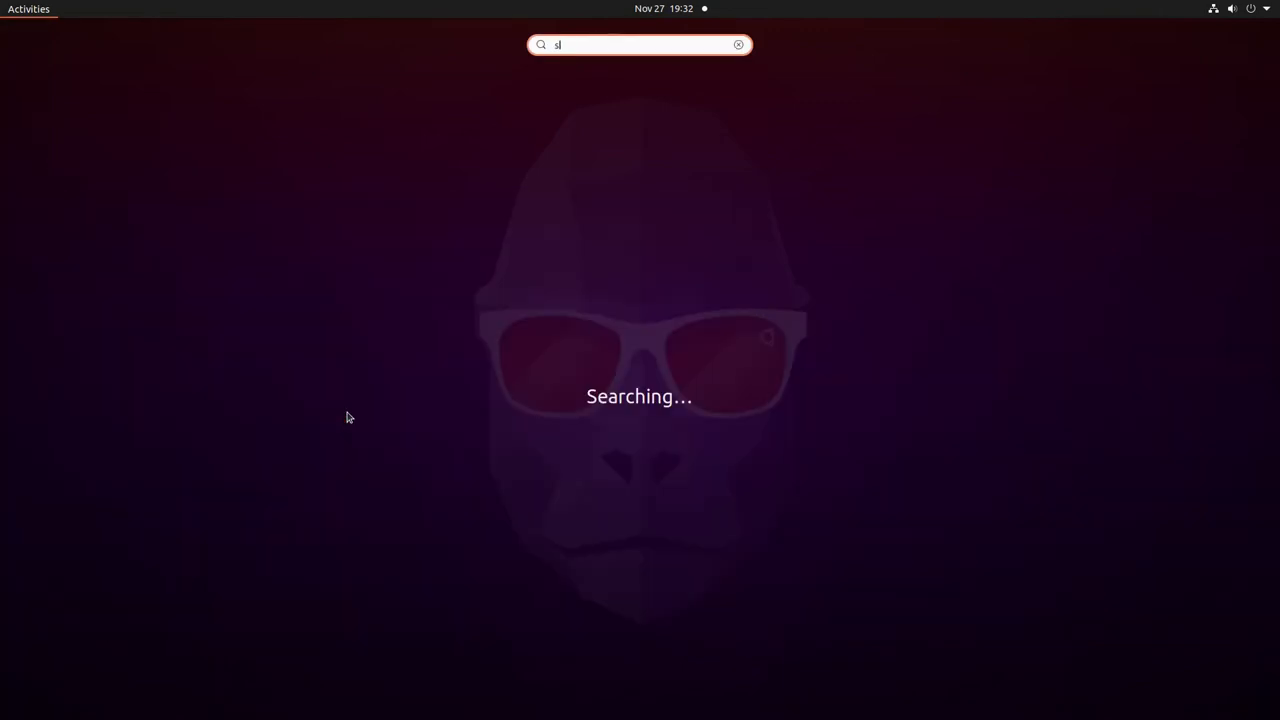
Step: Launch Settings from the desktop search and go to the Appearance page
text(ettings)
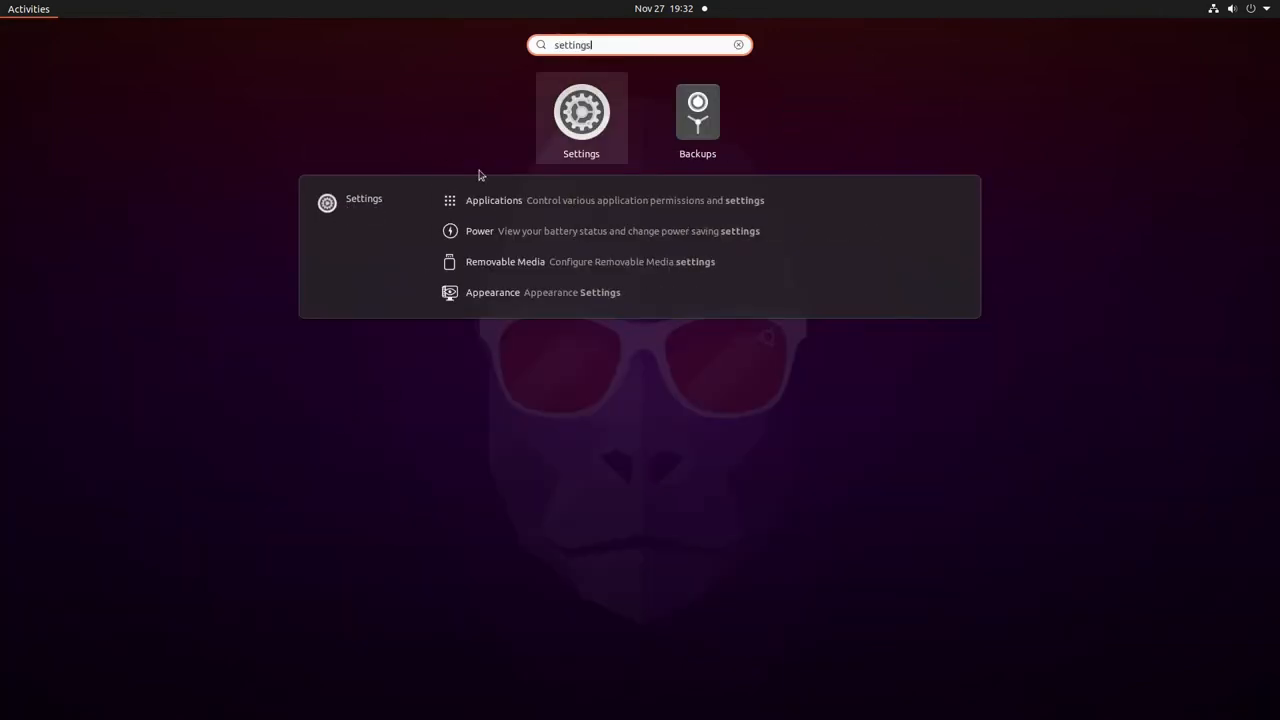
click(580, 112)
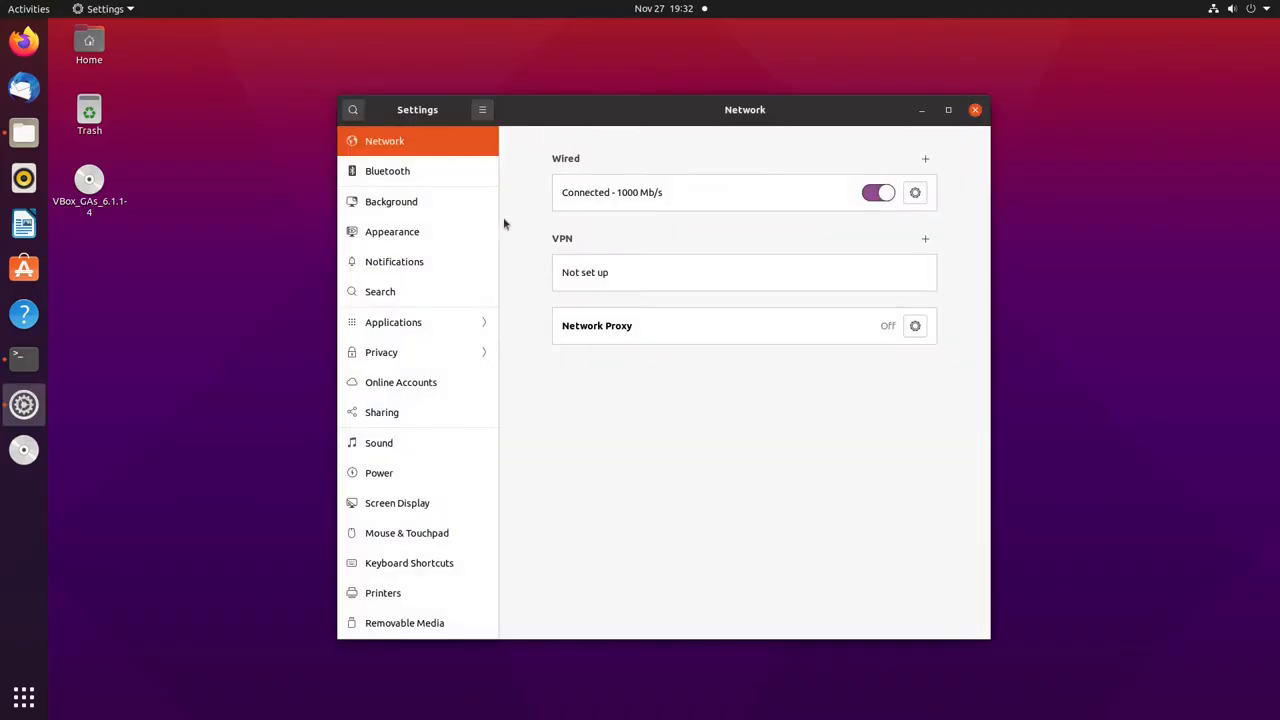
click(392, 232)
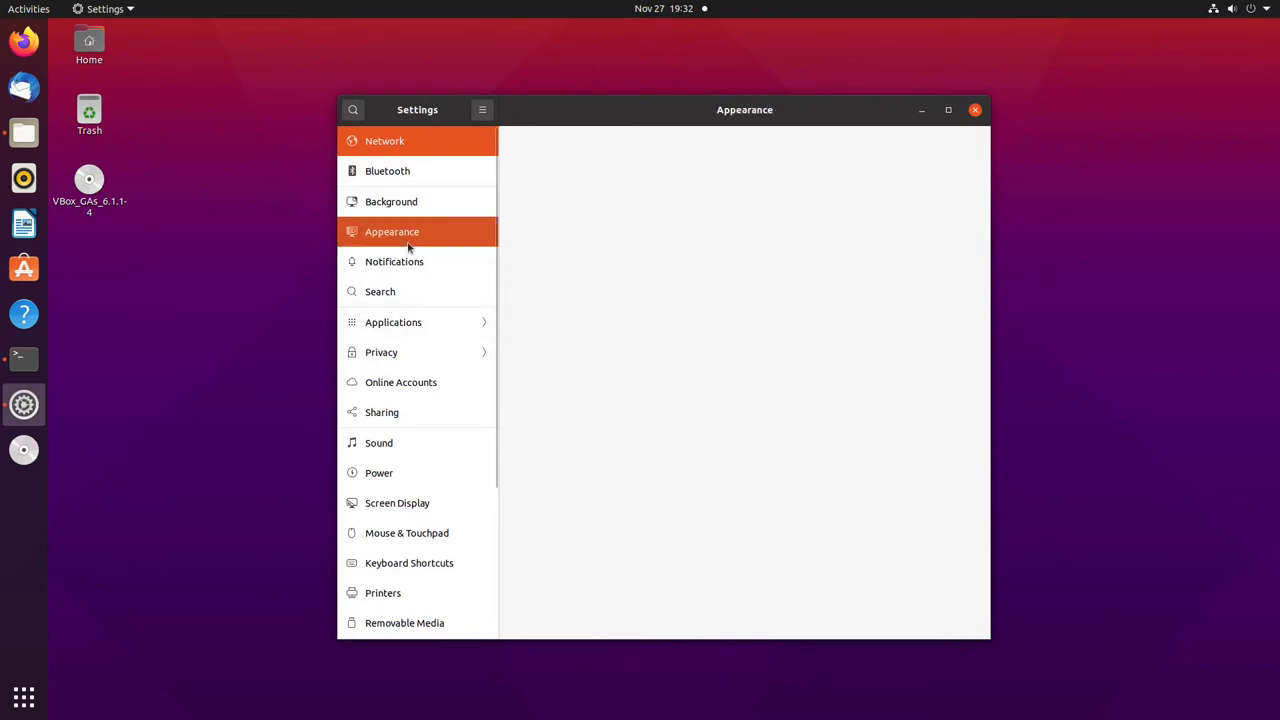
click(392, 232)
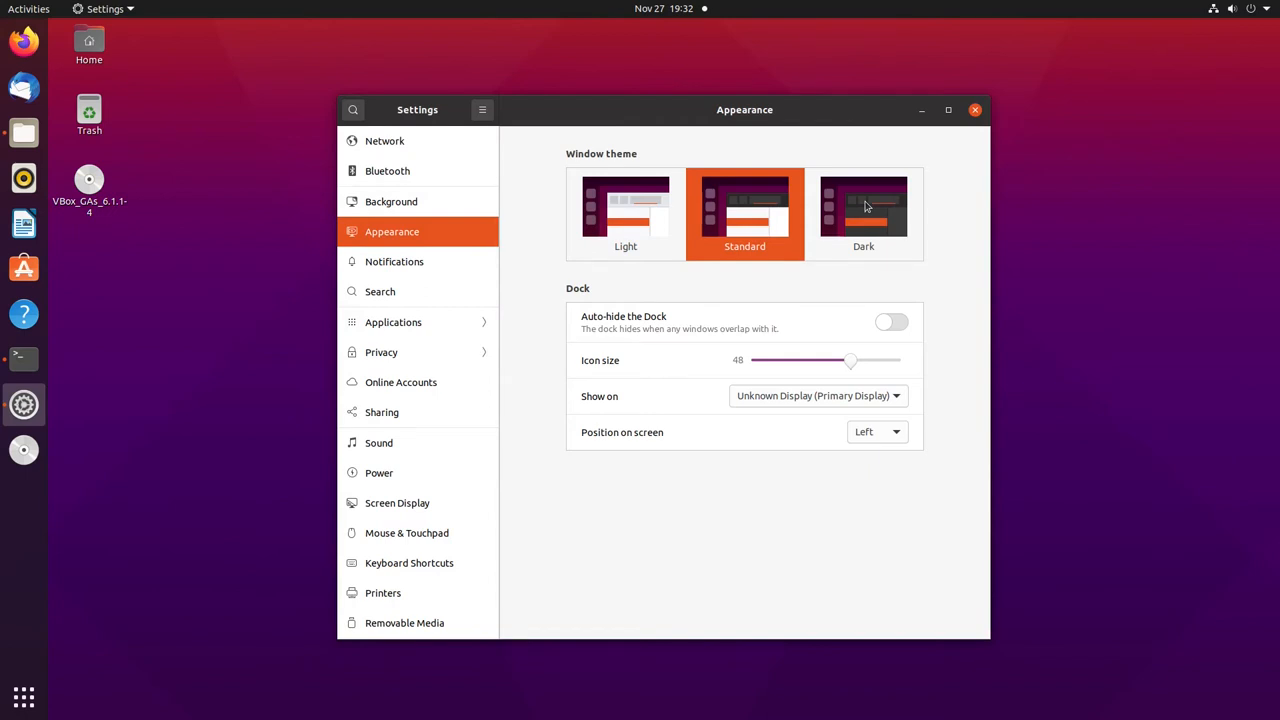
Step: Apply the Dark window theme, then search the desktop for 'exten'
click(864, 206)
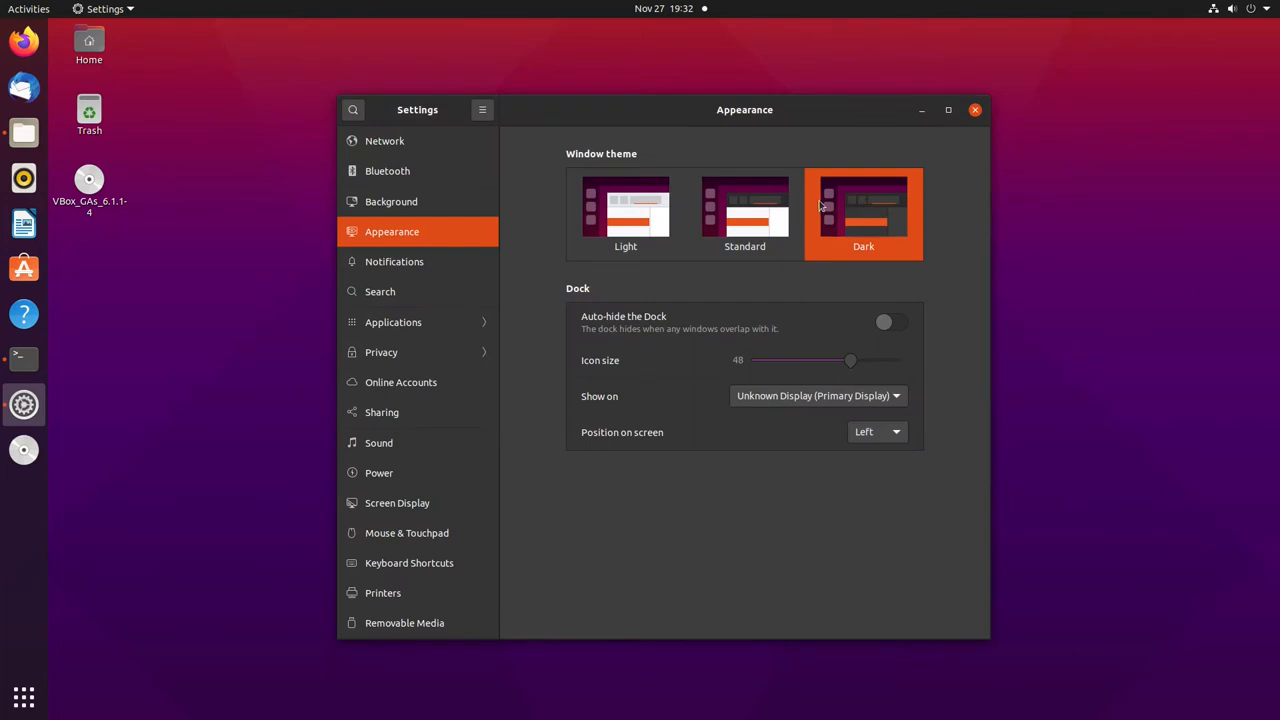
mouse_move(818, 204)
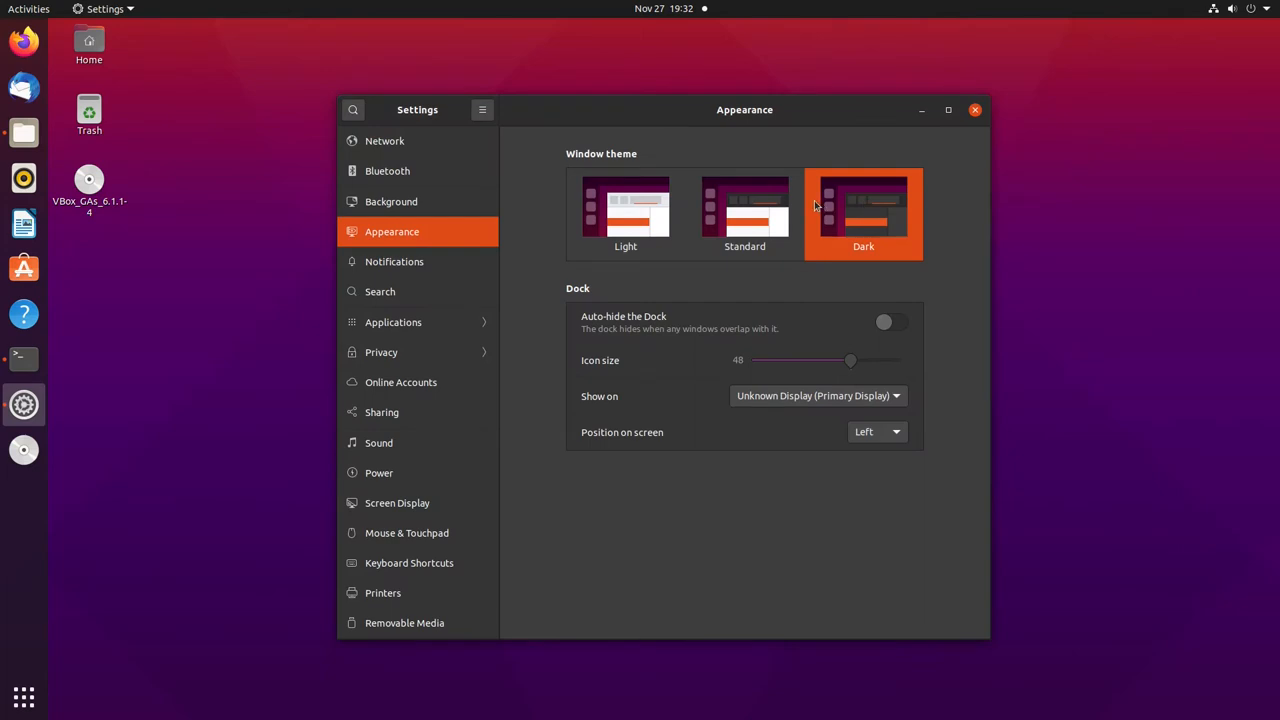
mouse_move(828, 222)
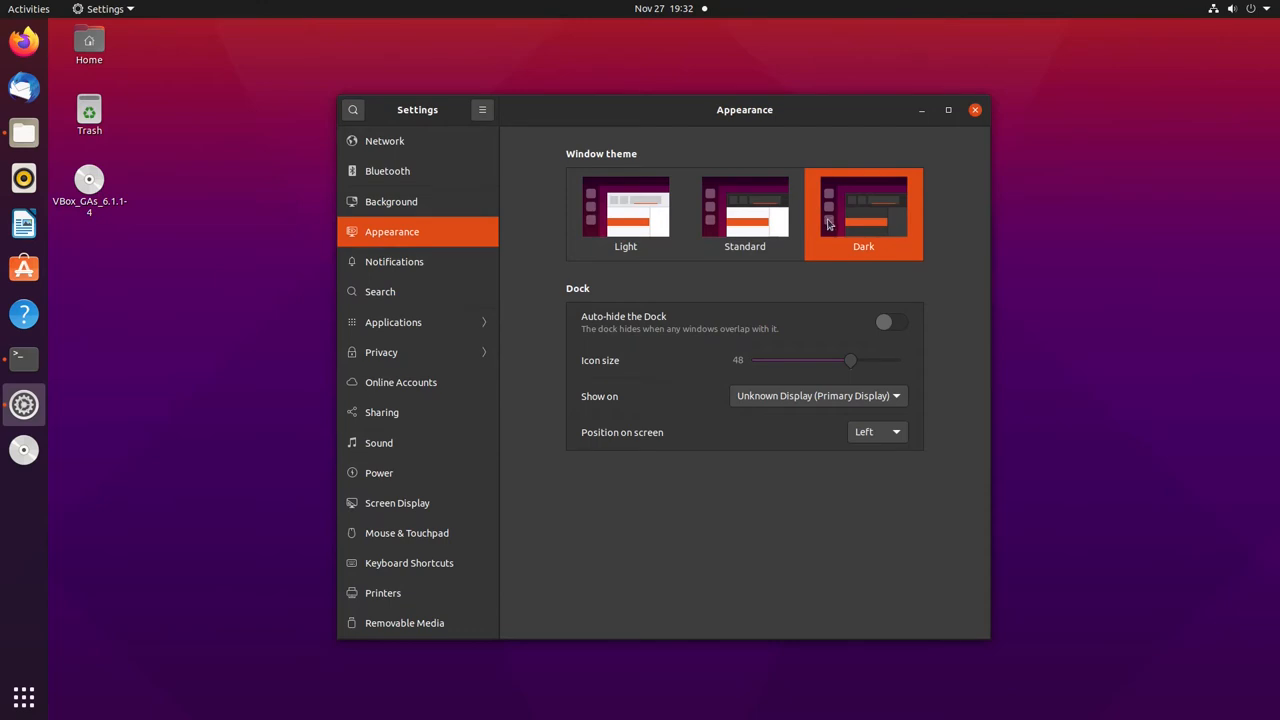
mouse_move(810, 224)
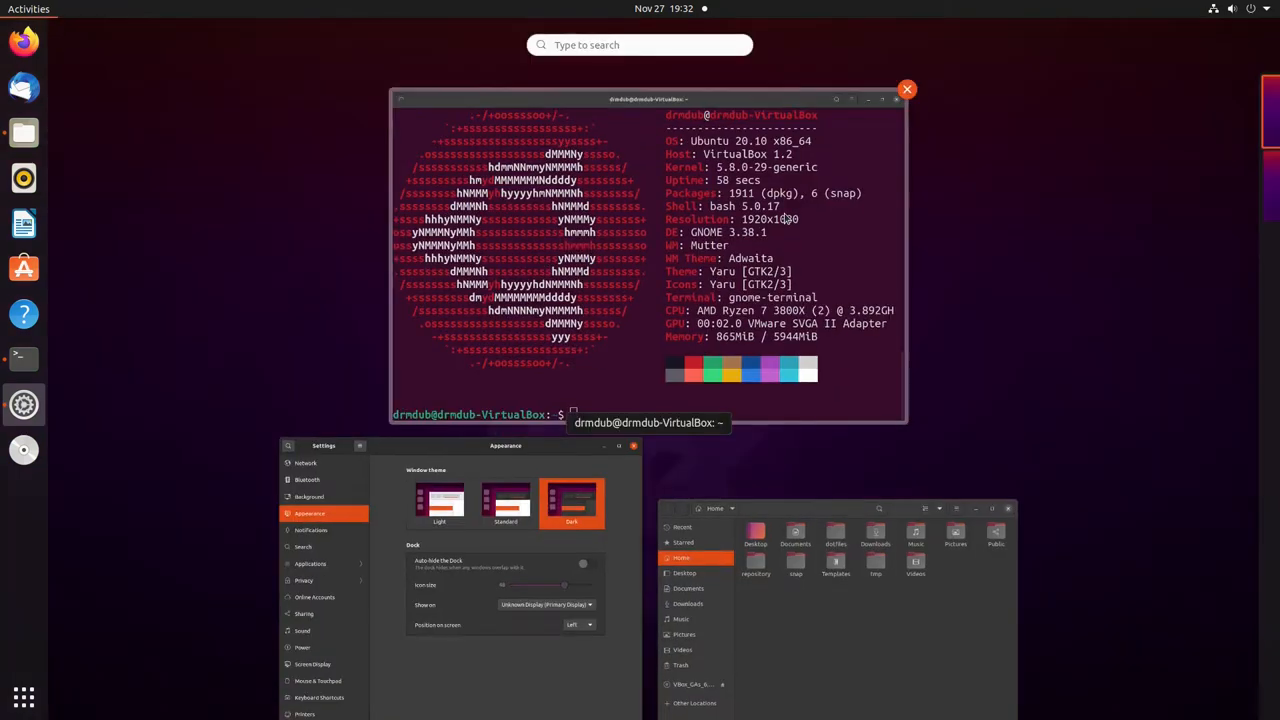
text(exten)
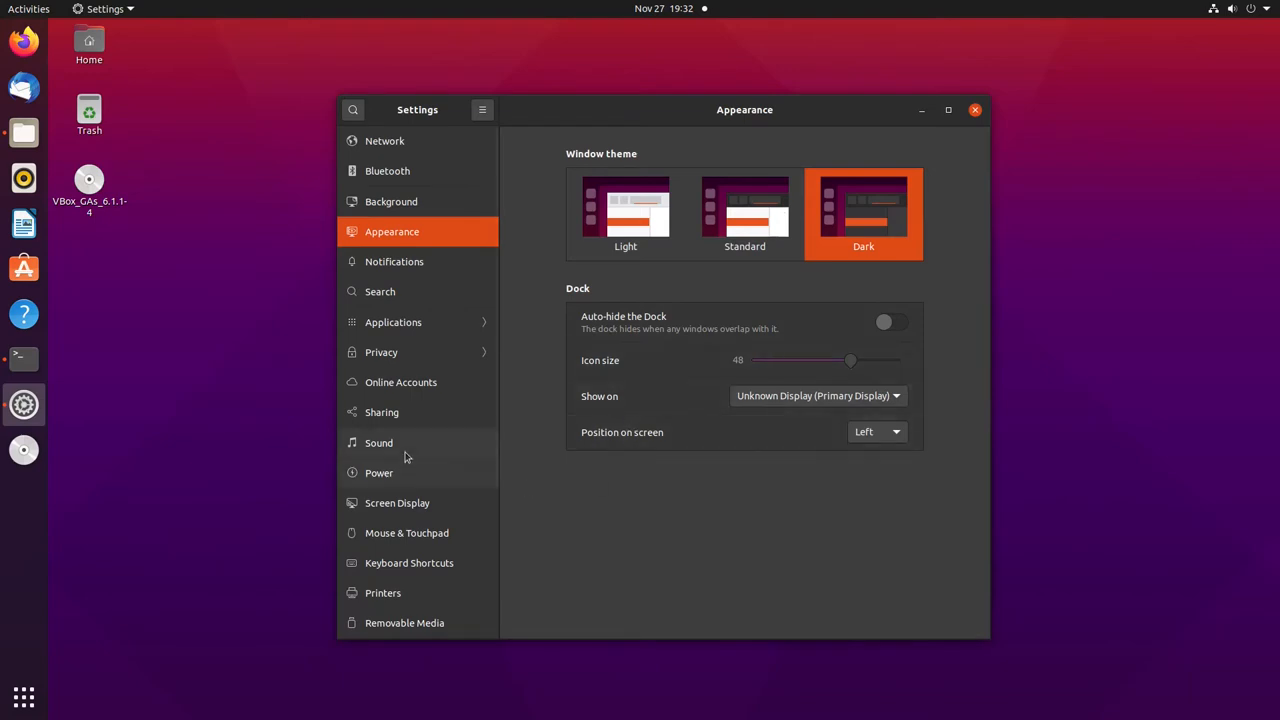
mouse_move(764, 488)
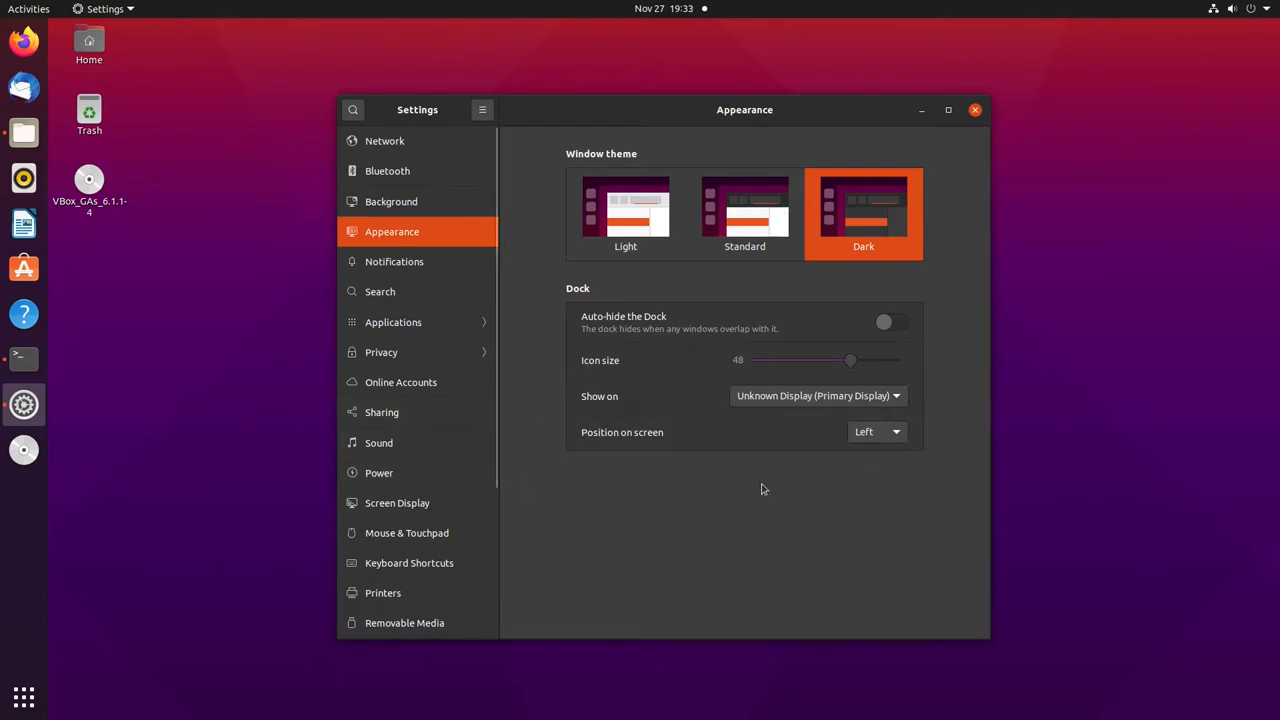
mouse_move(704, 300)
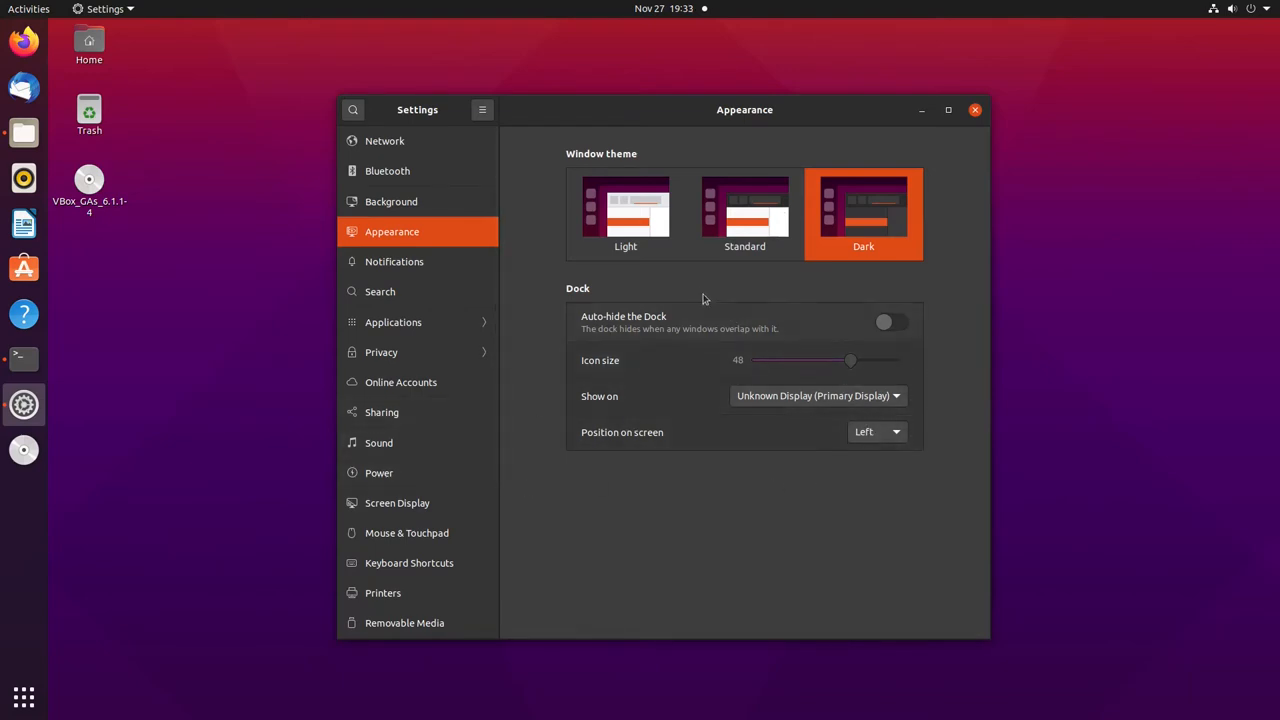
mouse_move(684, 280)
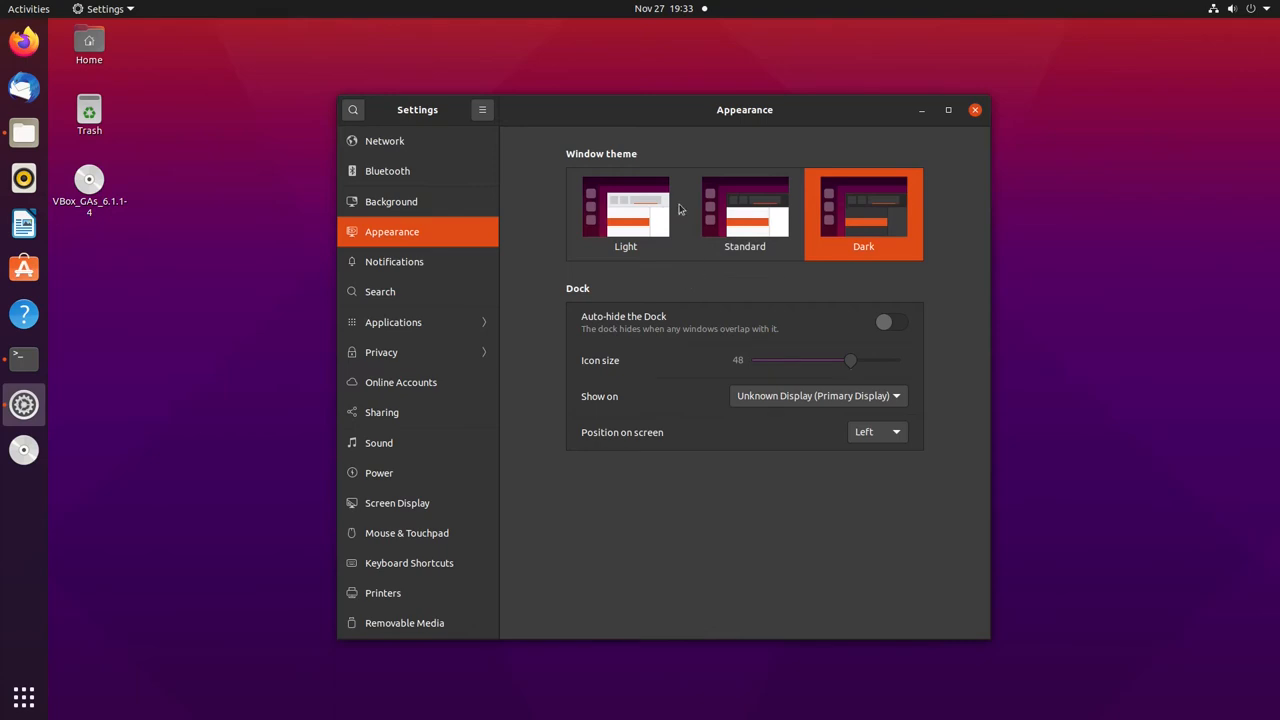
Step: Try the Light window theme briefly, then return to the Dark theme
click(624, 210)
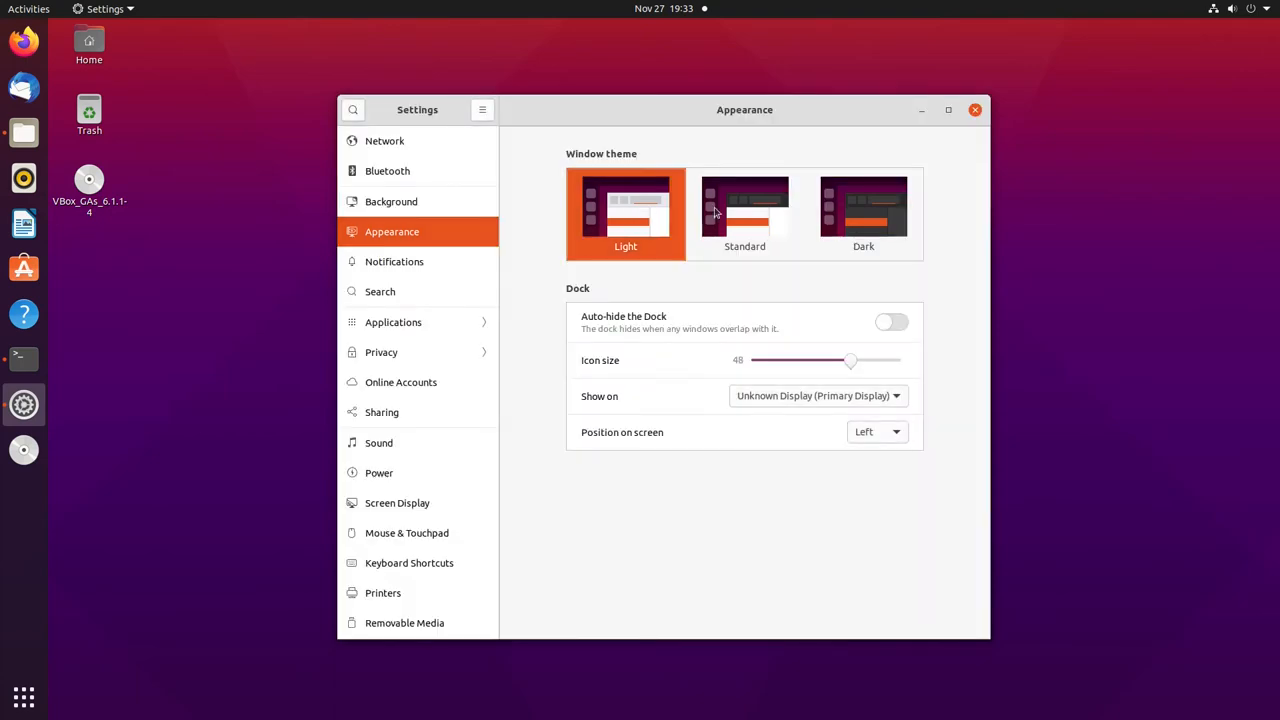
click(744, 210)
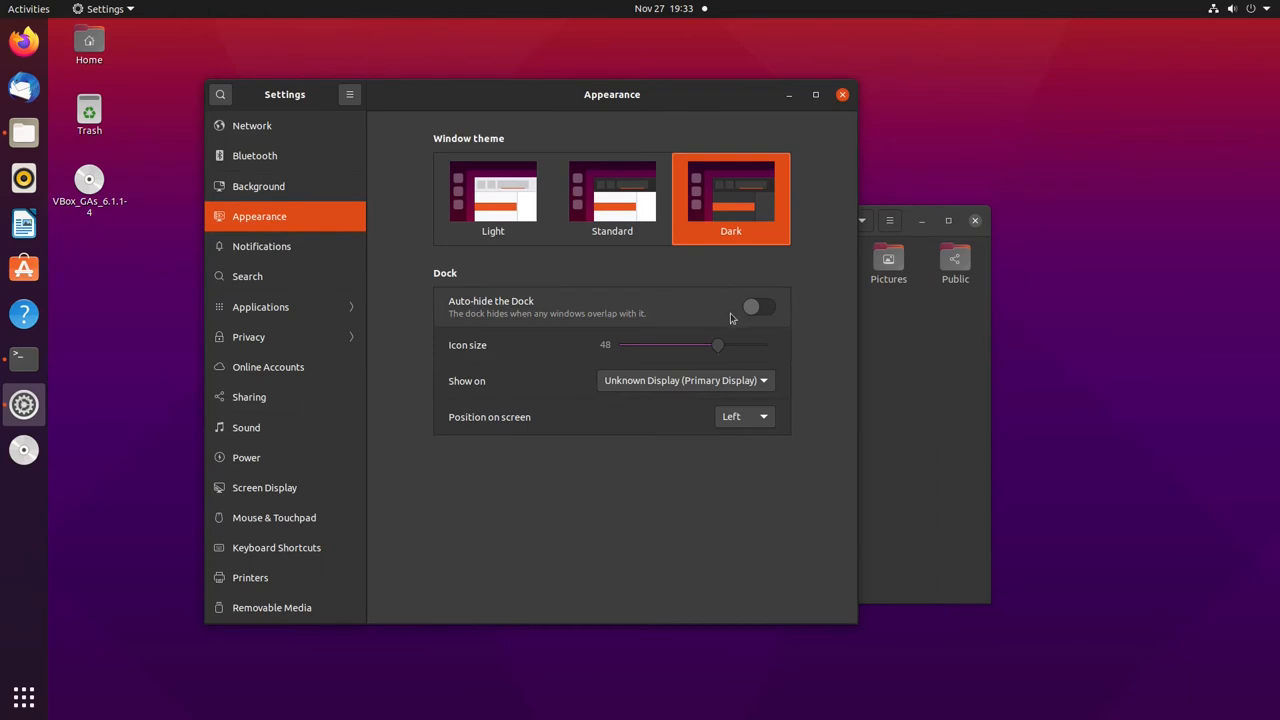
mouse_move(740, 284)
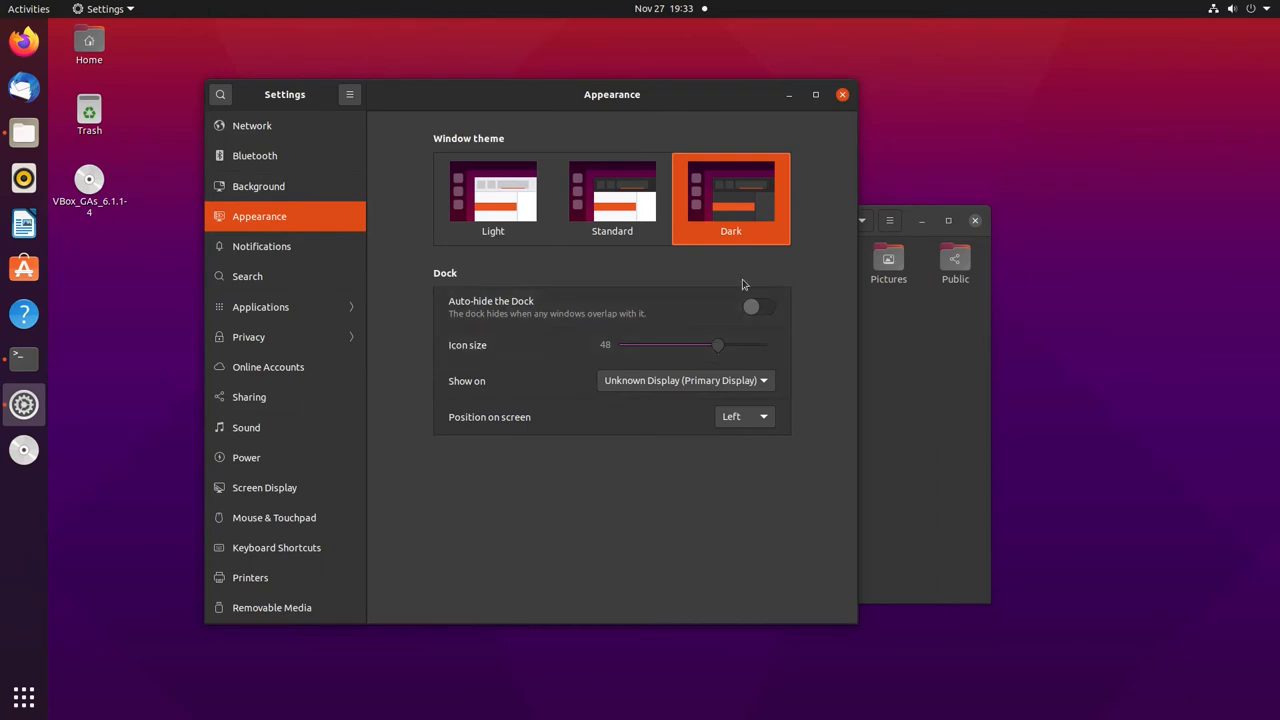
mouse_move(610, 234)
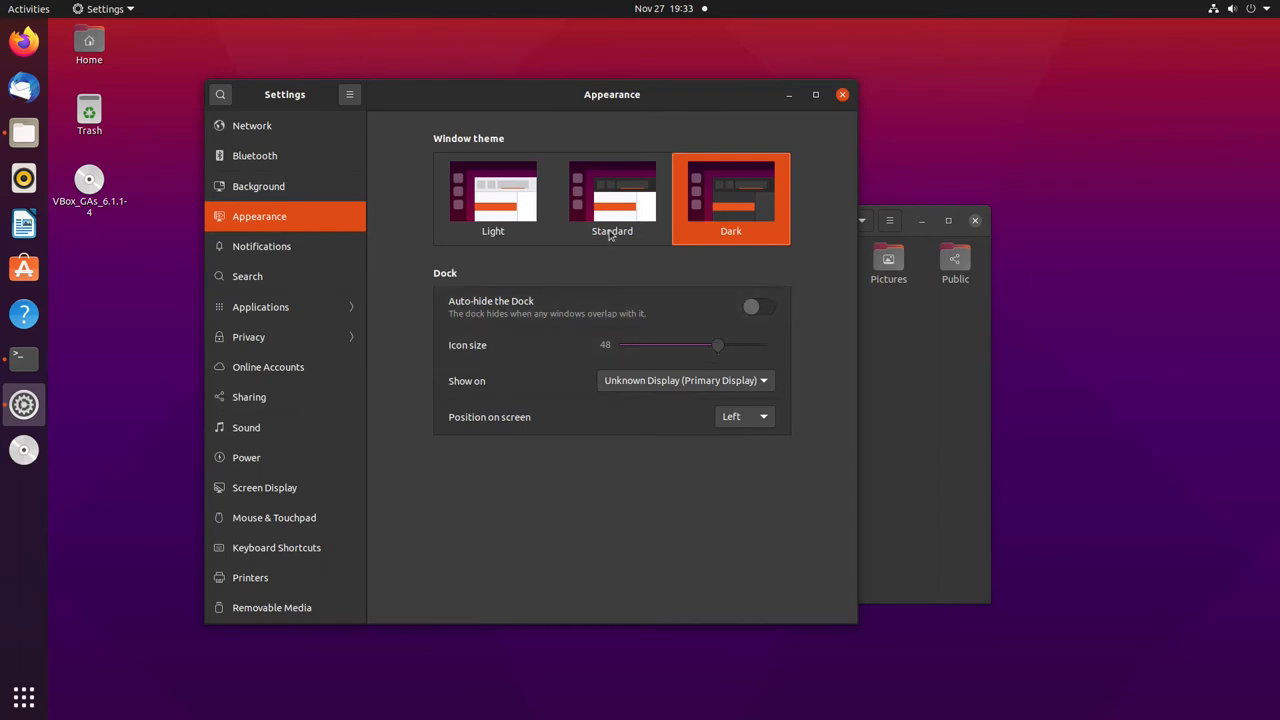
mouse_move(646, 244)
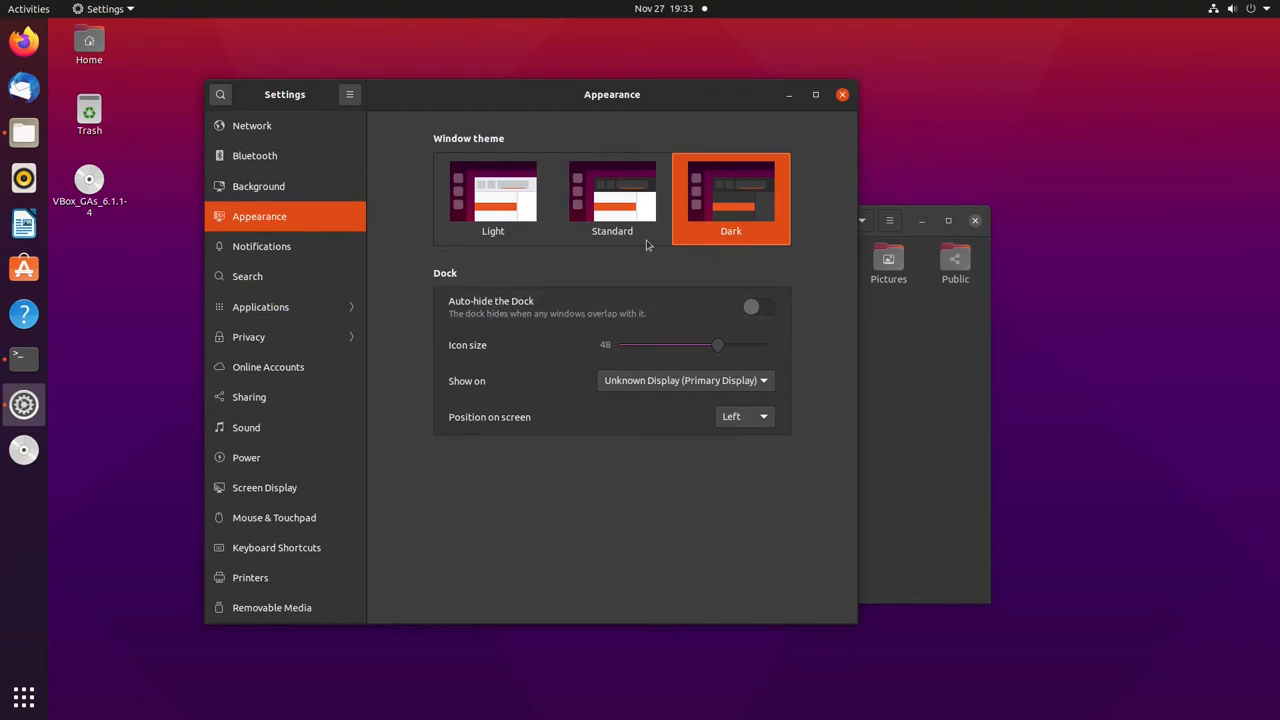
mouse_move(572, 232)
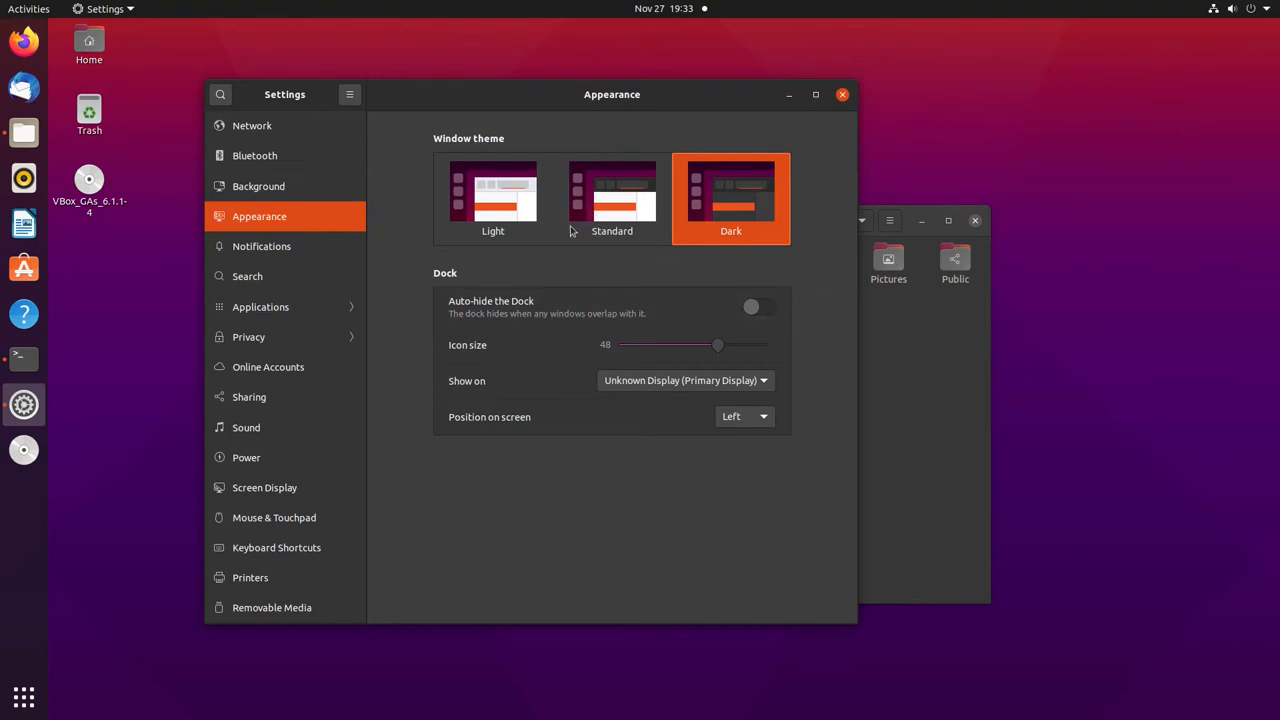
mouse_move(344, 224)
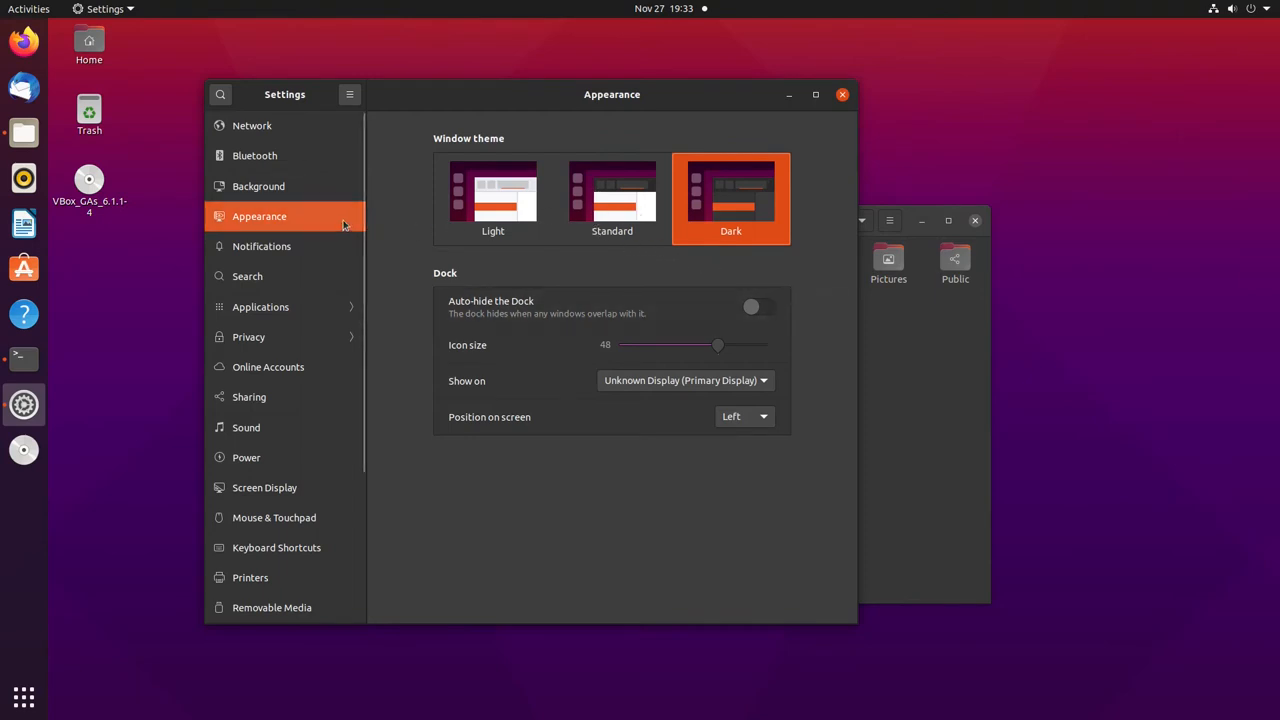
mouse_move(578, 184)
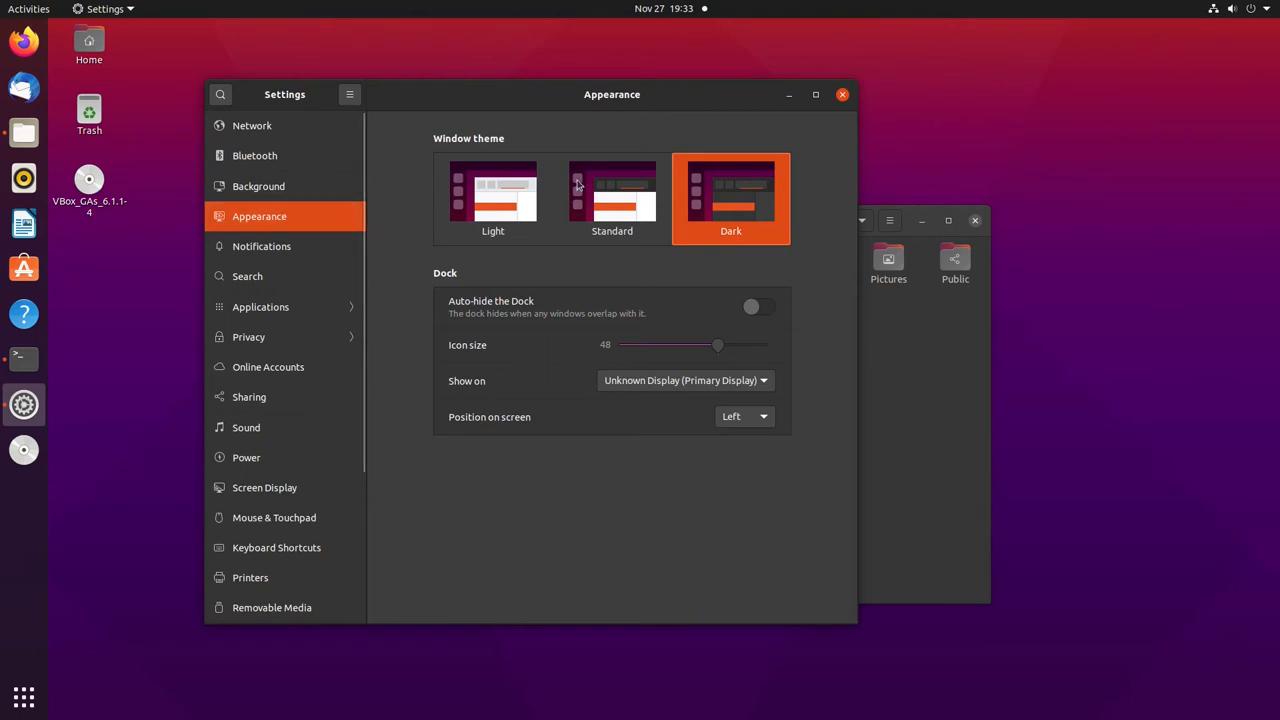
mouse_move(622, 232)
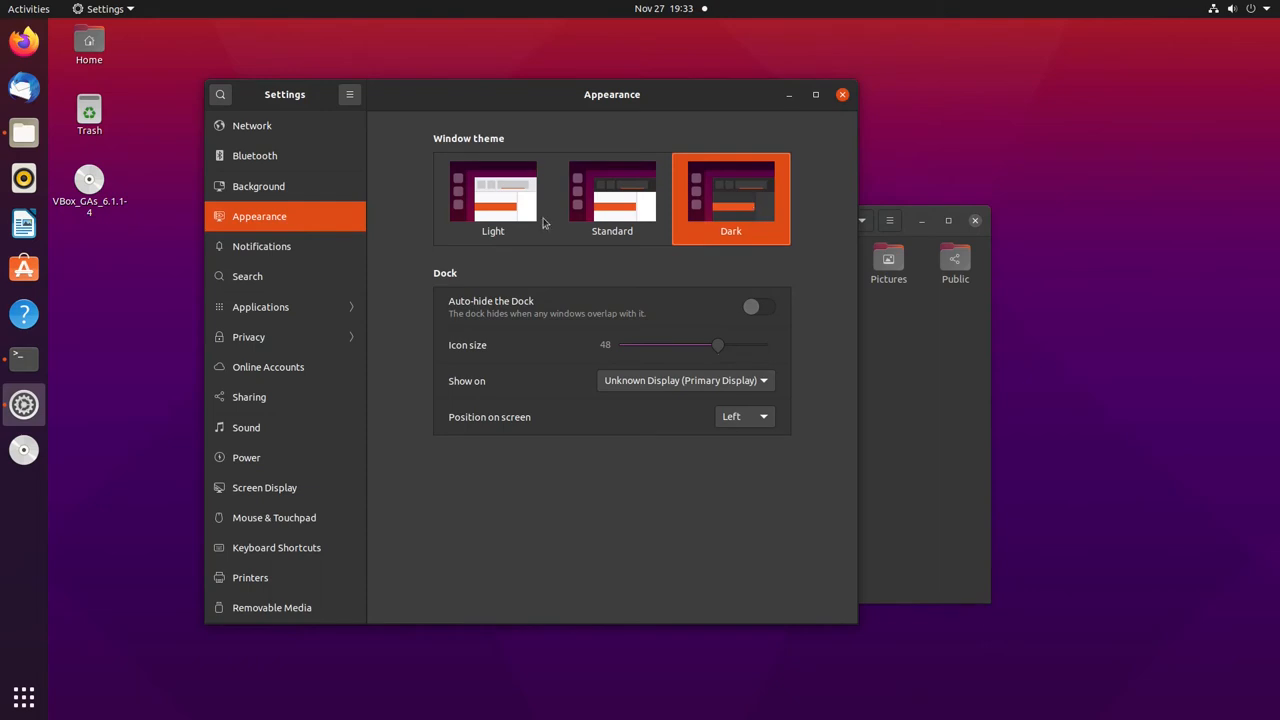
mouse_move(784, 148)
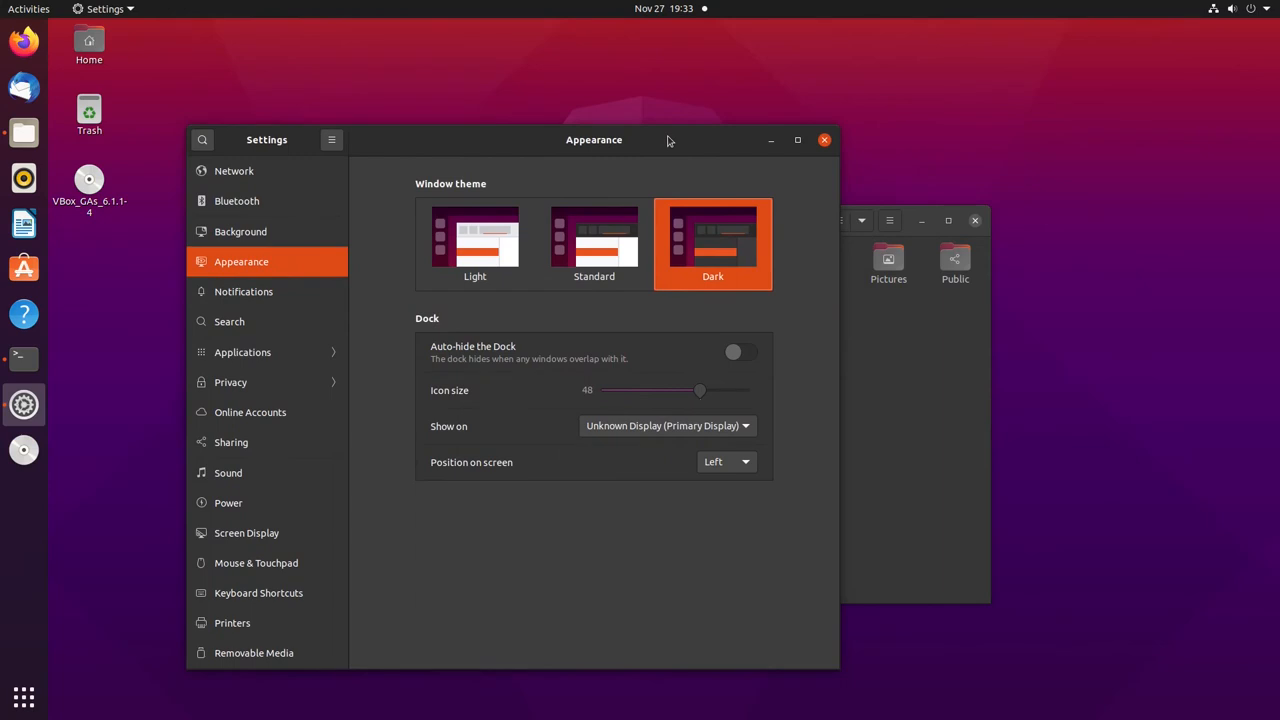
mouse_move(676, 140)
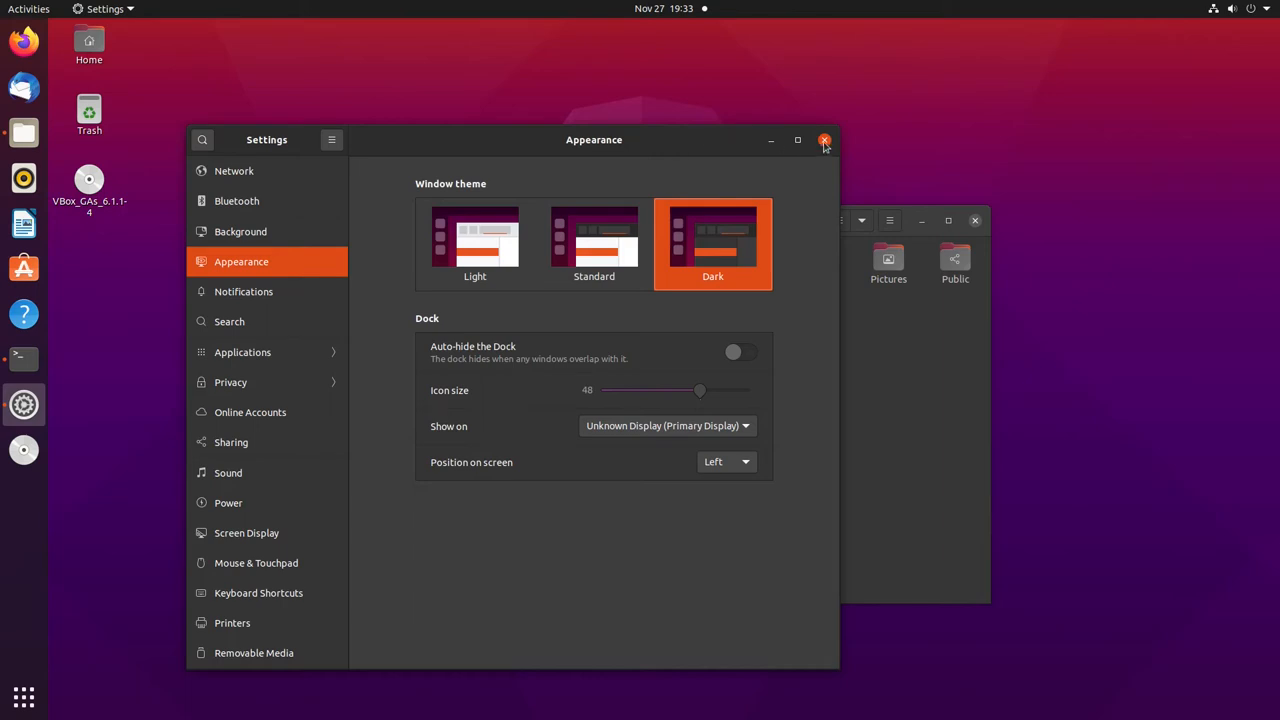
Step: Close Settings and launch Ubuntu Software from the dock
click(824, 140)
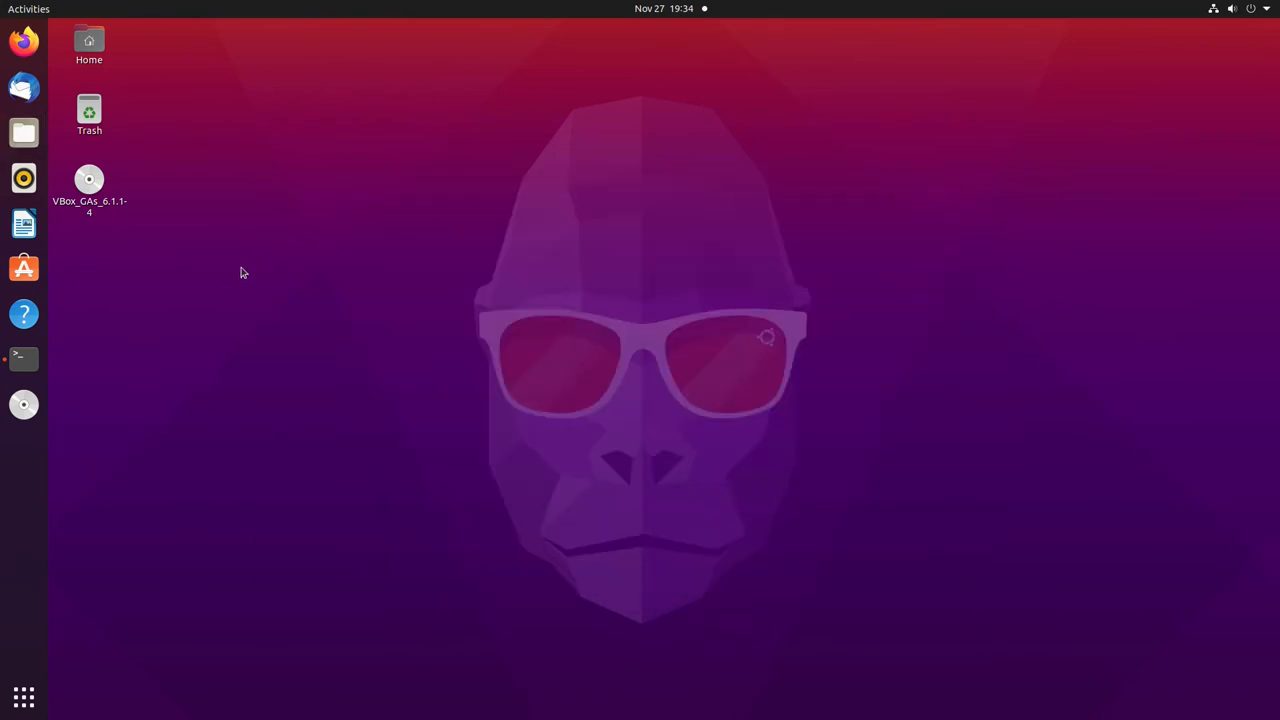
mouse_move(90, 276)
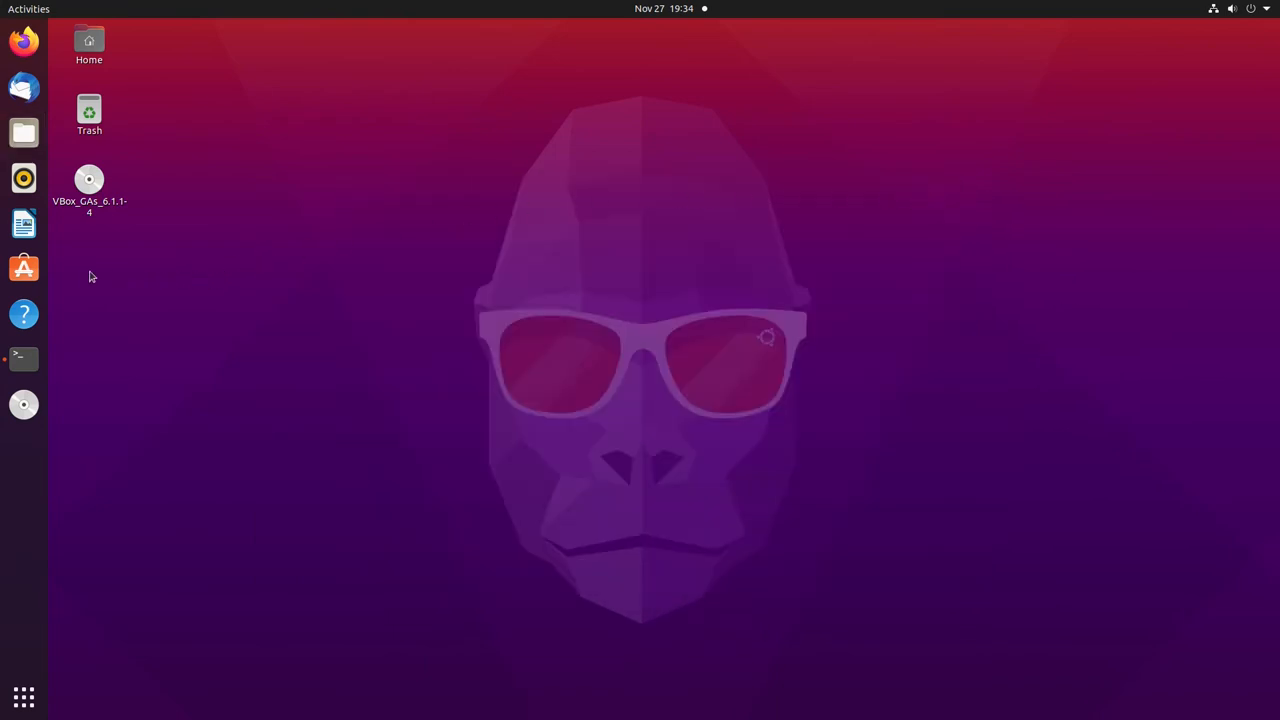
click(24, 268)
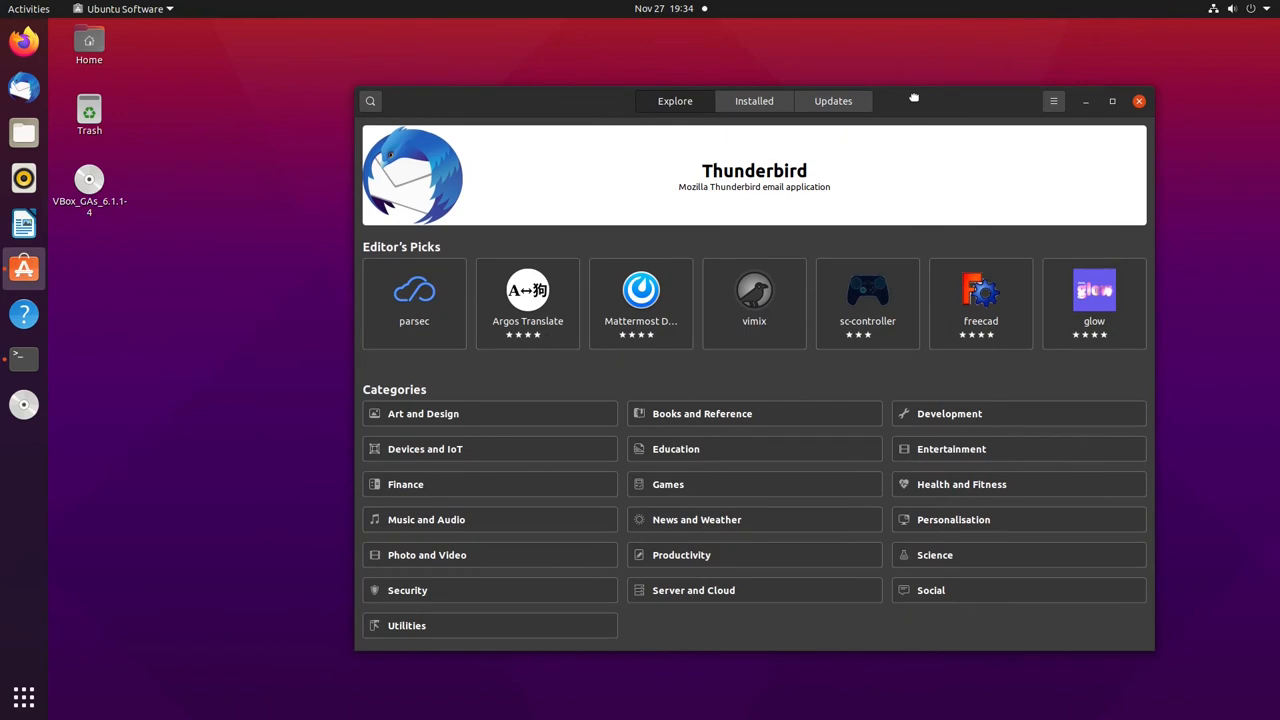
mouse_move(912, 100)
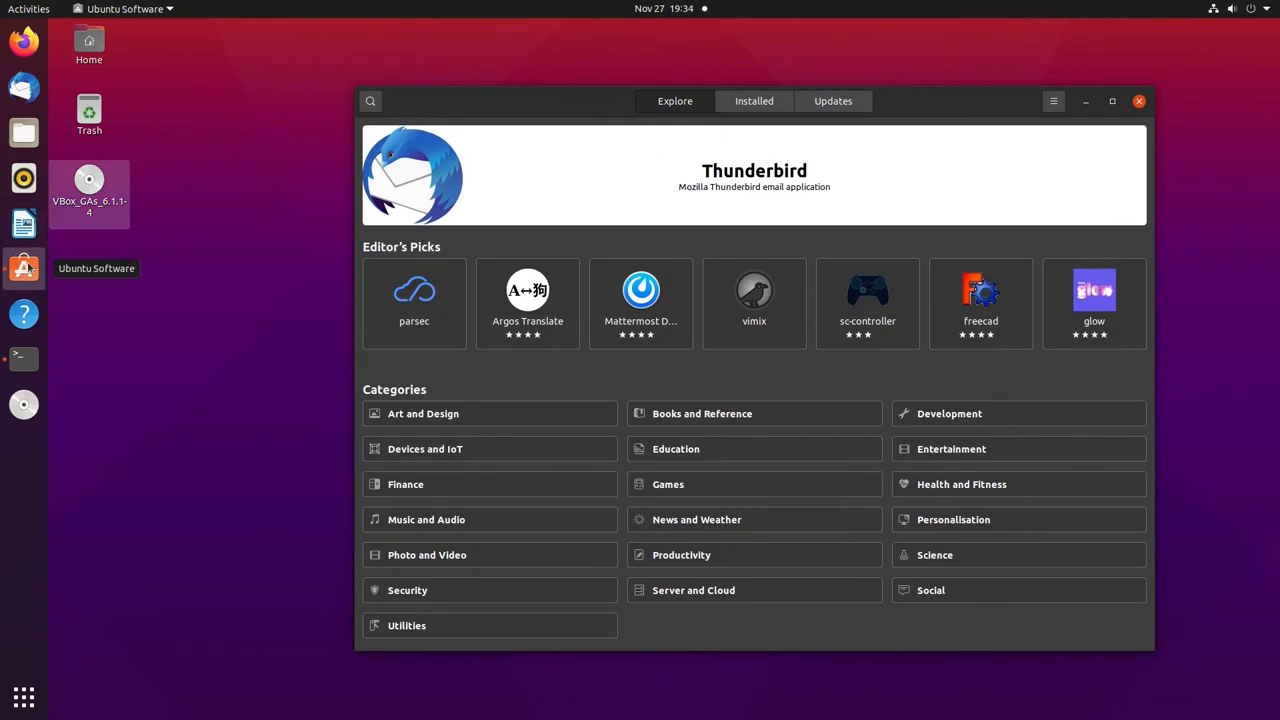
mouse_move(720, 252)
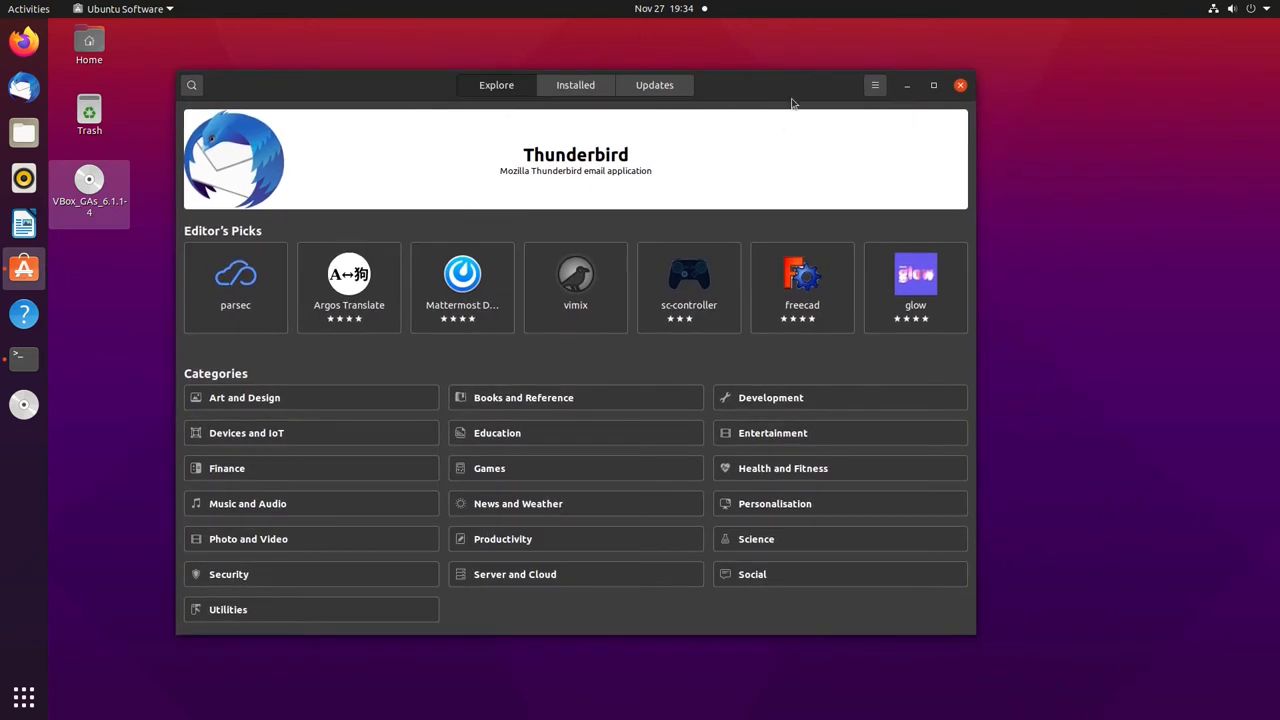
mouse_move(590, 256)
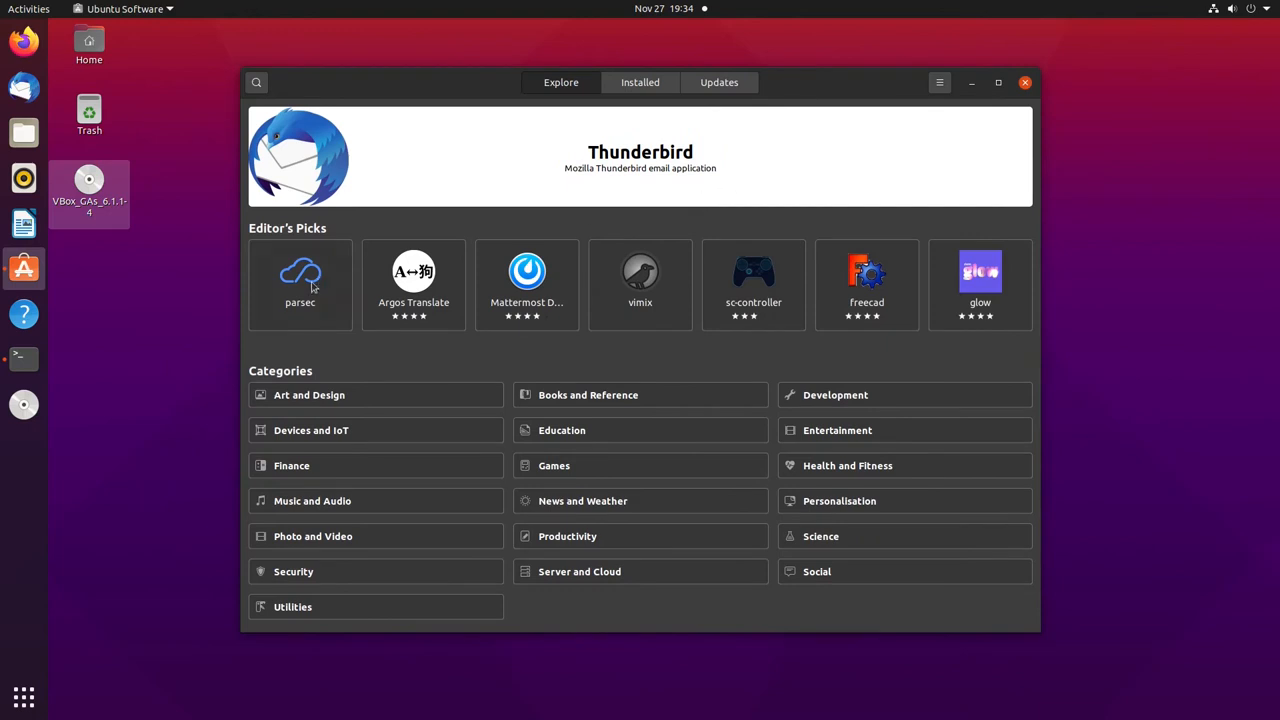
mouse_move(556, 304)
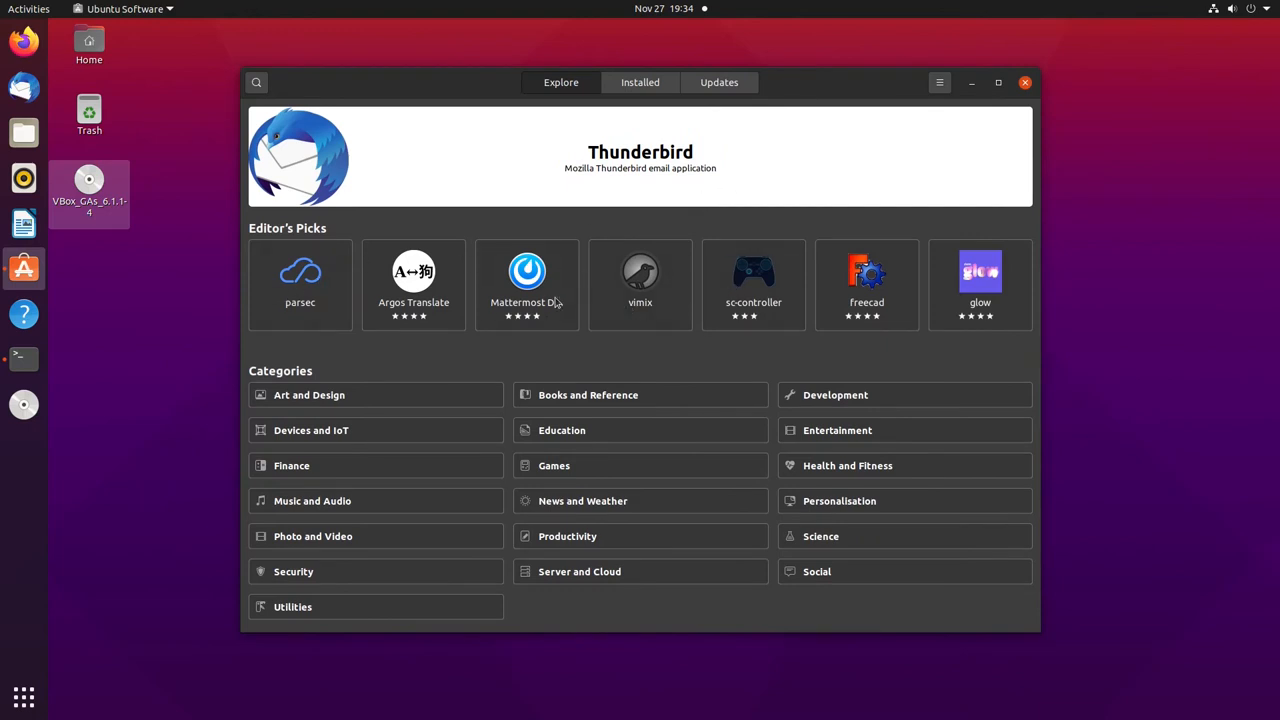
Step: View the Mattermost Desktop page and its two screenshots, then return to Explore
click(526, 272)
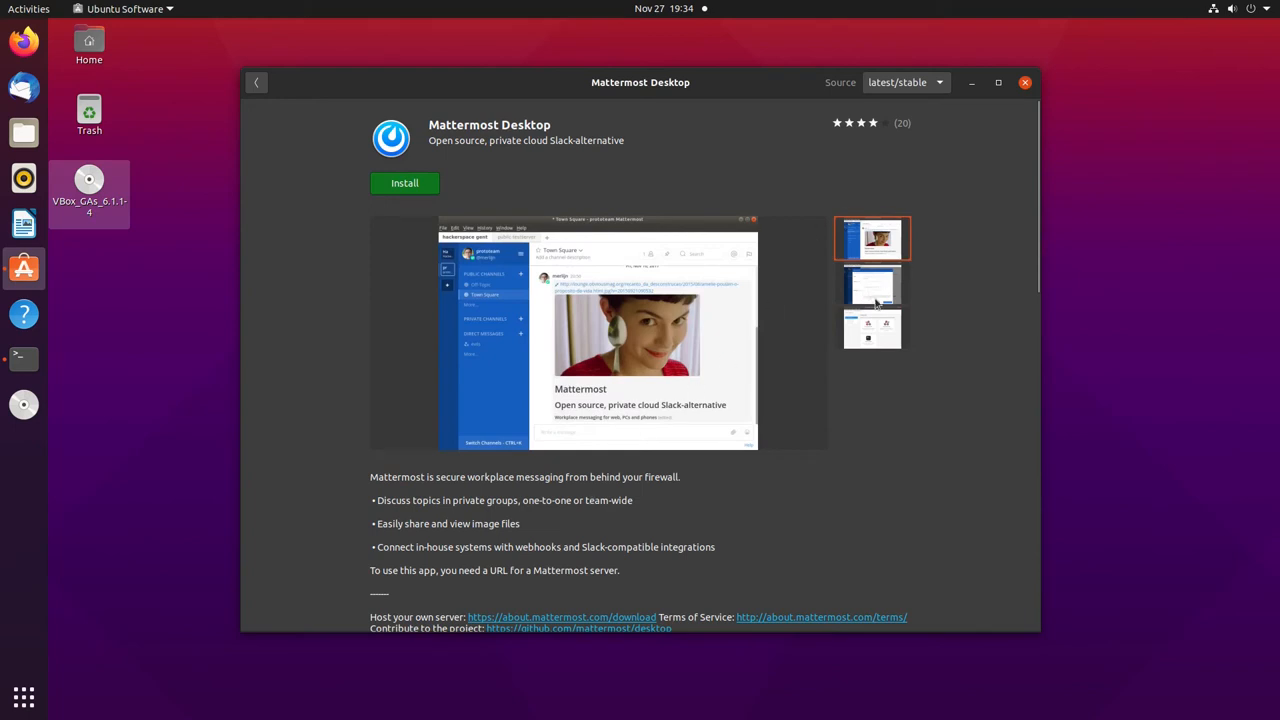
click(872, 328)
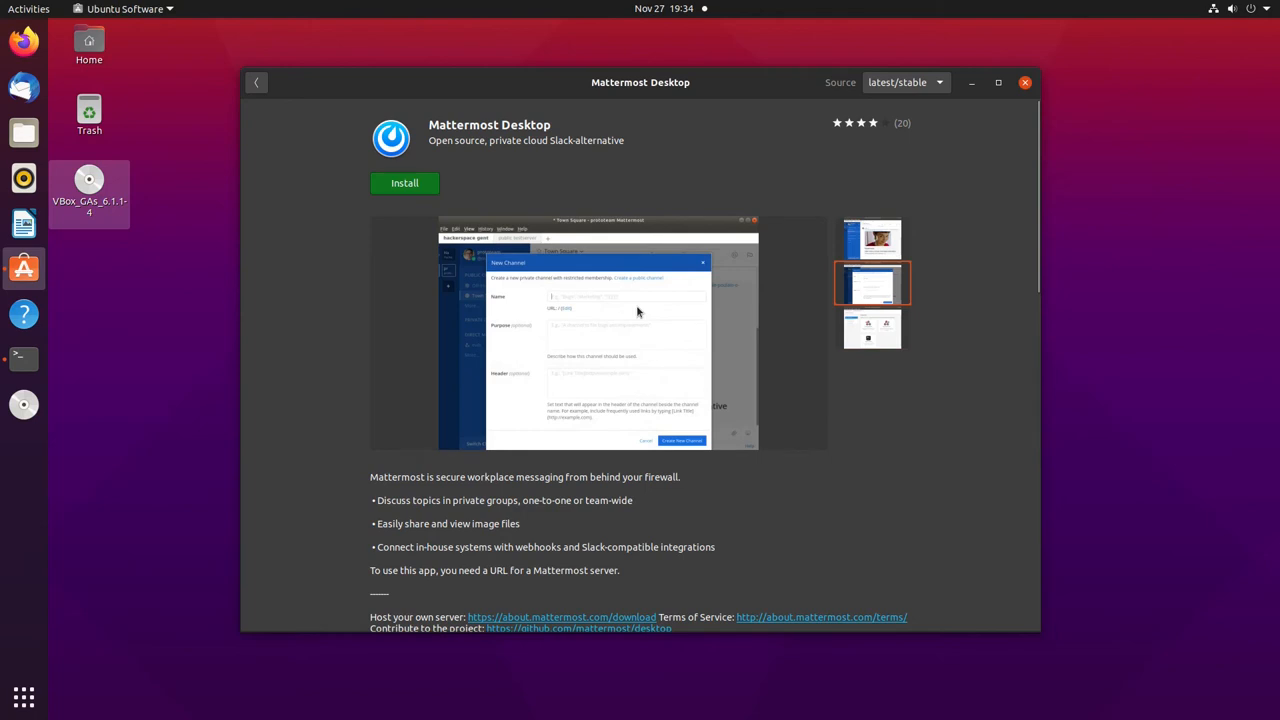
click(872, 328)
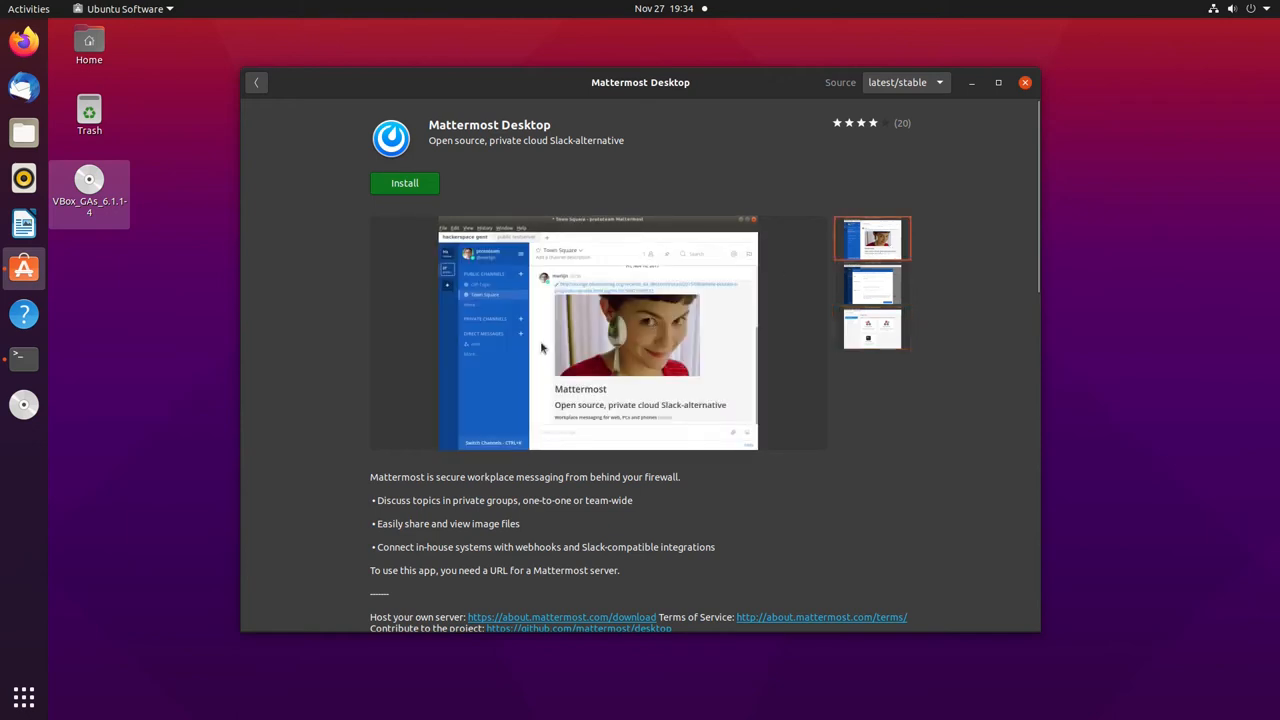
mouse_move(522, 400)
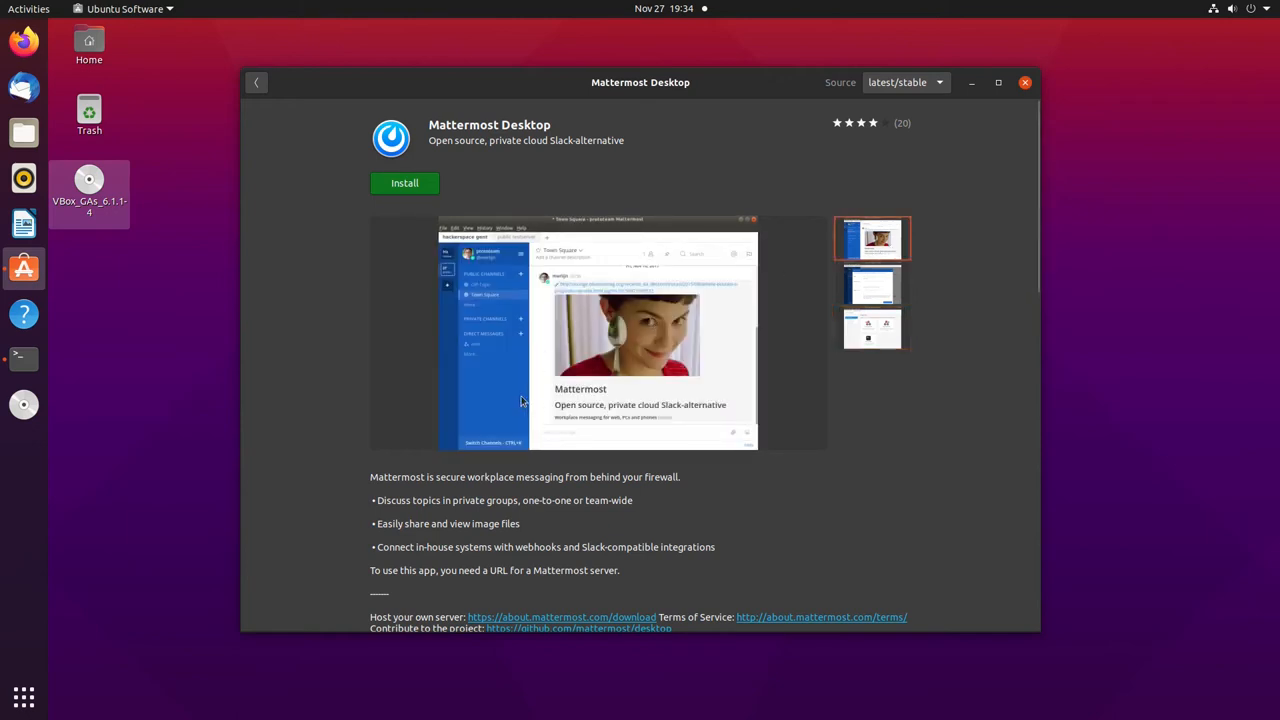
click(256, 82)
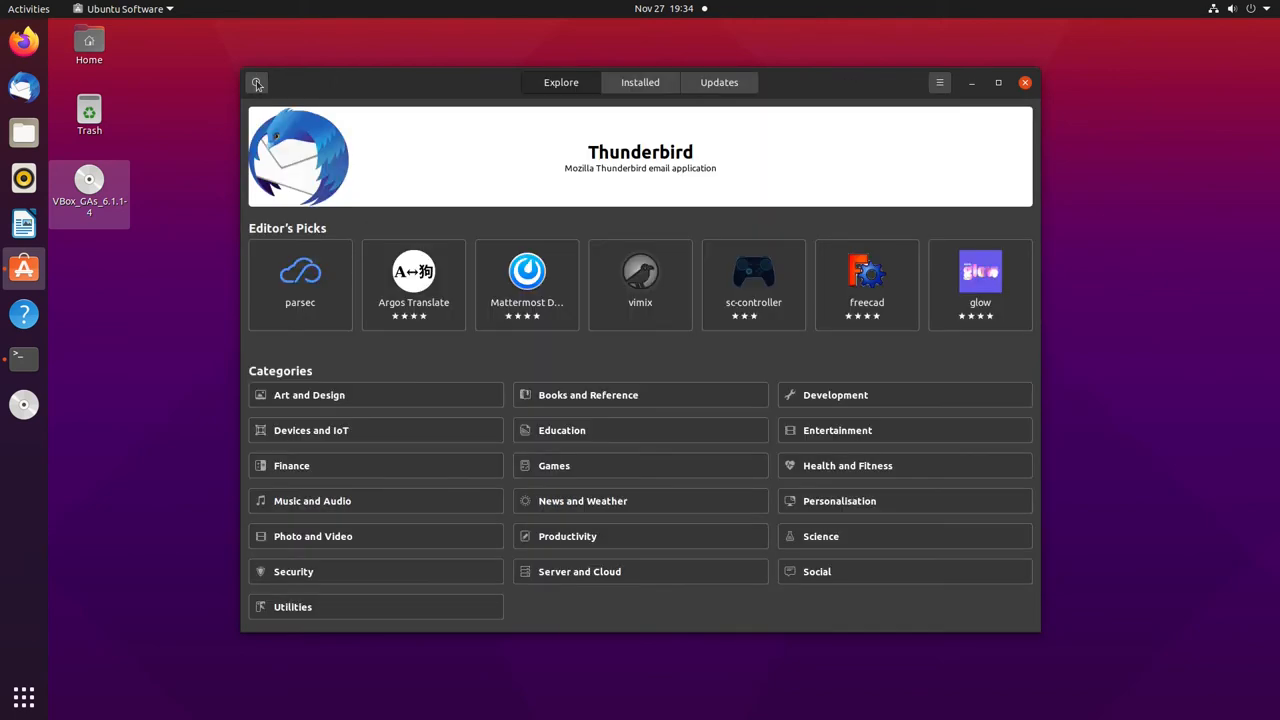
mouse_move(850, 296)
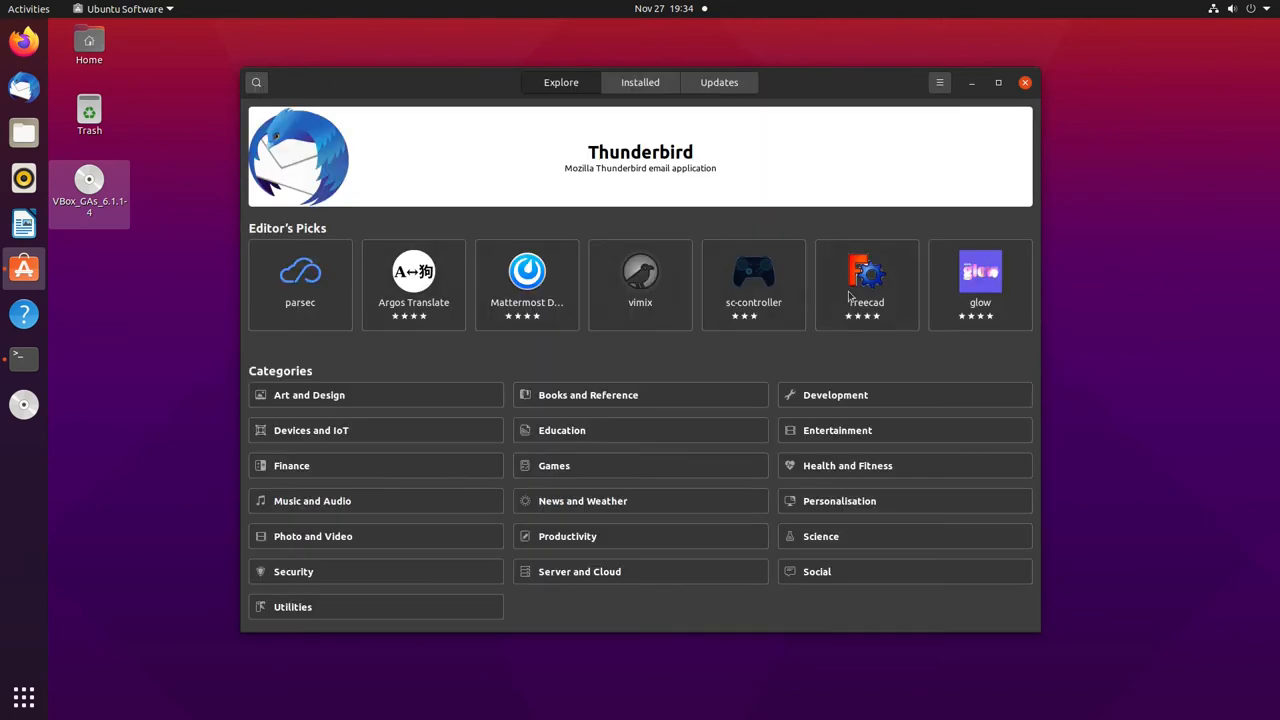
Step: View the freecad app page from Editor's Picks and go back
click(866, 284)
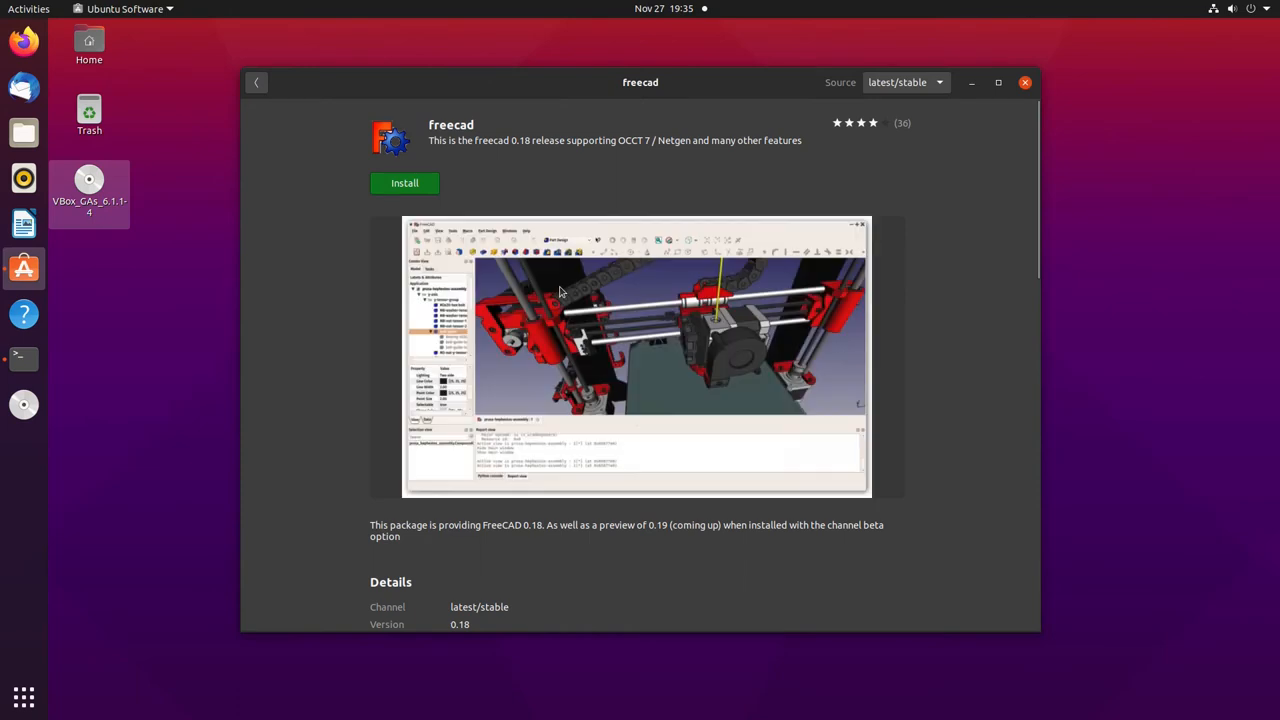
mouse_move(644, 342)
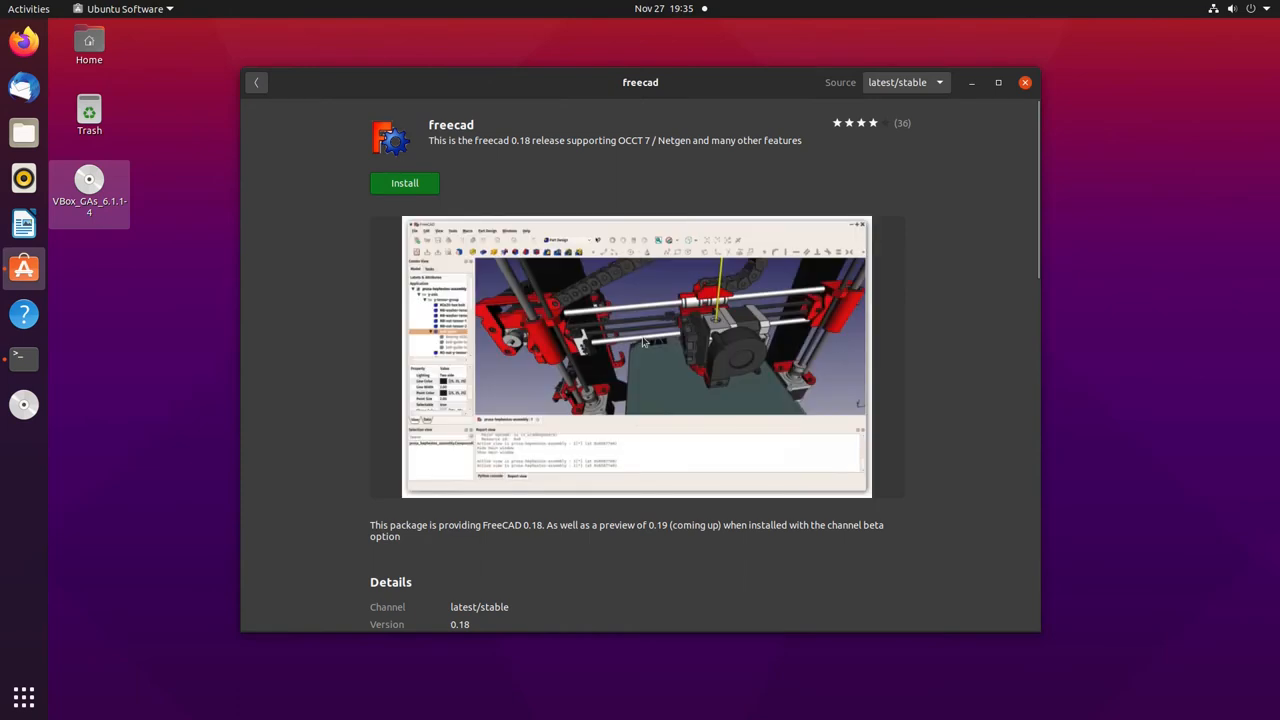
mouse_move(724, 412)
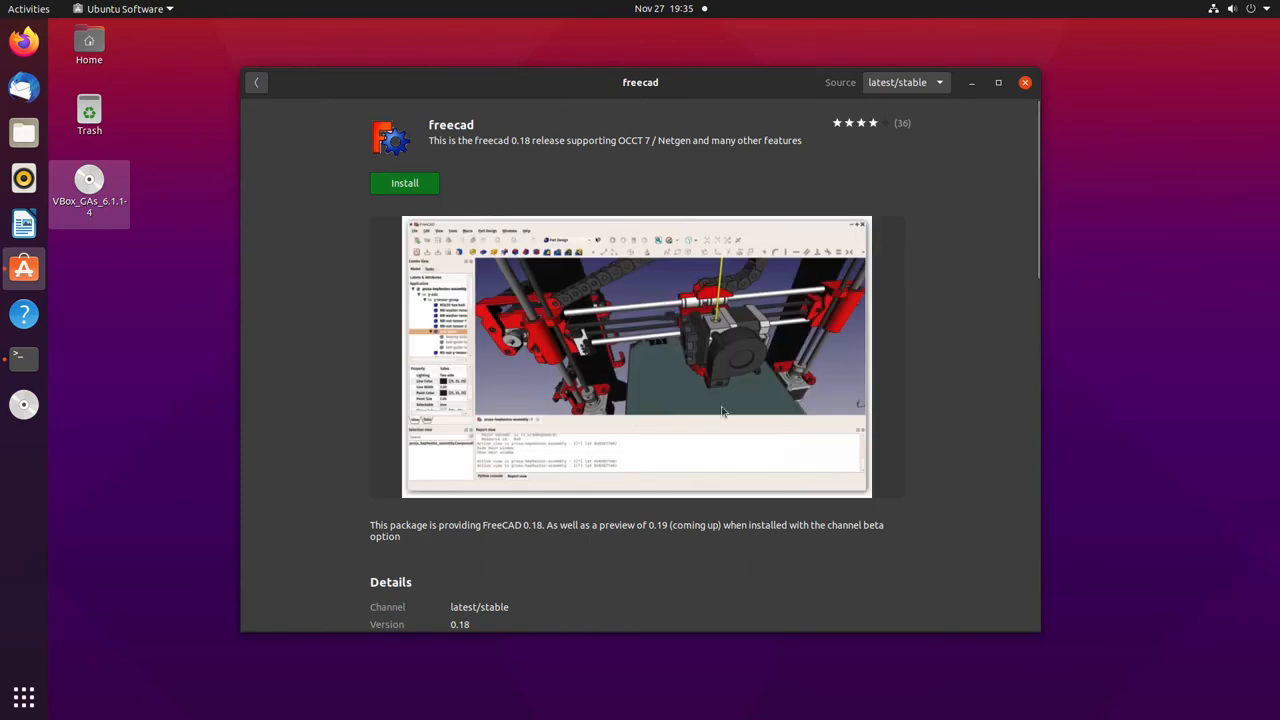
click(256, 82)
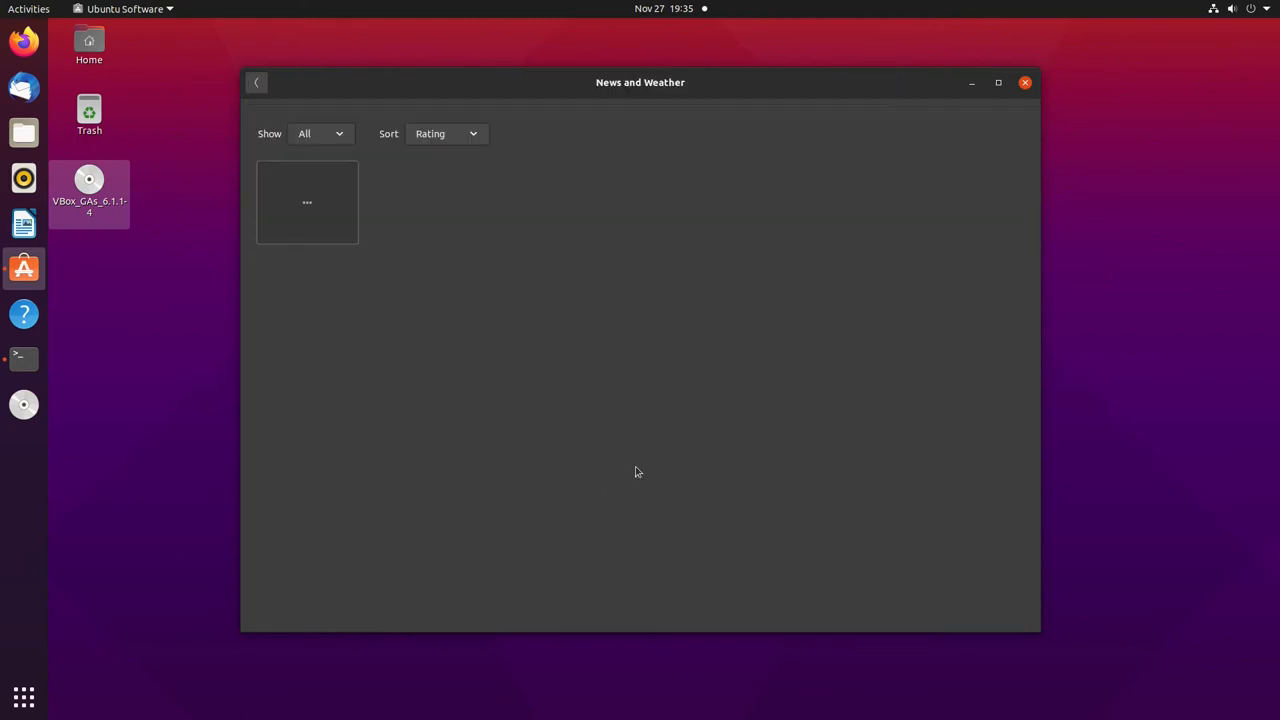
mouse_move(640, 334)
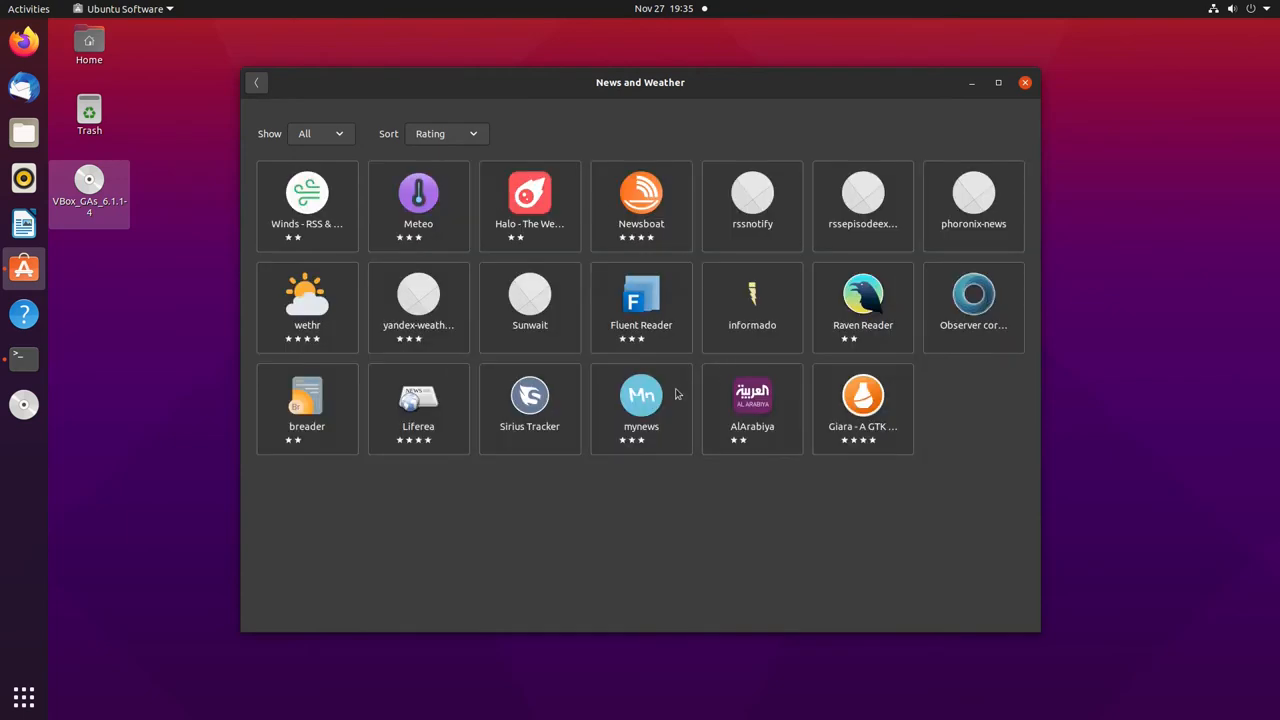
click(528, 396)
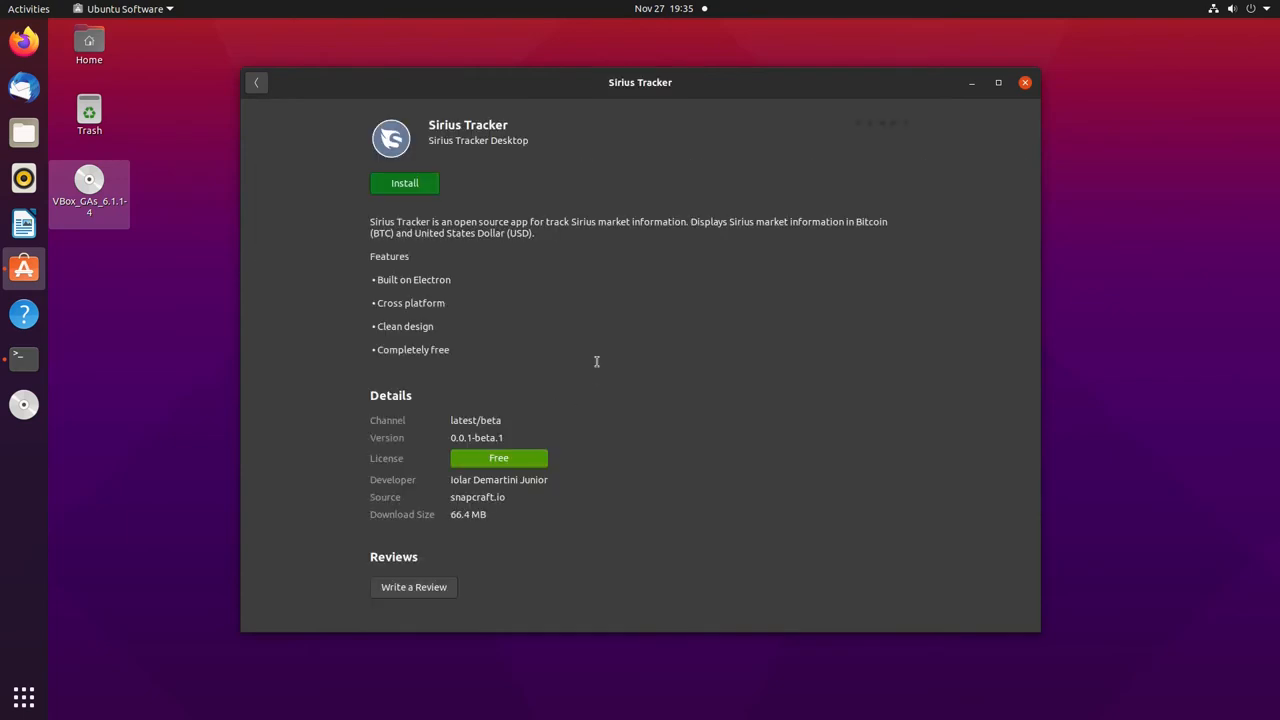
mouse_move(586, 292)
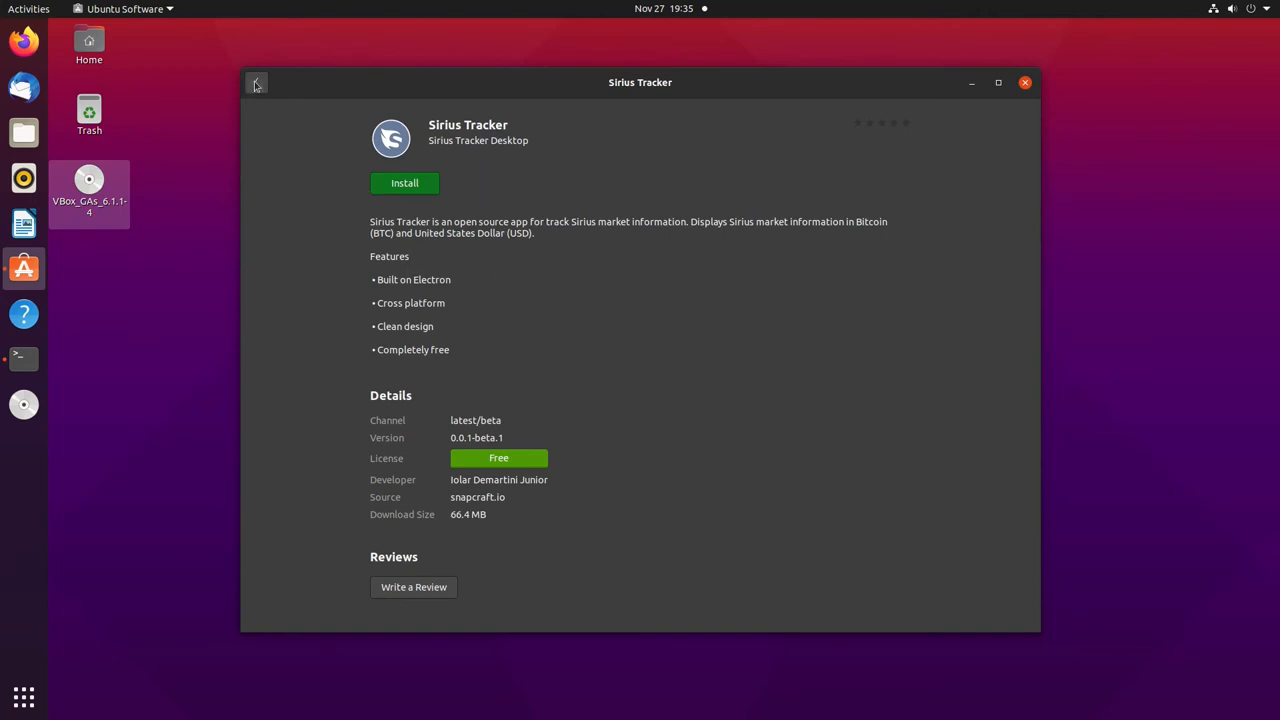
click(256, 82)
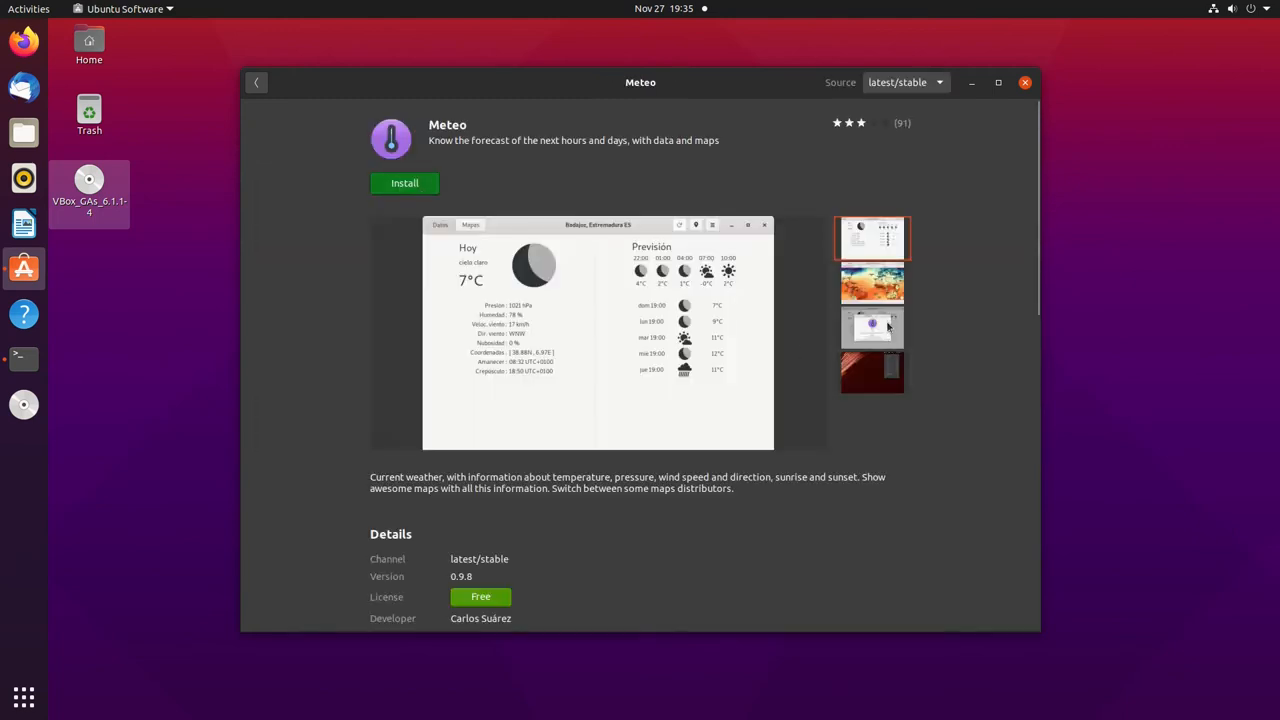
click(872, 284)
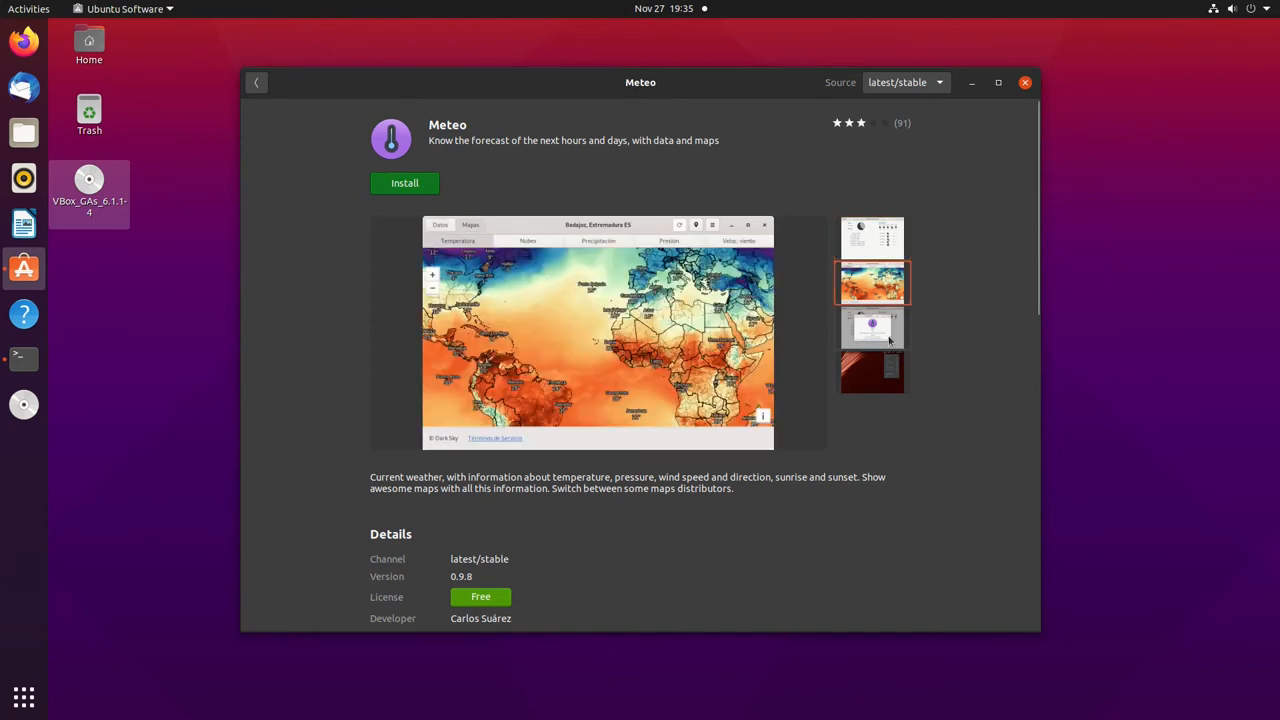
click(872, 328)
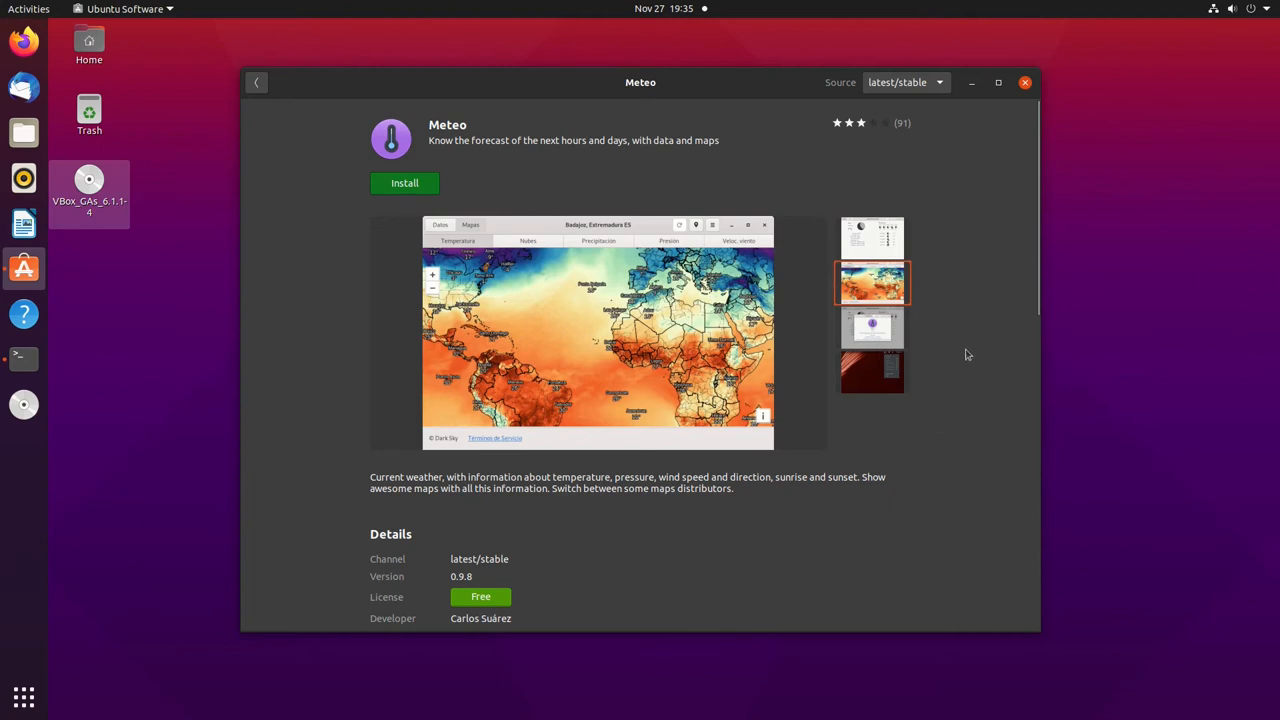
scroll(down, 3)
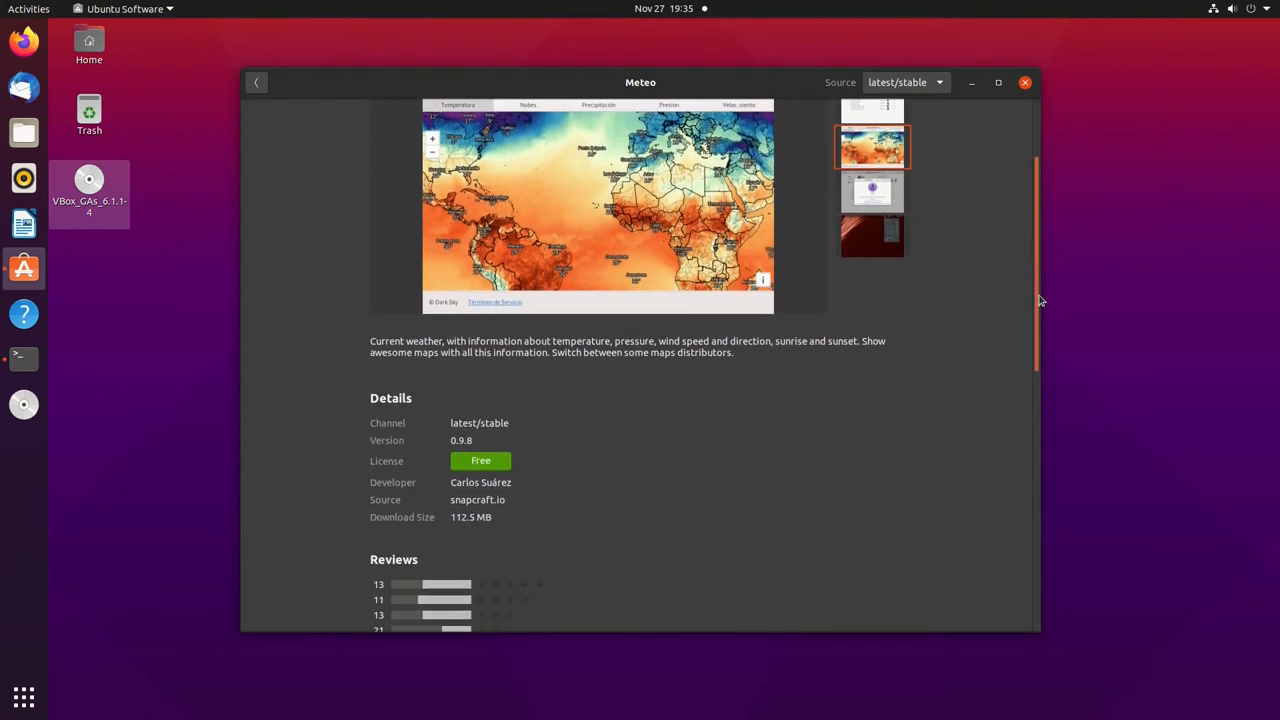
scroll(down, 3)
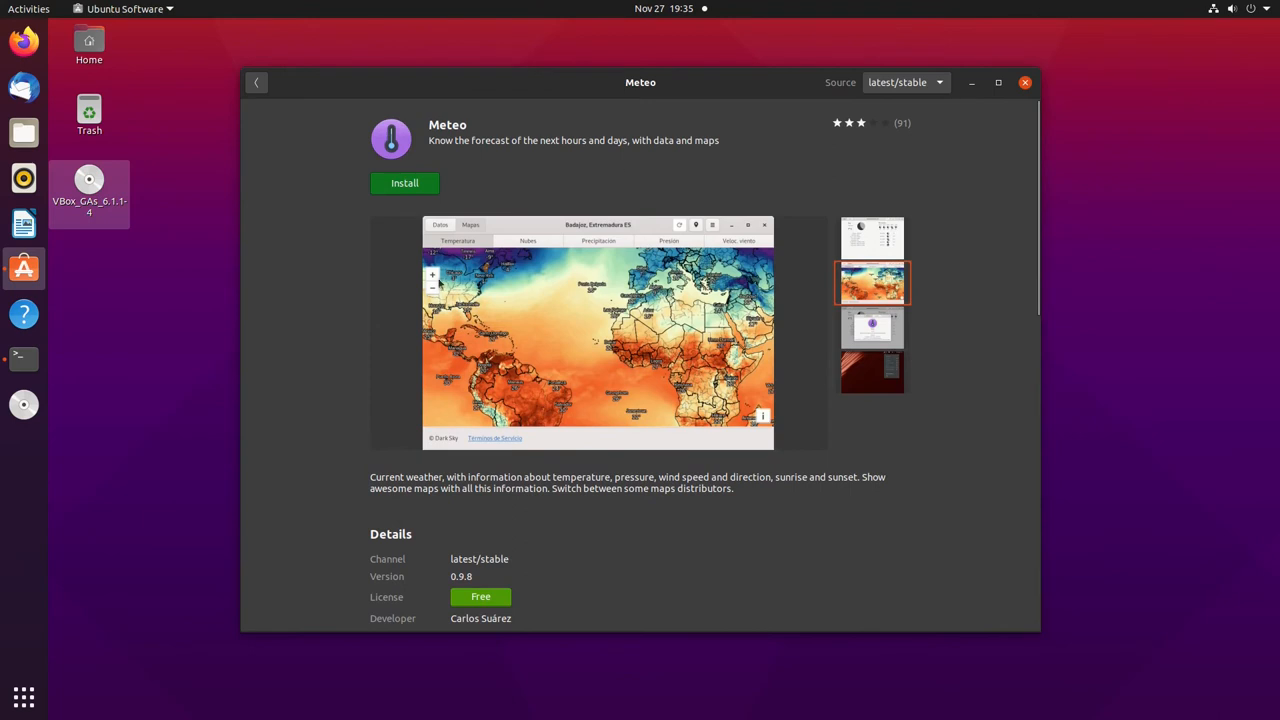
click(258, 82)
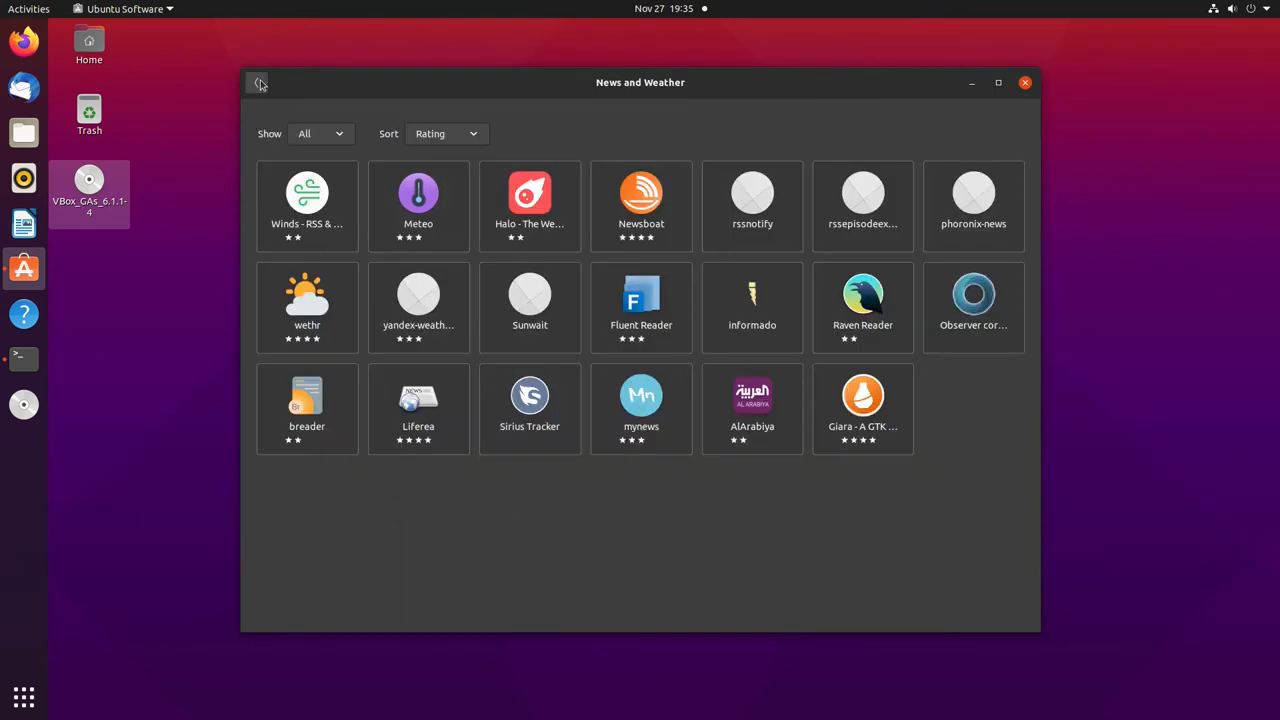
mouse_move(768, 368)
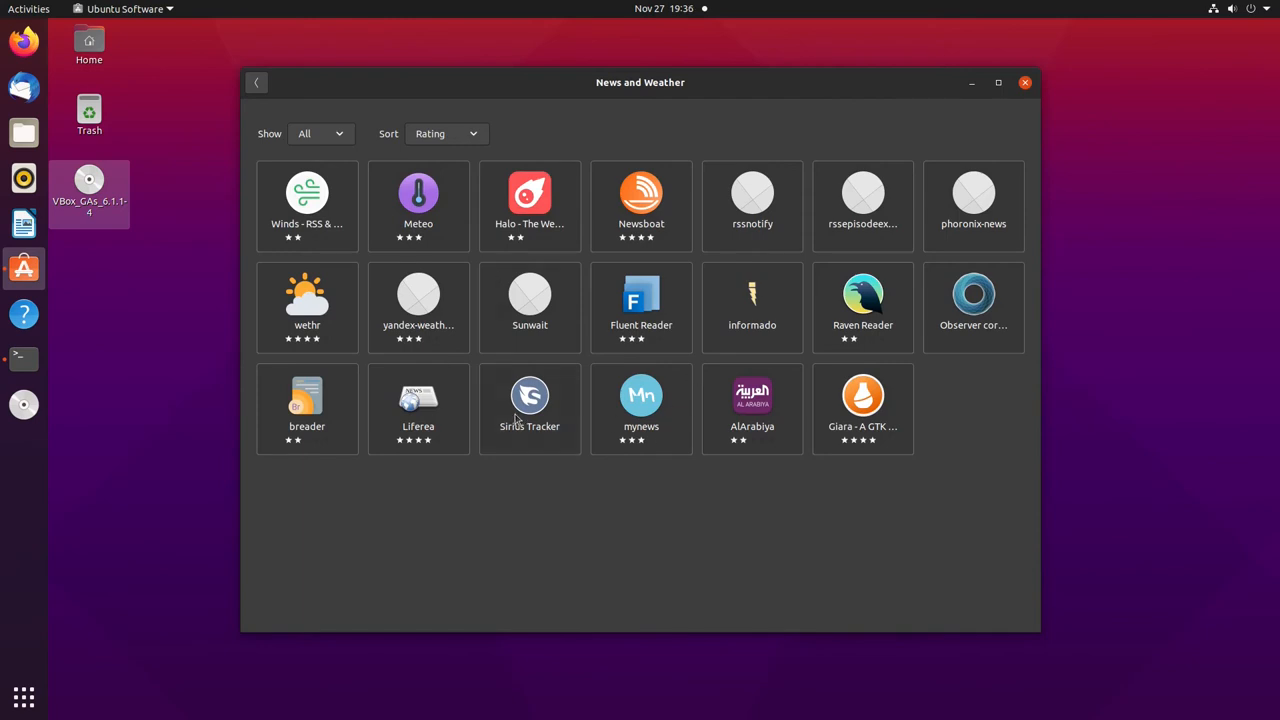
mouse_move(578, 404)
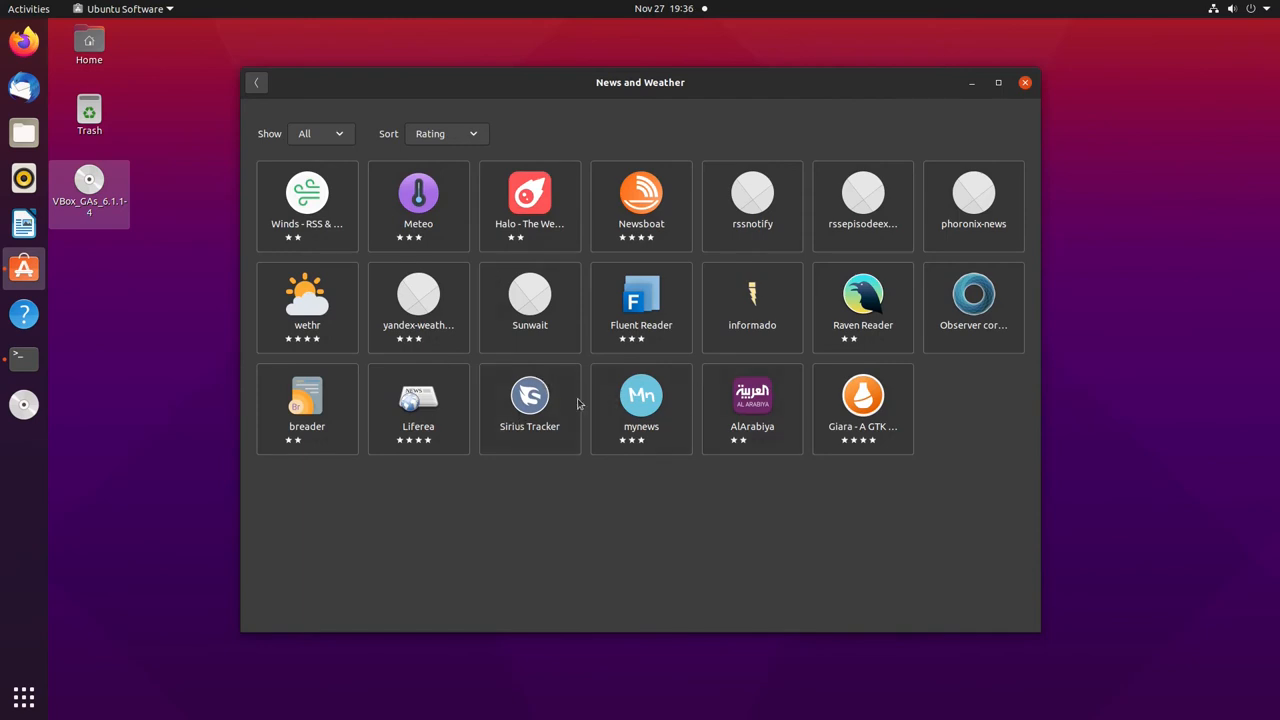
mouse_move(588, 412)
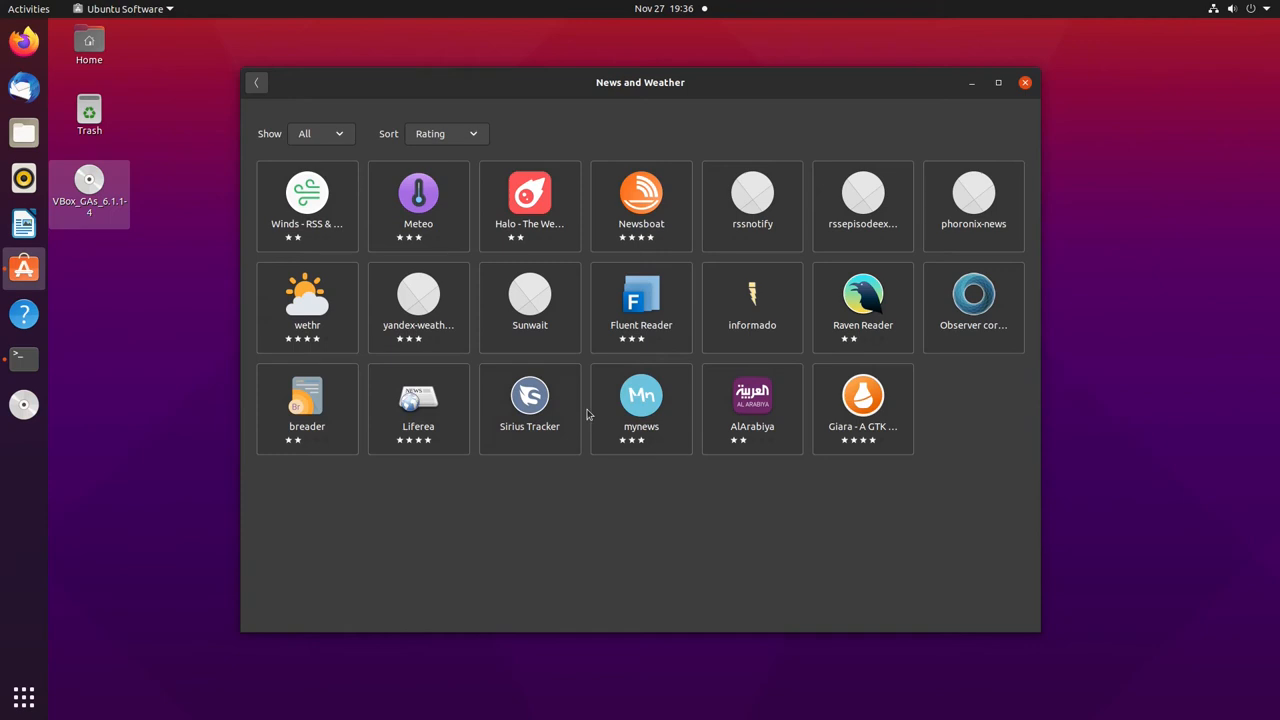
mouse_move(308, 410)
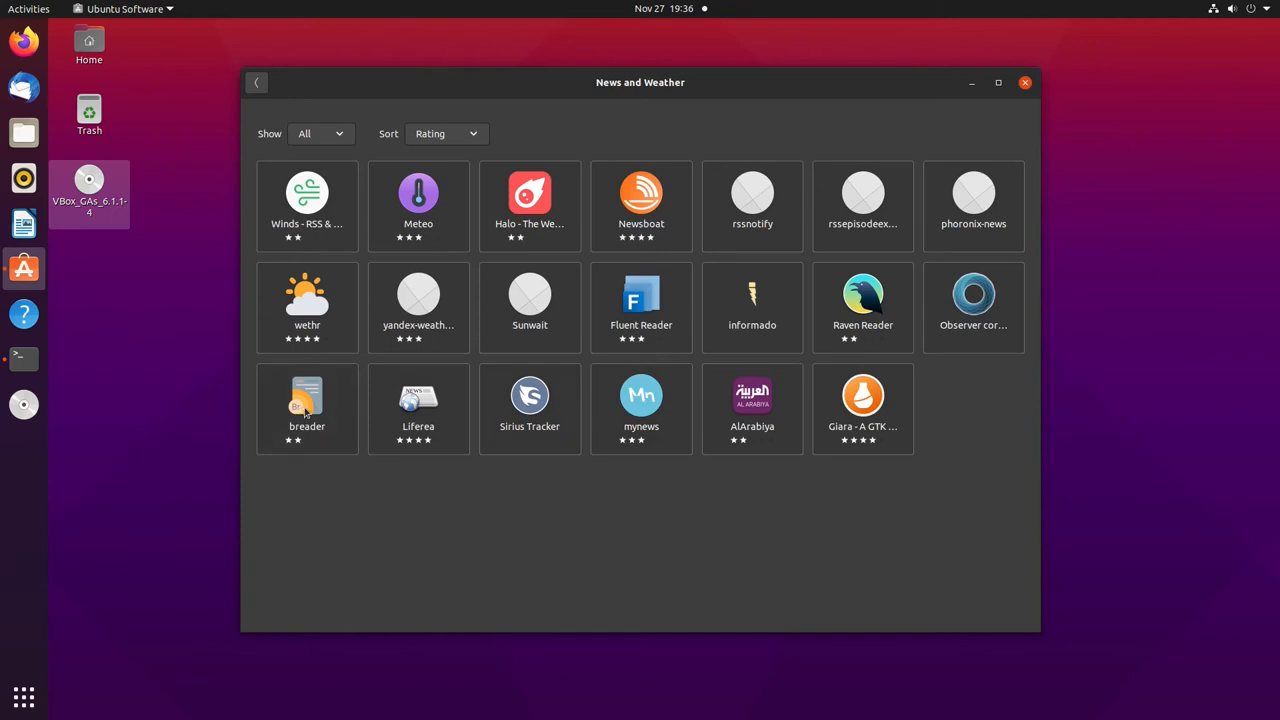
click(256, 82)
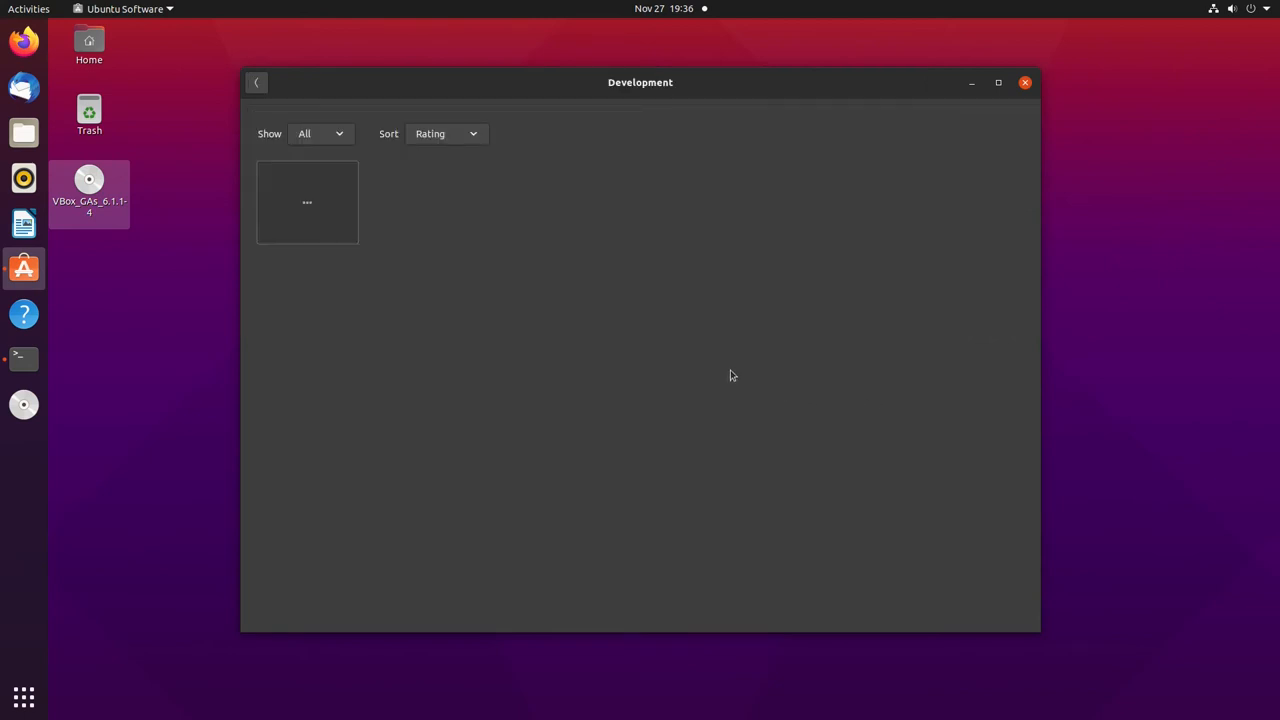
mouse_move(784, 120)
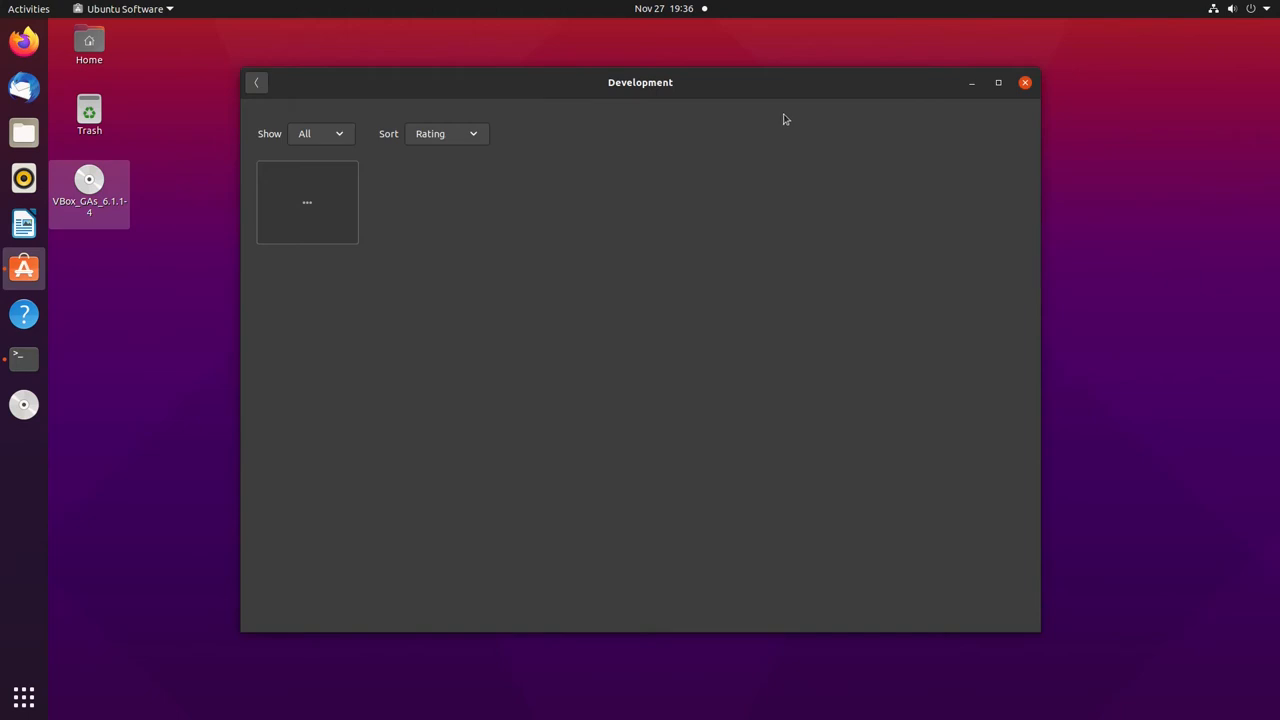
mouse_move(398, 236)
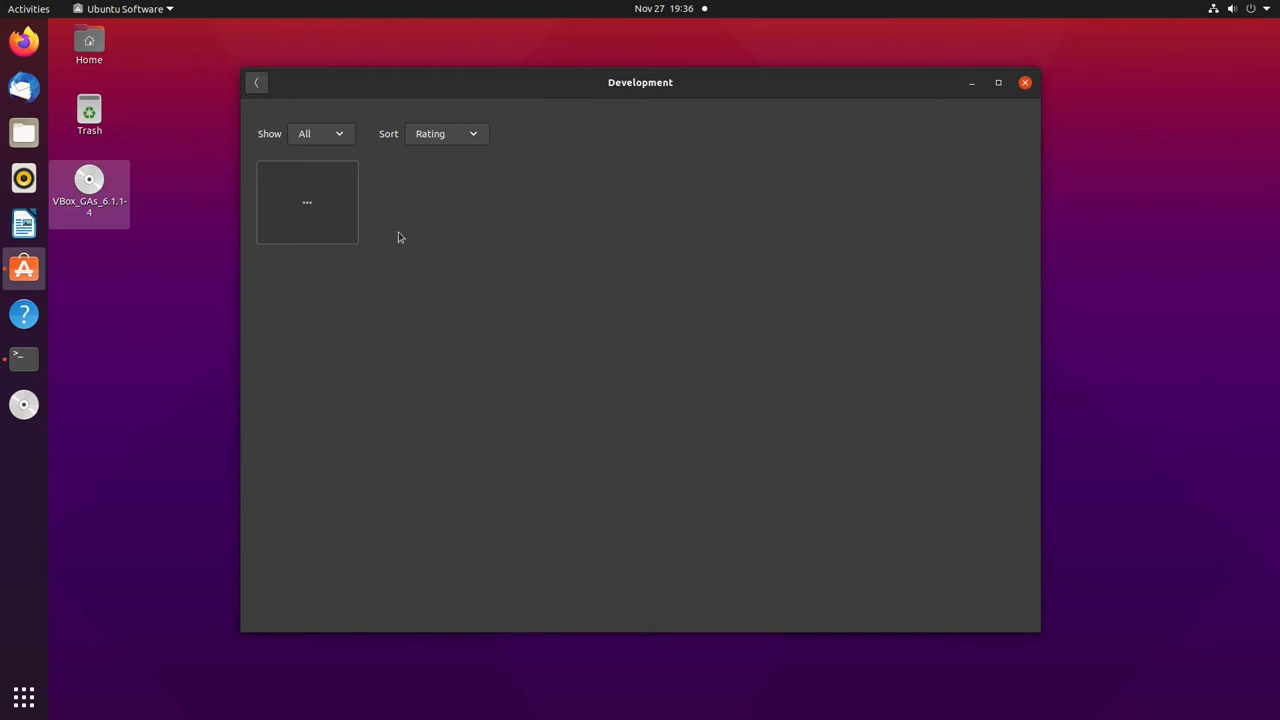
mouse_move(714, 260)
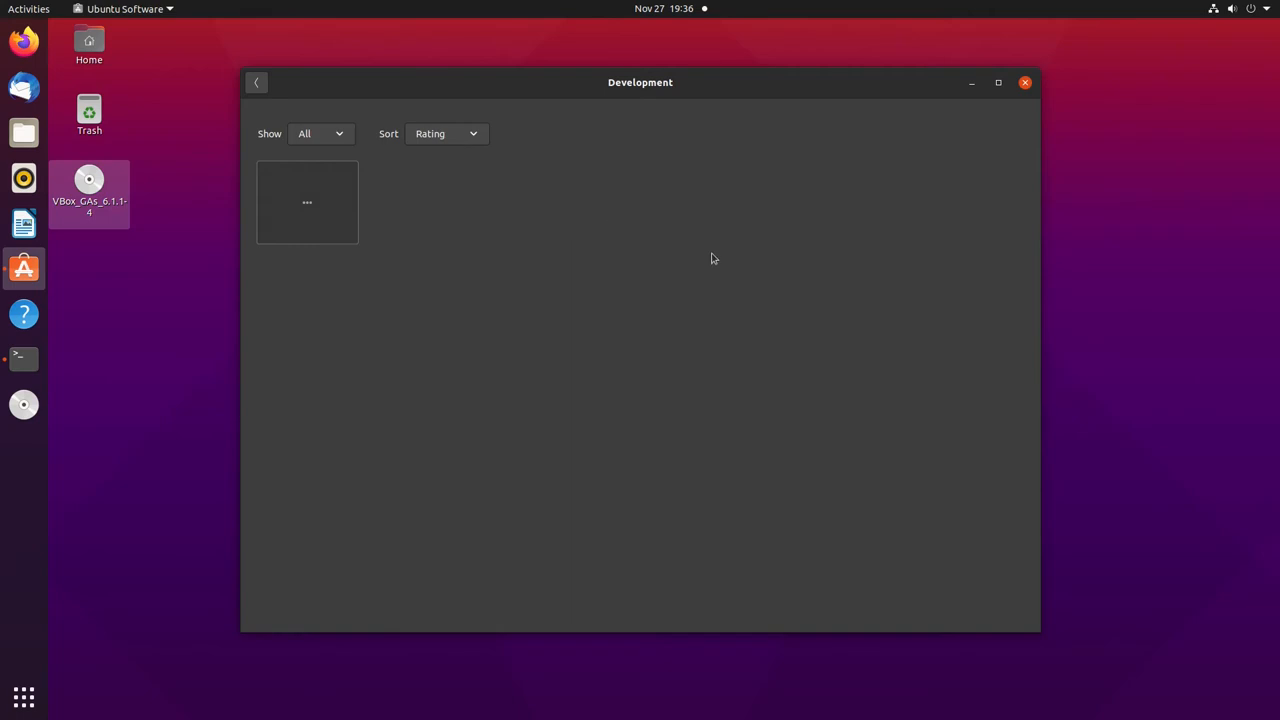
mouse_move(384, 238)
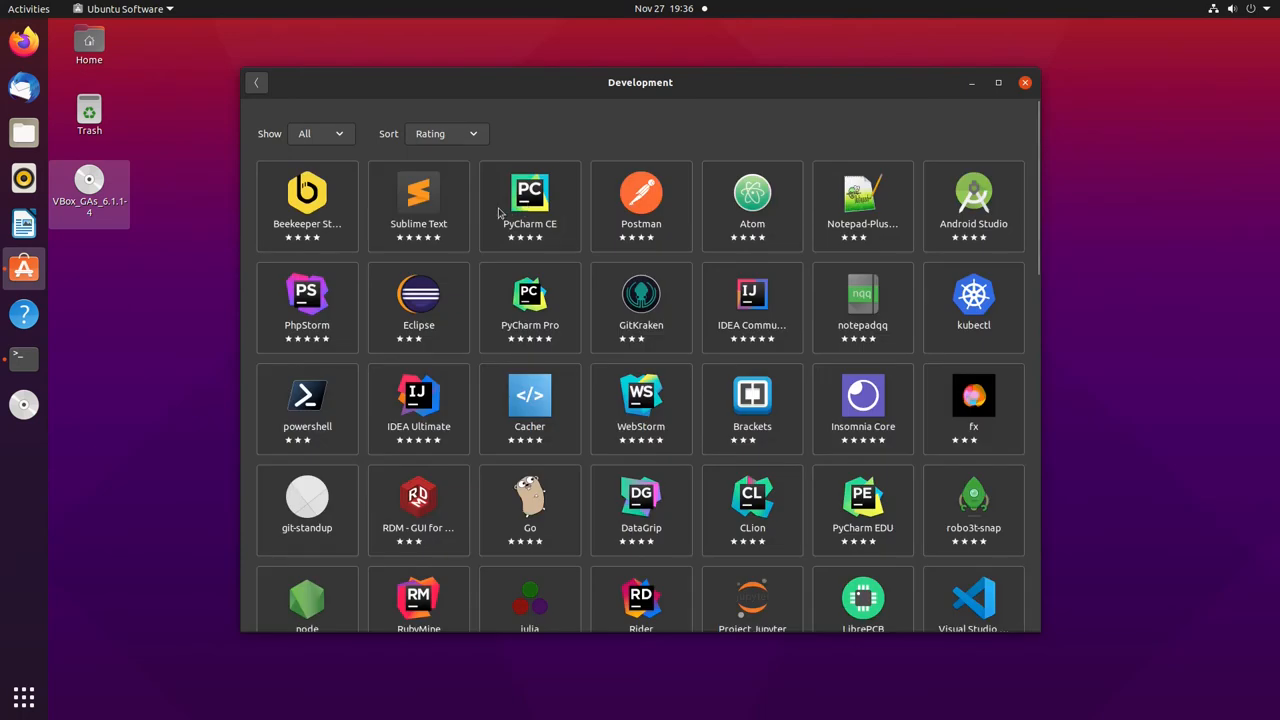
Step: Scroll down through the Development category's app grid
scroll(down, 3)
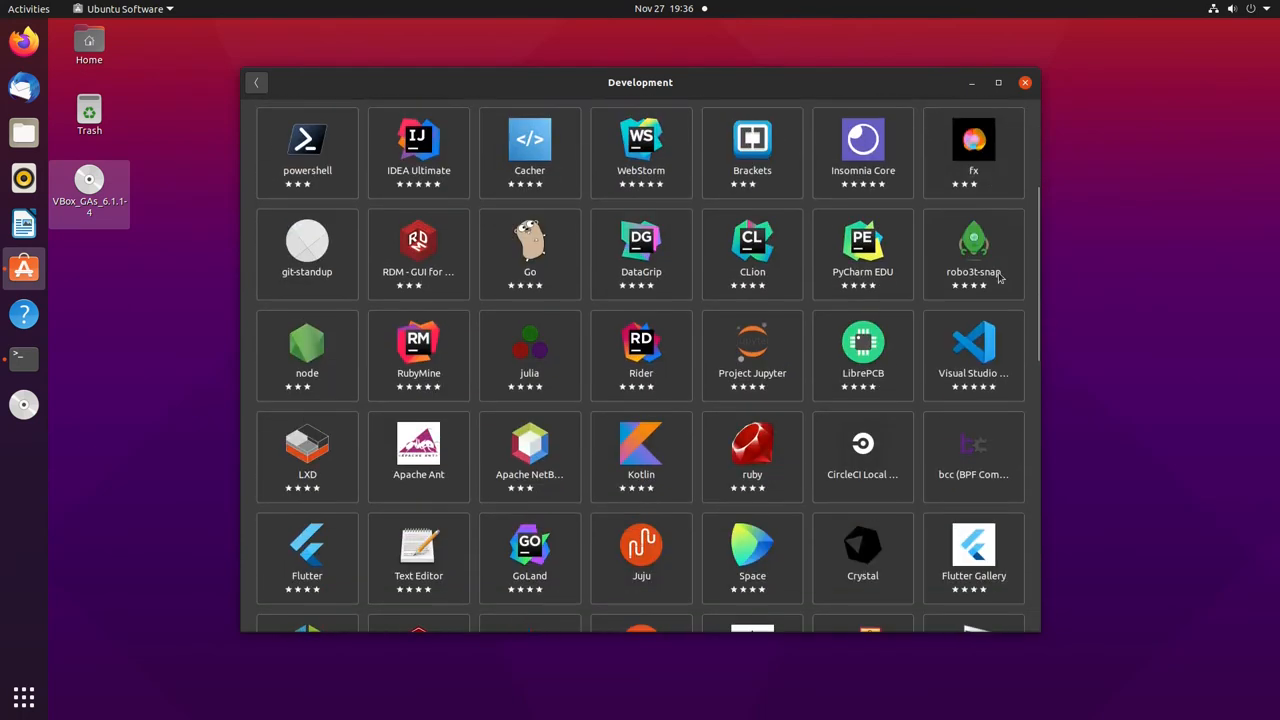
scroll(down, 3)
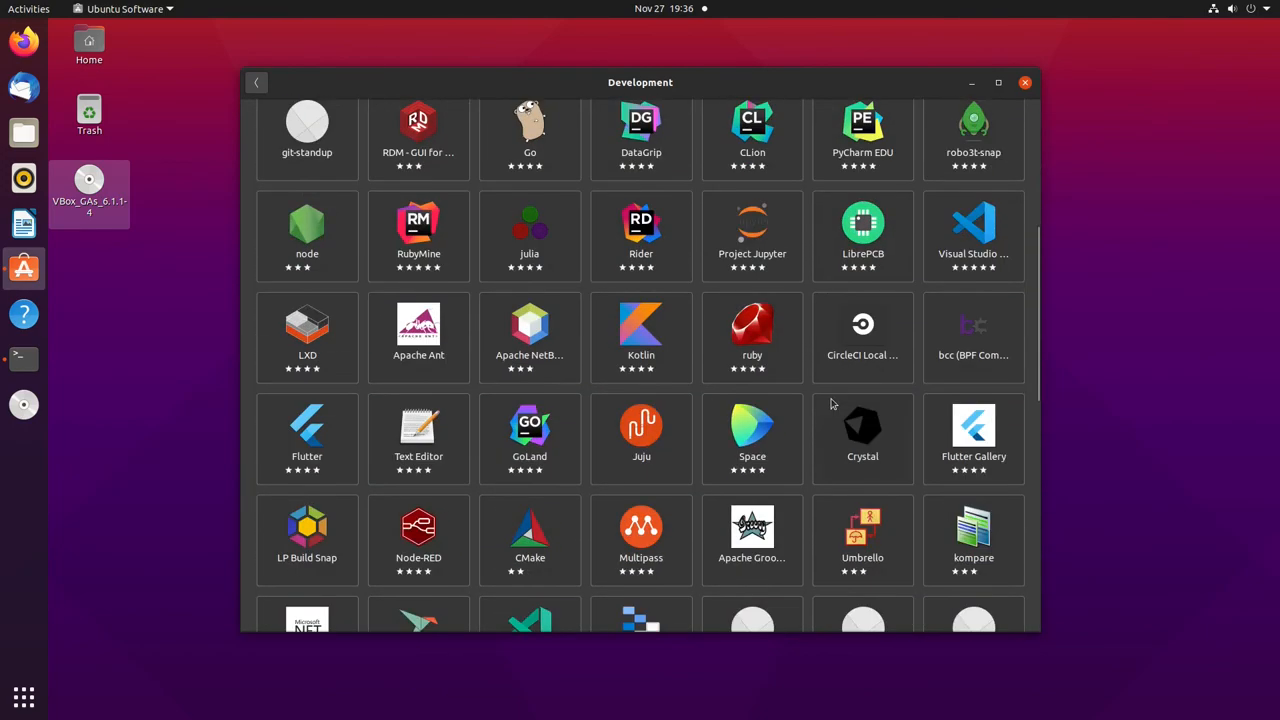
scroll(down, 3)
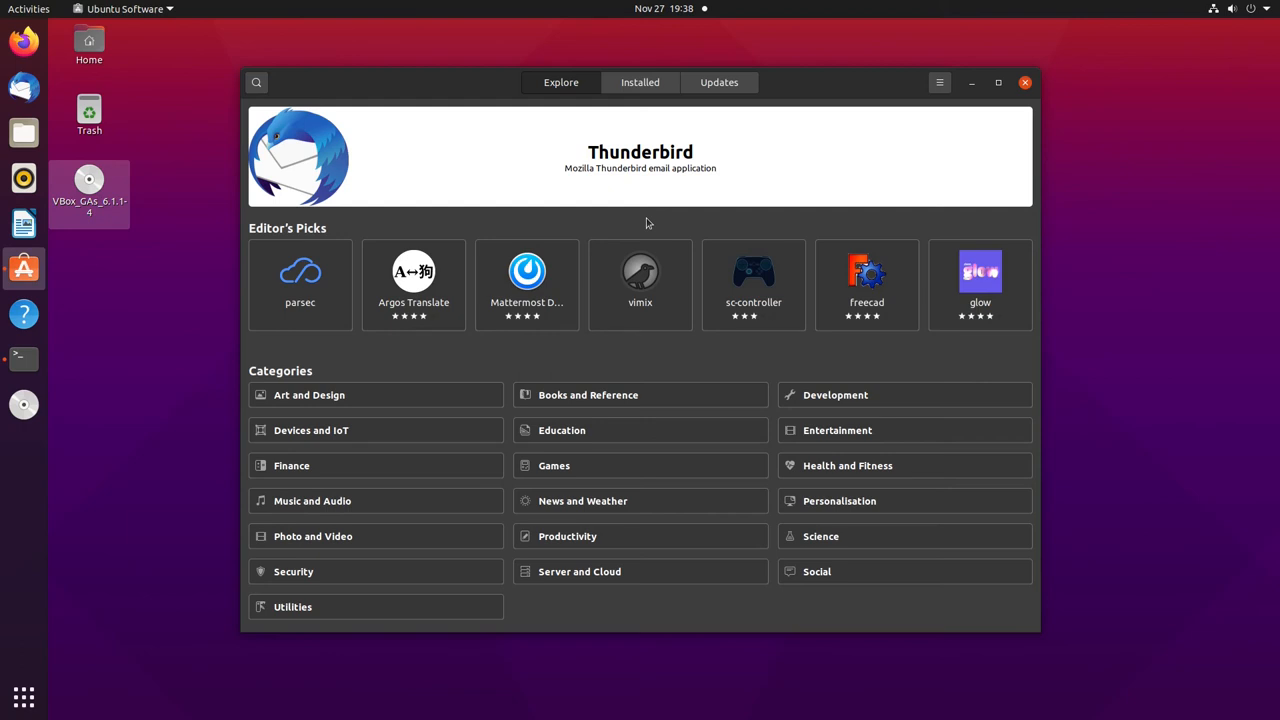
mouse_move(754, 90)
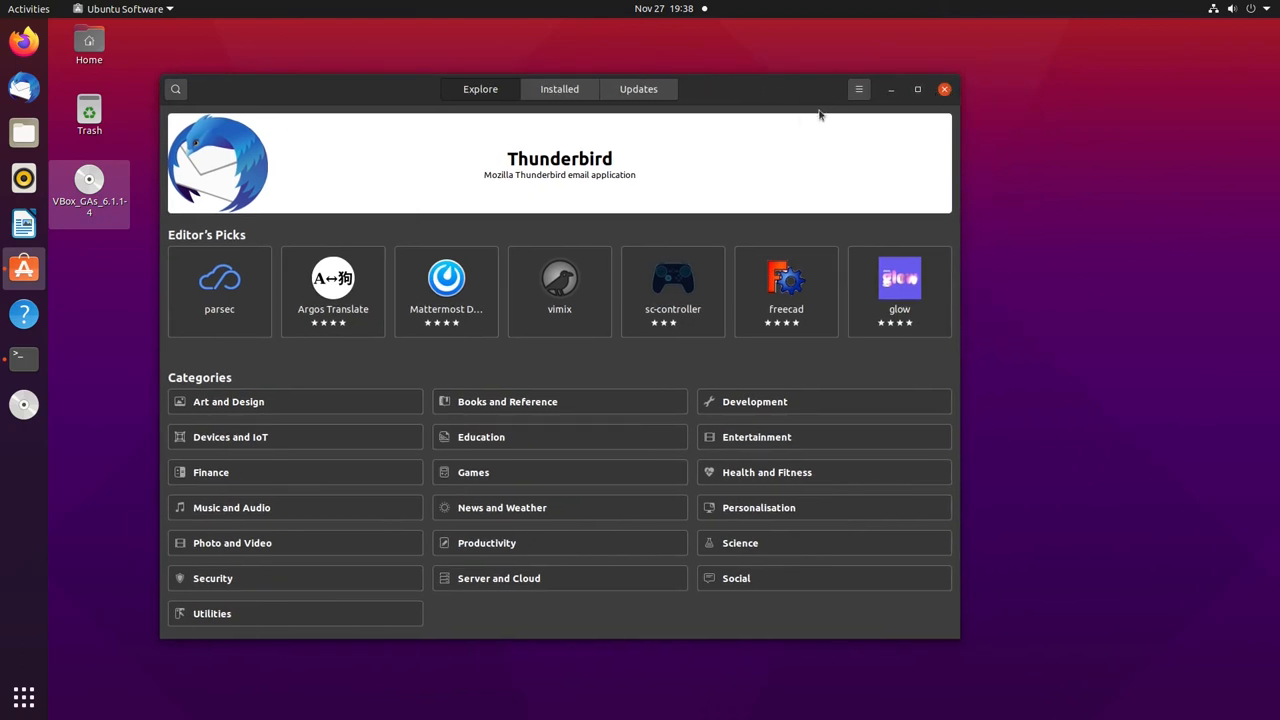
mouse_move(742, 336)
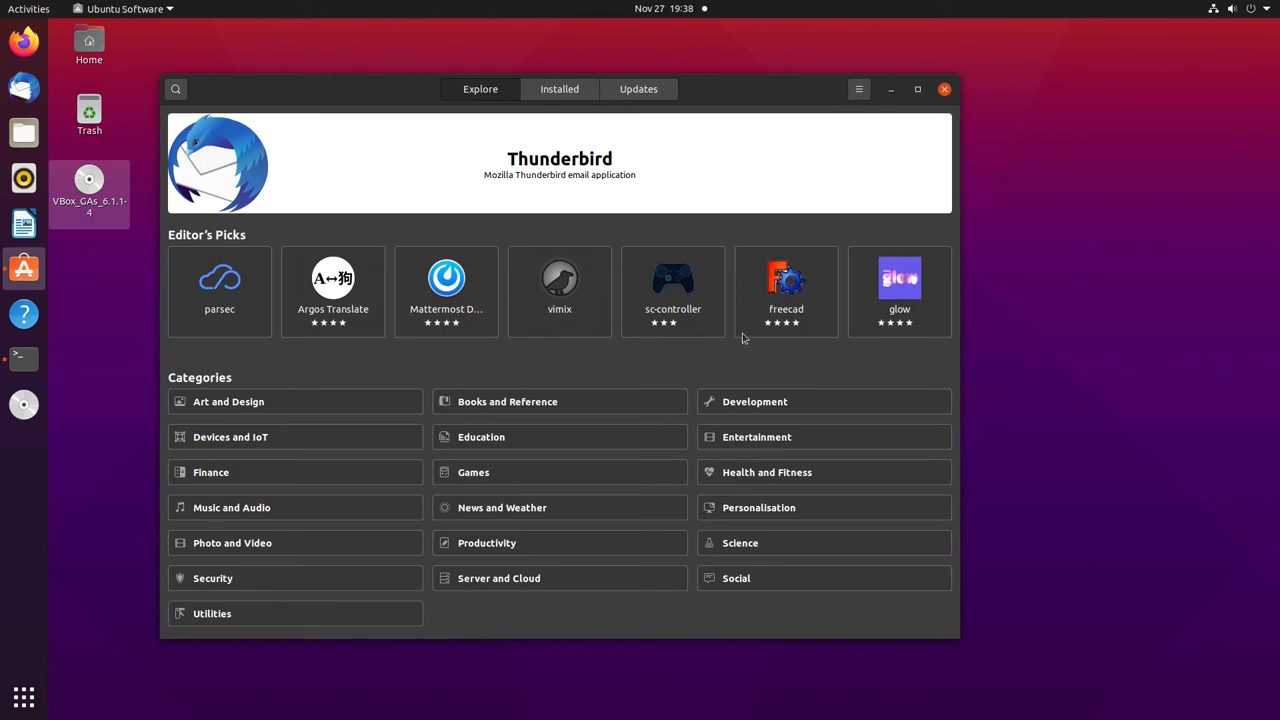
Step: Reopen the Mattermost Desktop page, scroll it, then close Ubuntu Software to the desktop
click(446, 290)
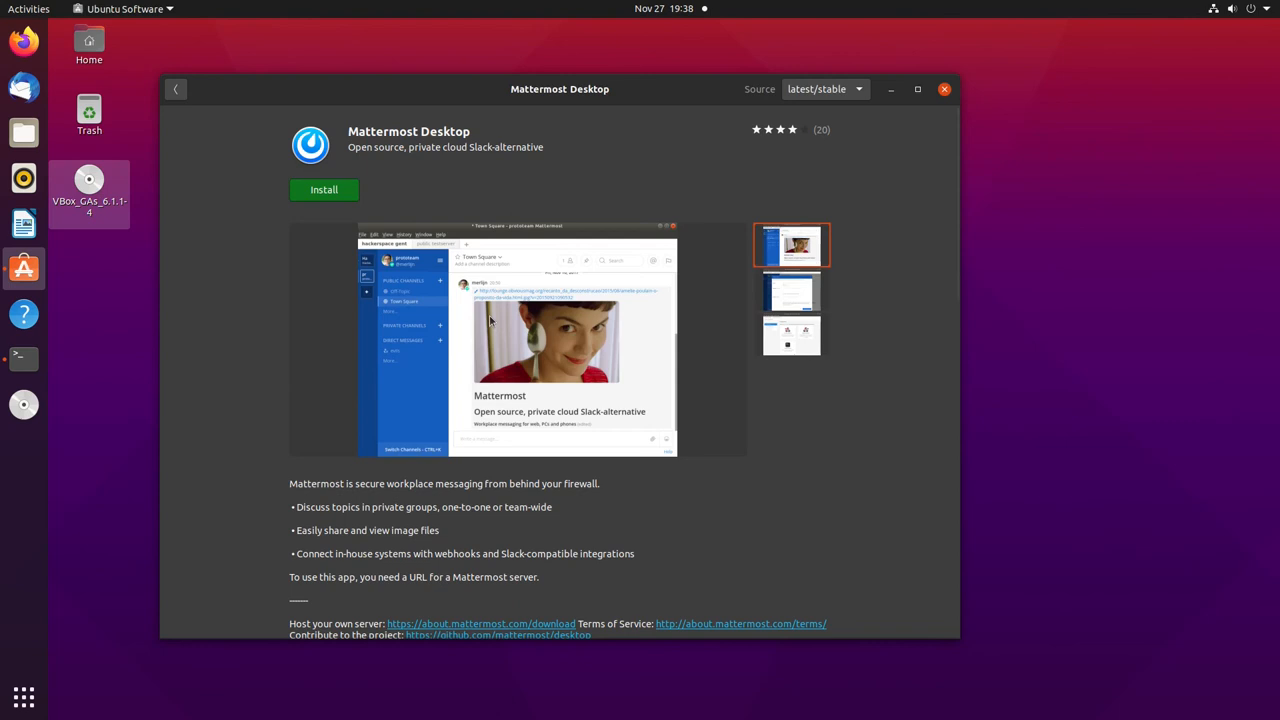
click(792, 290)
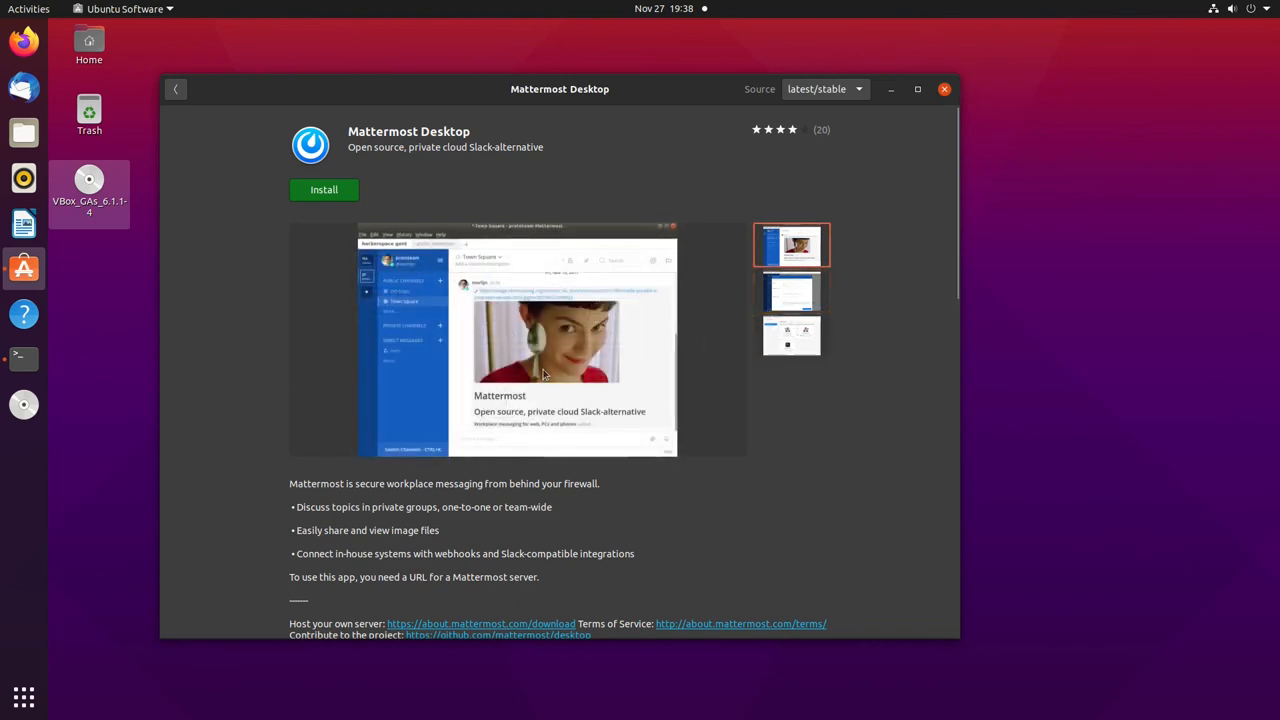
scroll(down, 3)
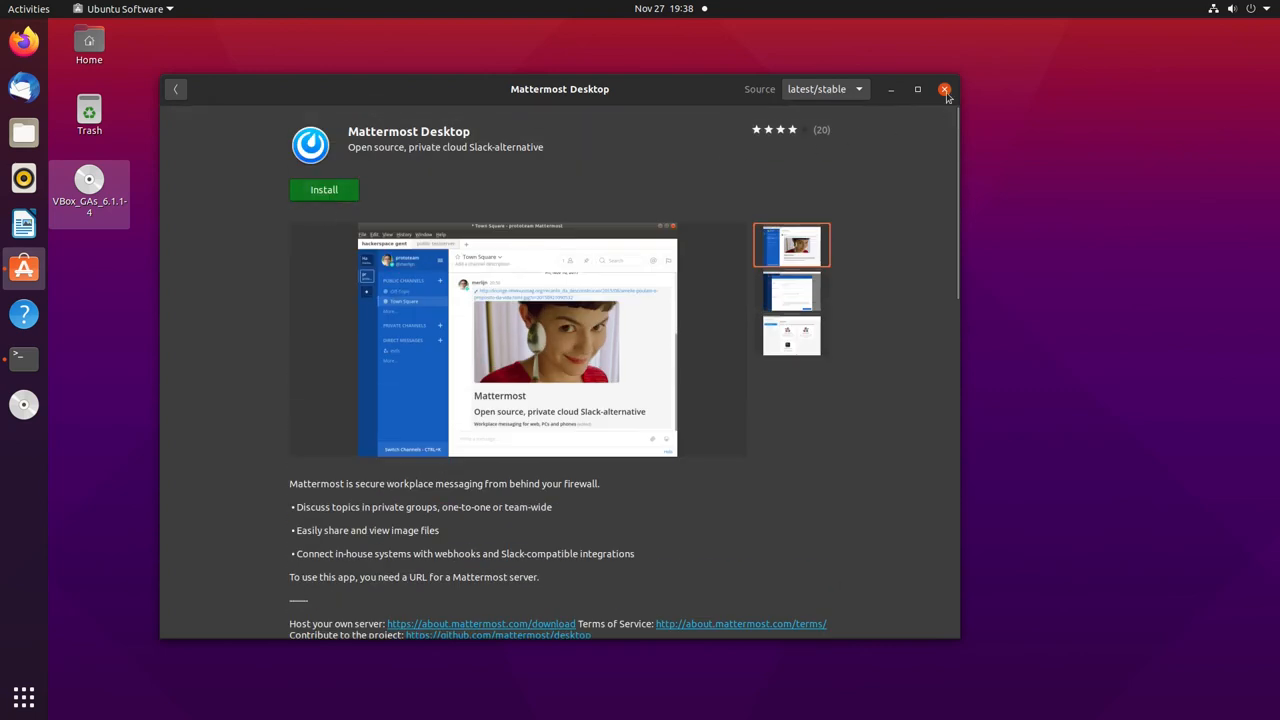
click(944, 88)
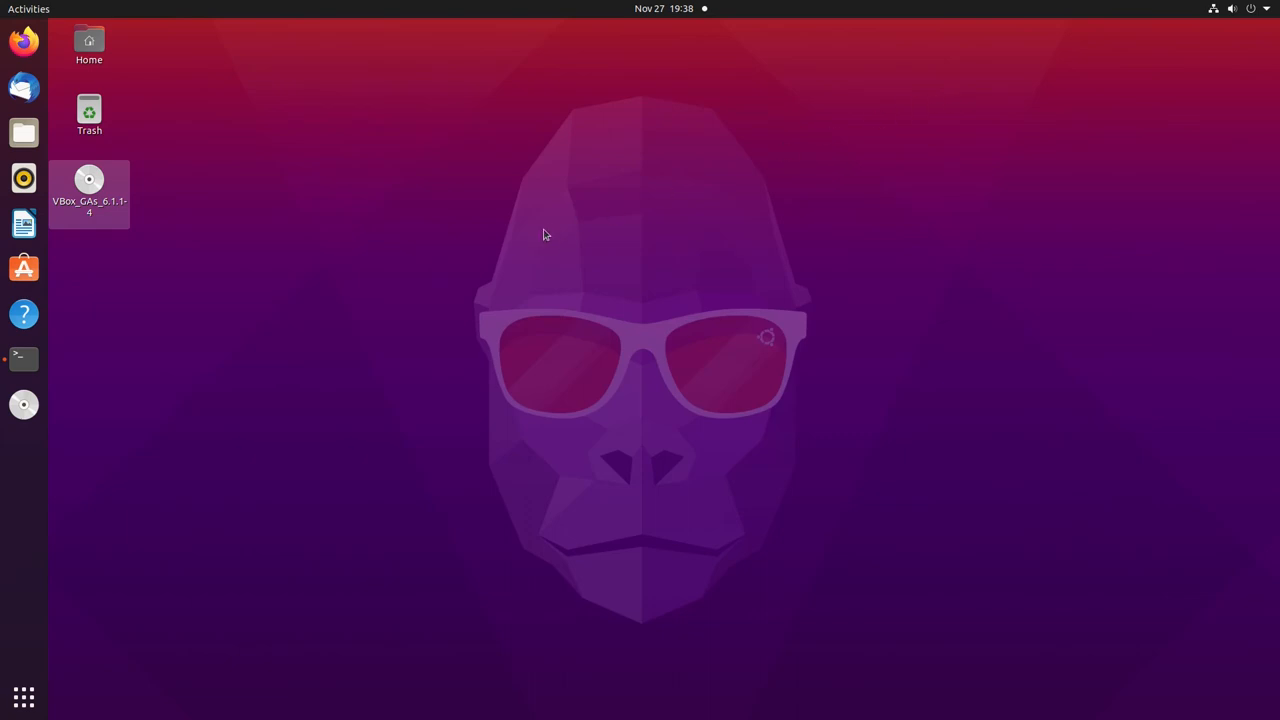